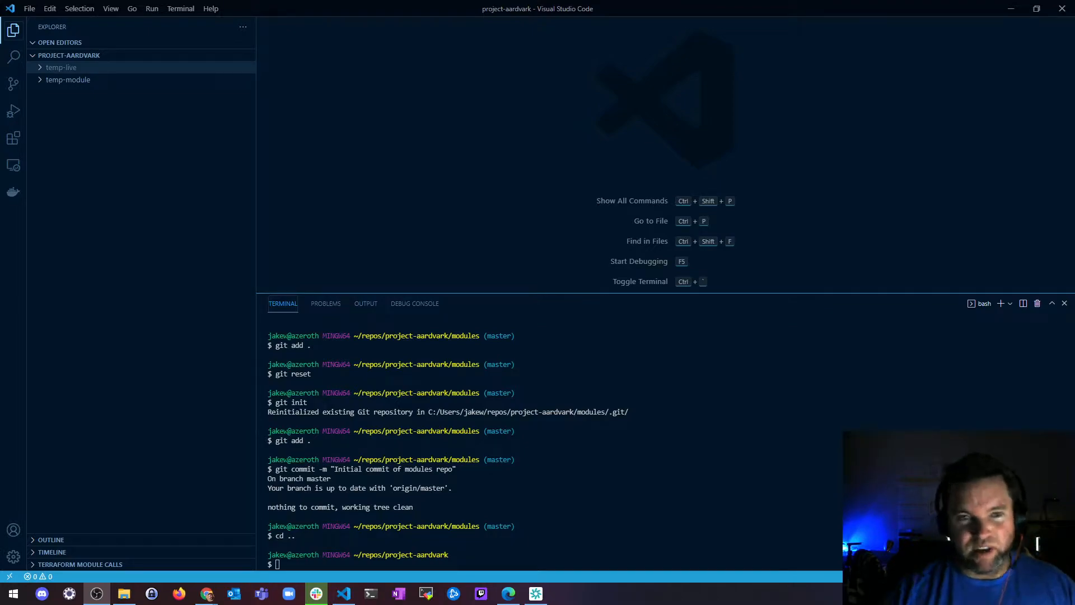
mouse_move(141, 242)
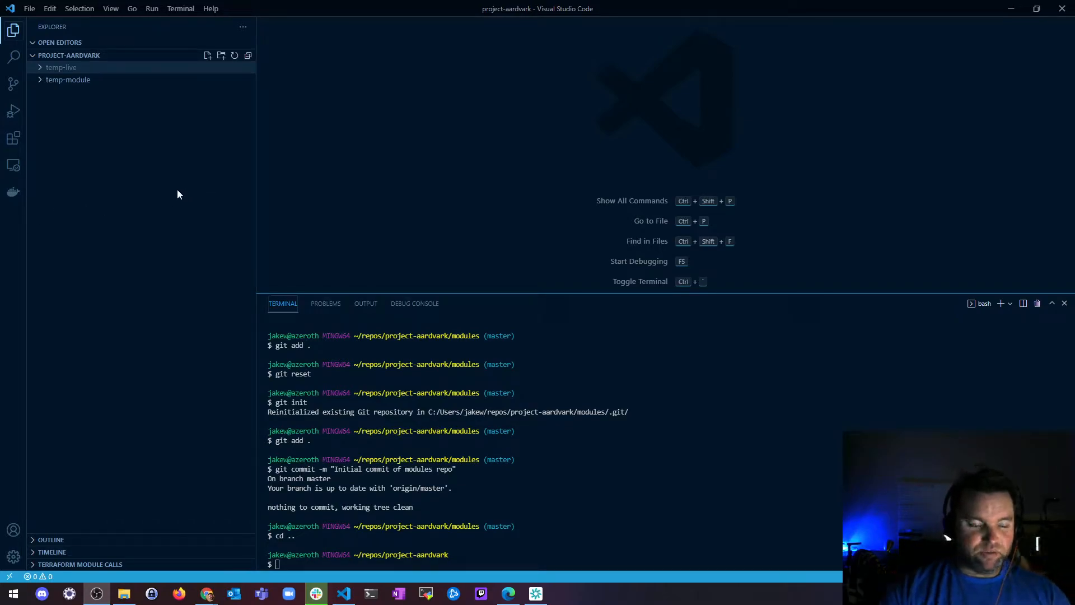
mouse_move(147, 198)
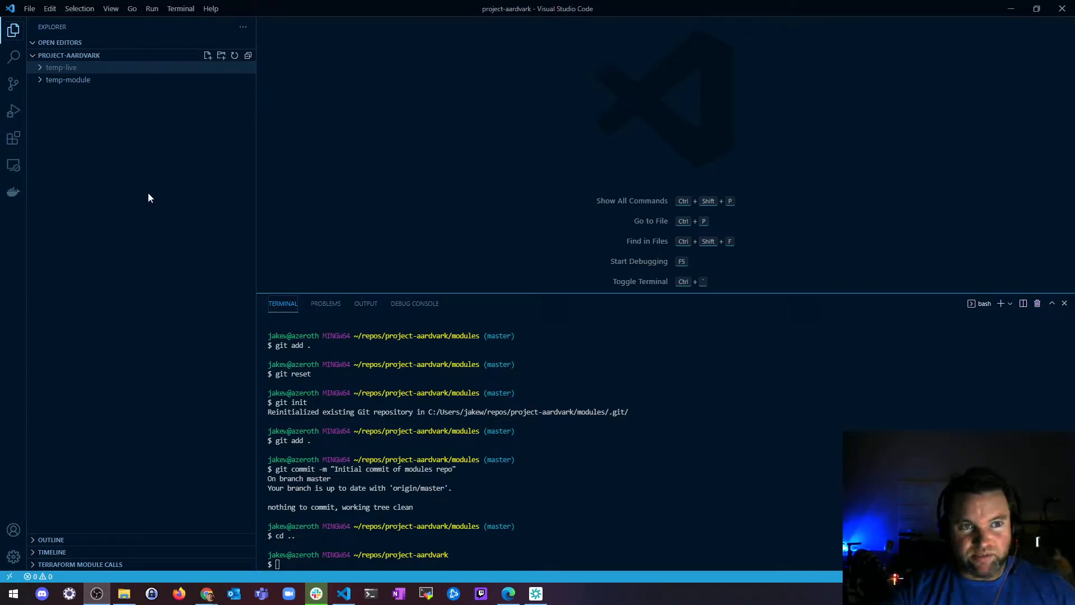
mouse_move(131, 199)
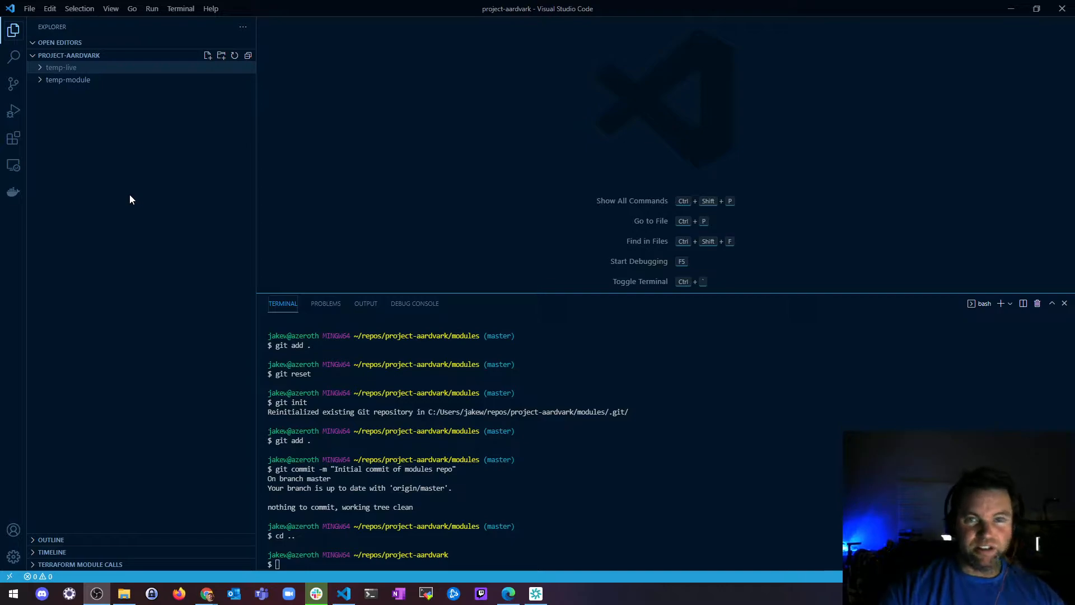
mouse_move(121, 203)
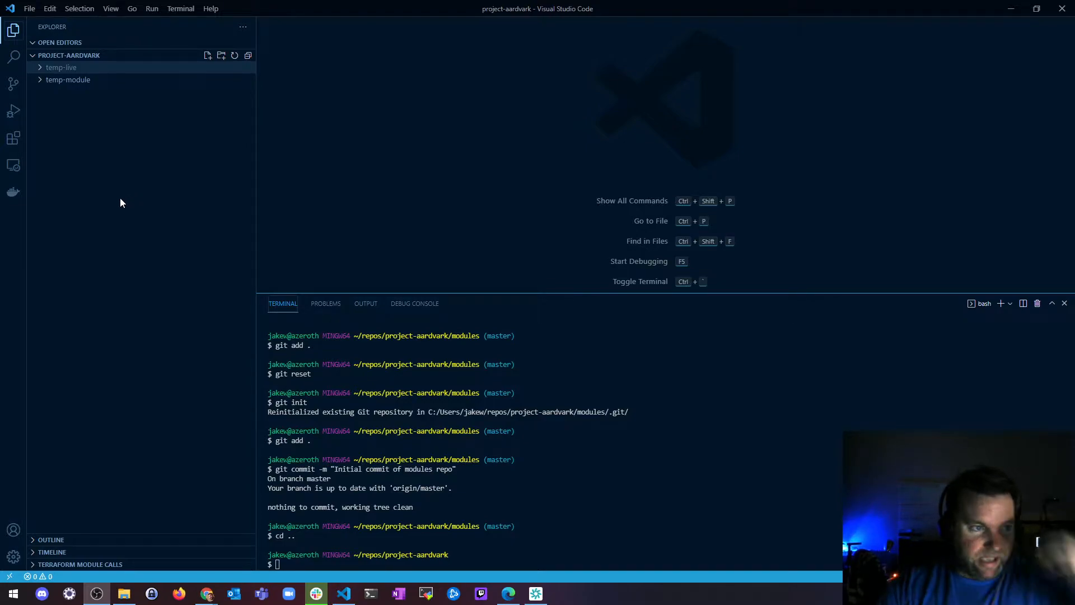
mouse_move(106, 205)
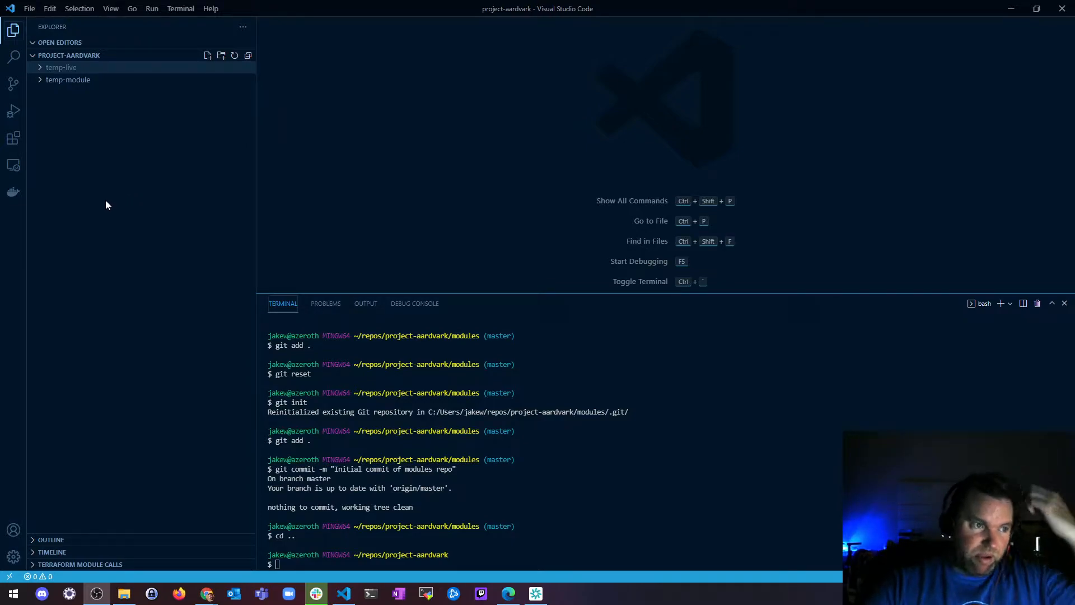
mouse_move(90, 206)
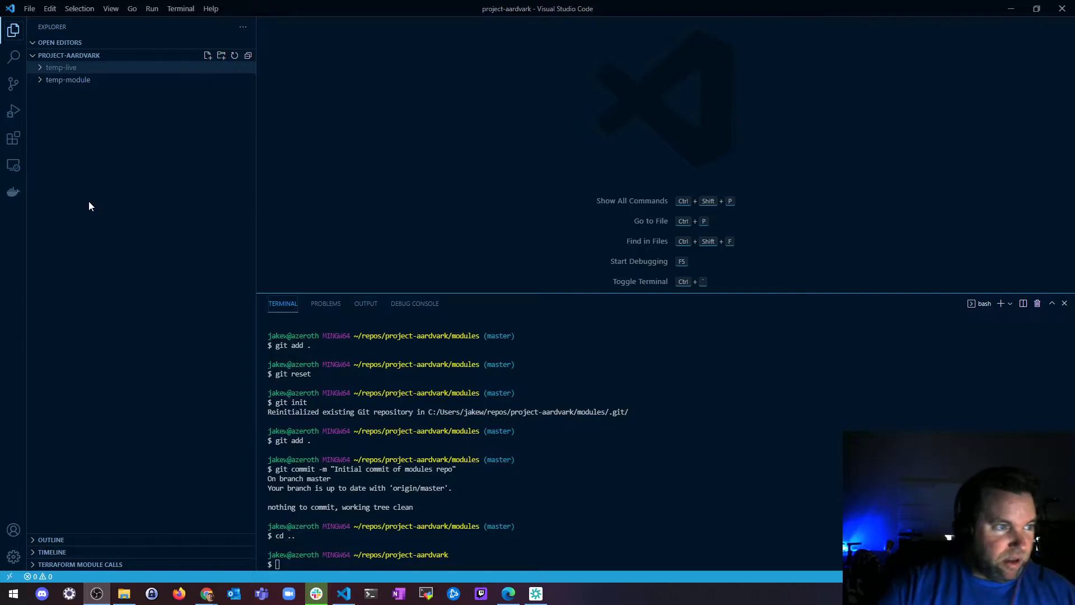
mouse_move(219, 586)
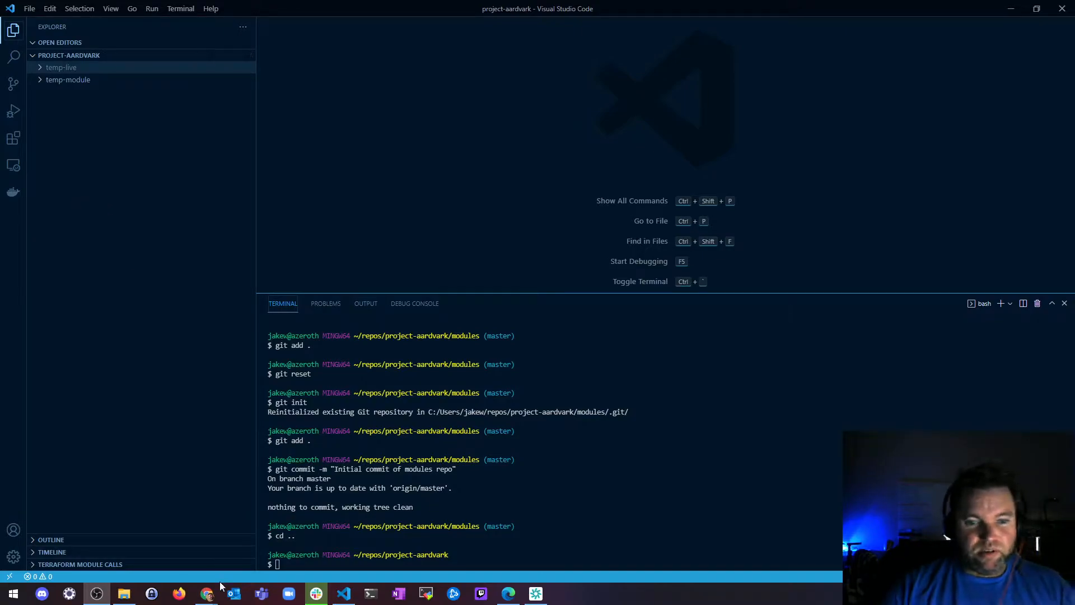
Navigate from the owner's GitHub profile to the list of all repositories.
left_click(207, 594)
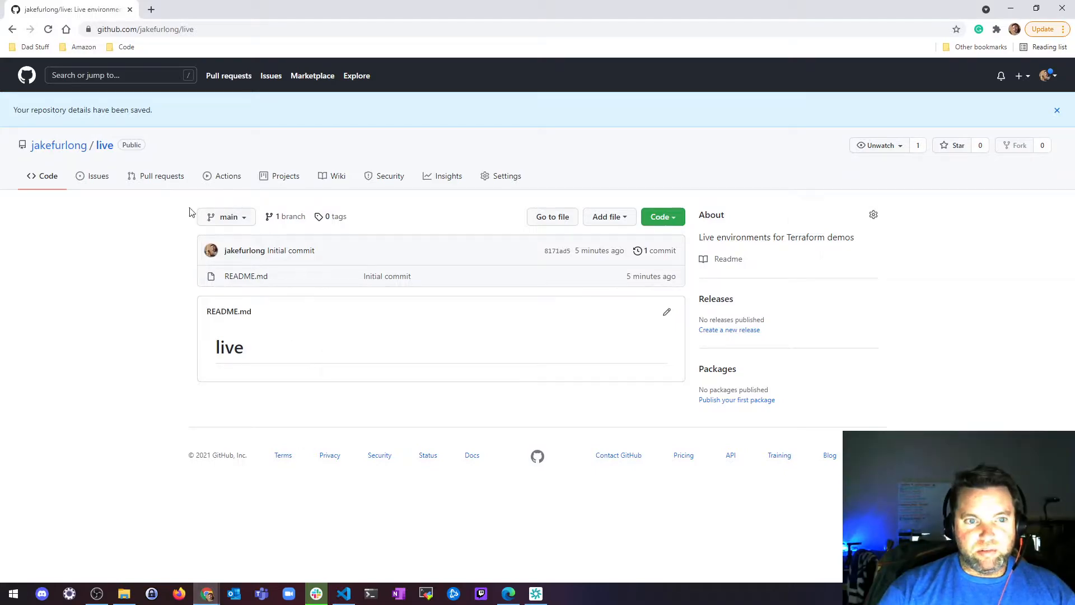
mouse_move(104, 145)
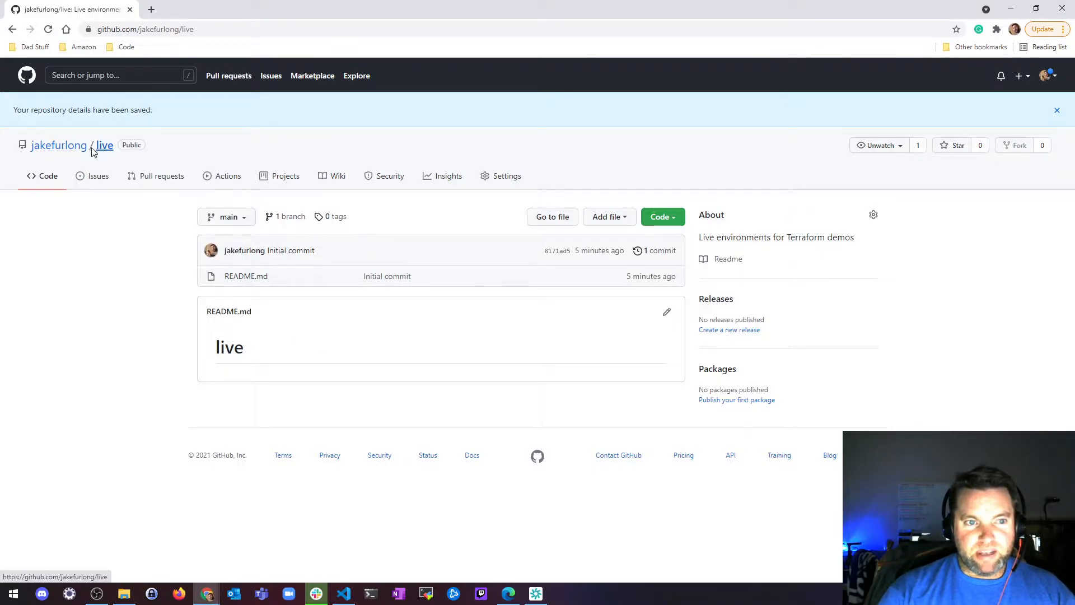
left_click(58, 145)
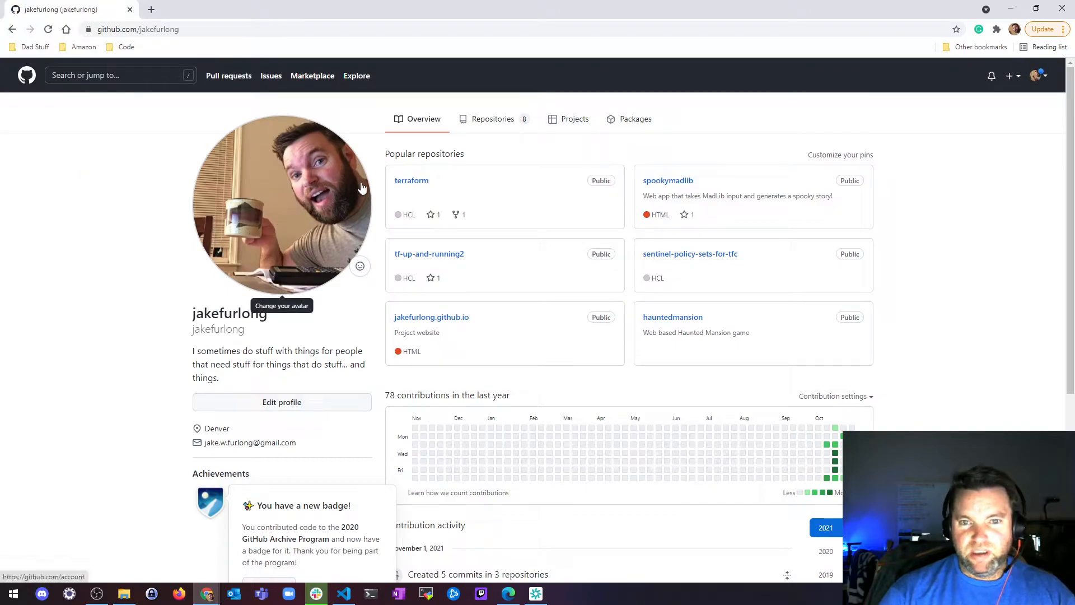
mouse_move(384, 176)
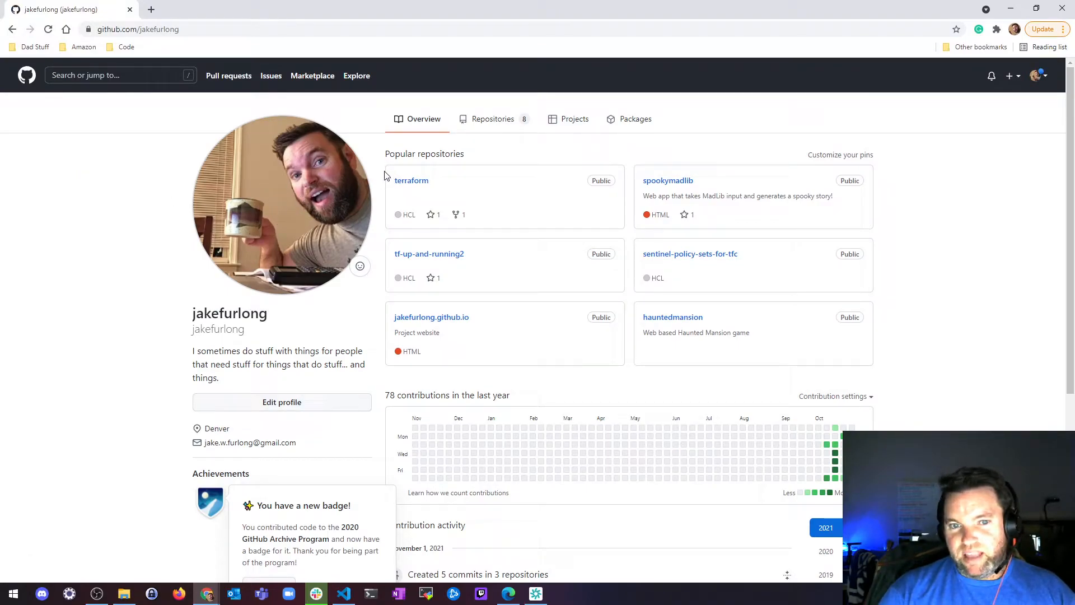
left_click(493, 118)
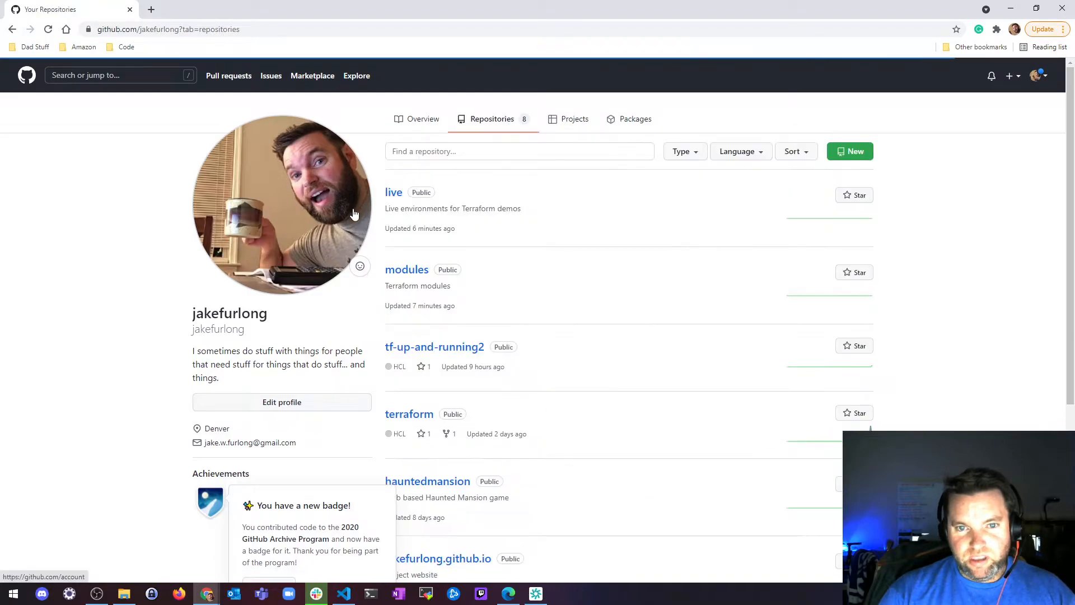
mouse_move(406, 270)
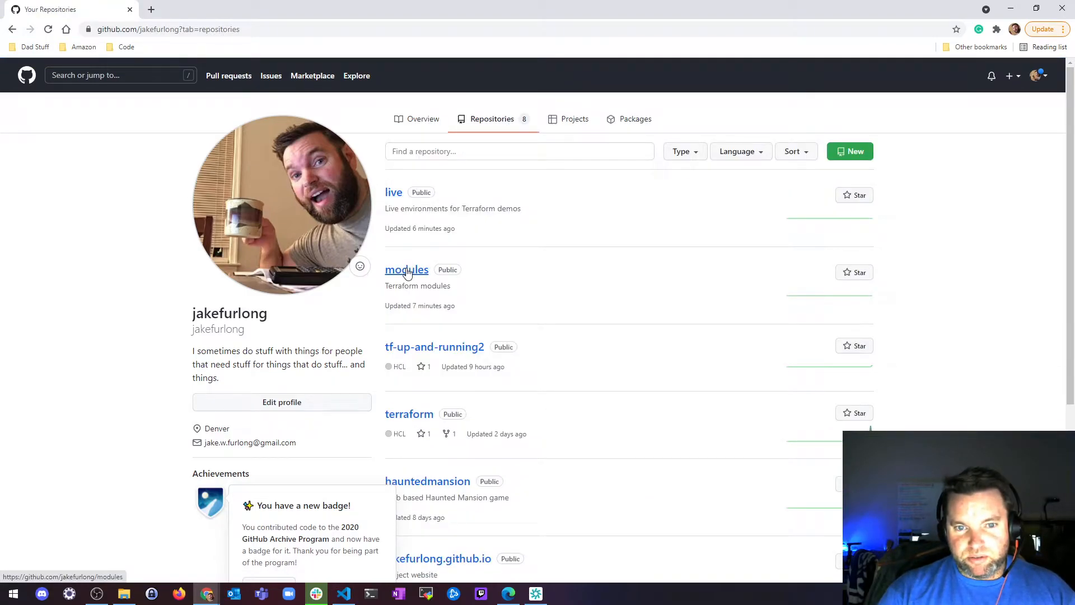
mouse_move(401, 209)
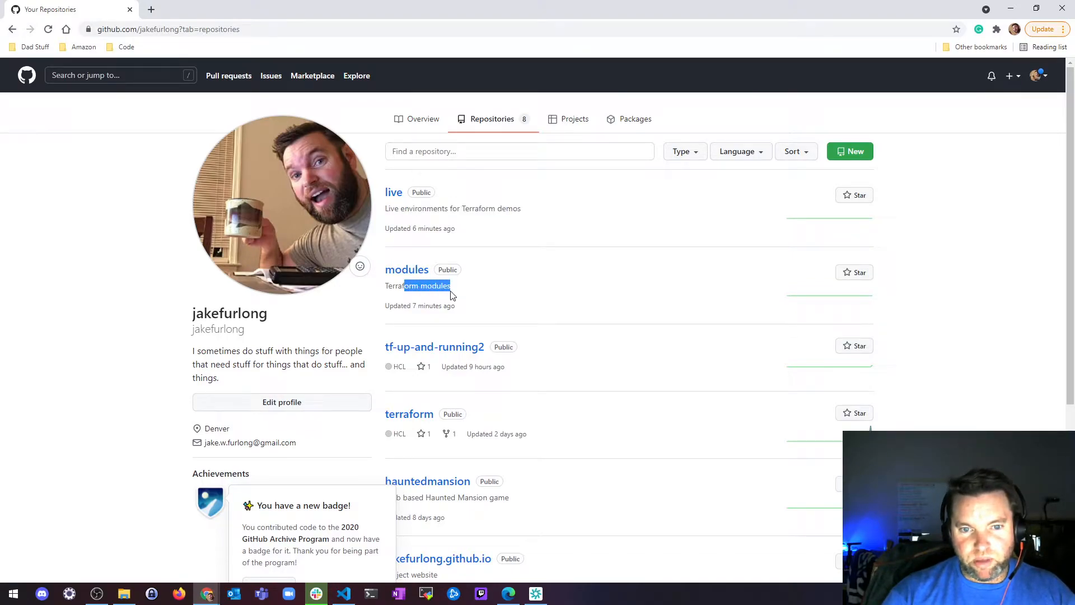
mouse_move(329, 212)
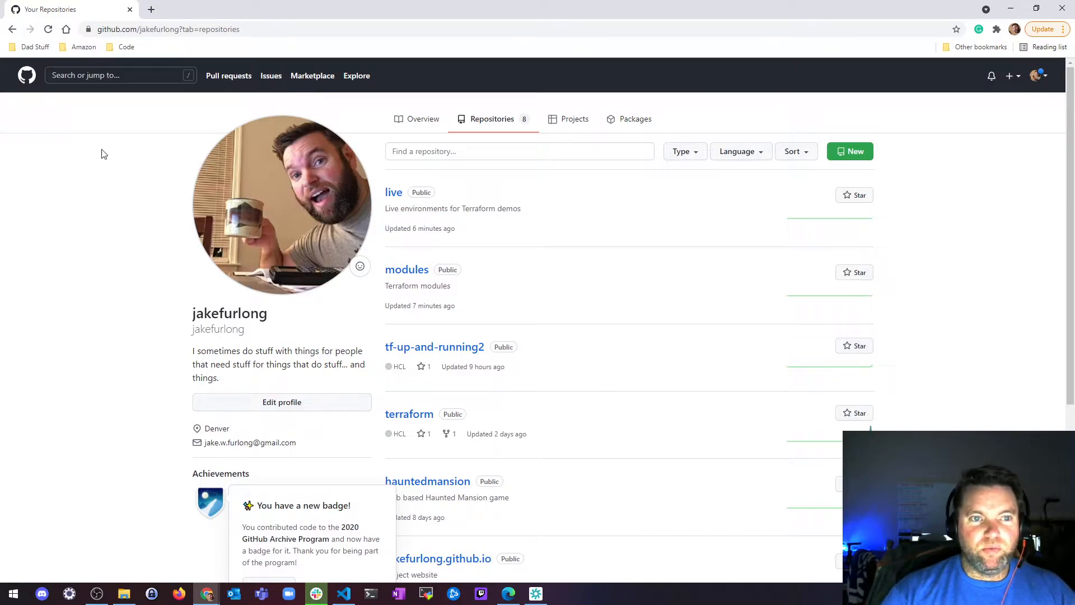
mouse_move(652, 109)
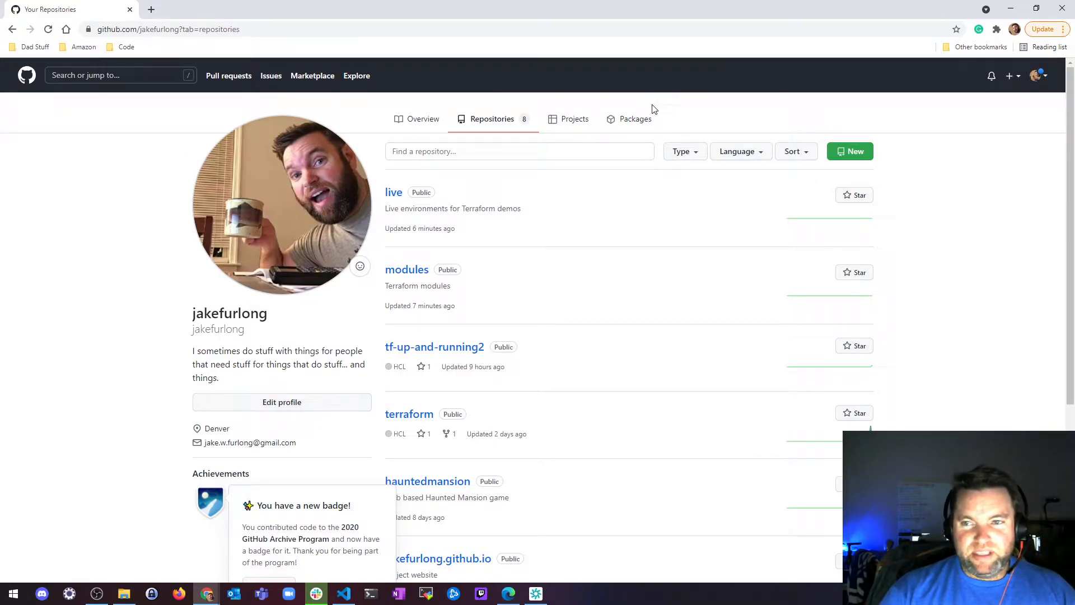
left_click(343, 594)
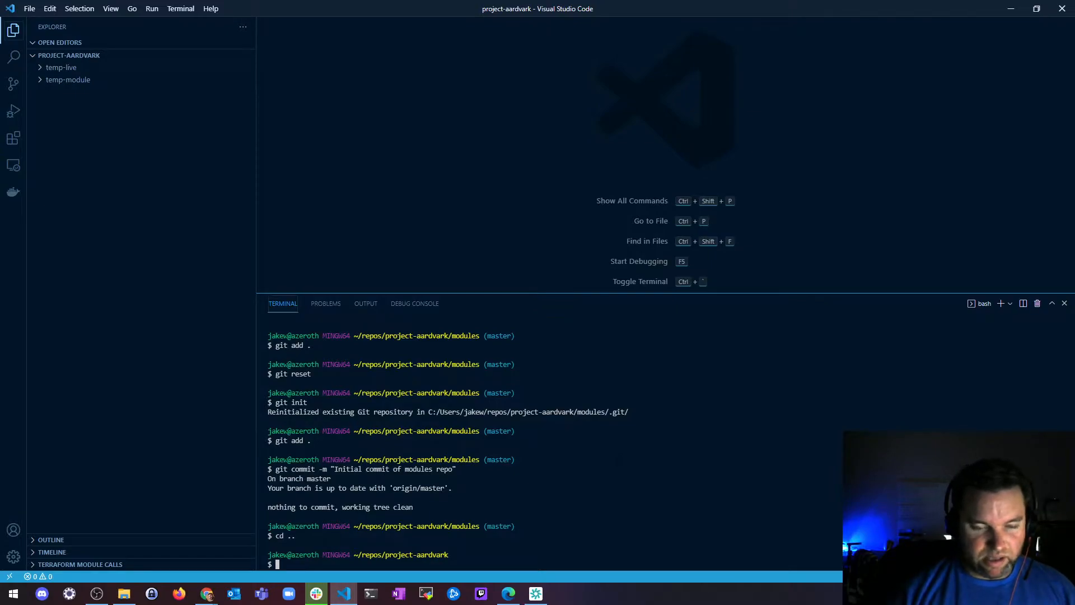
mouse_move(206, 593)
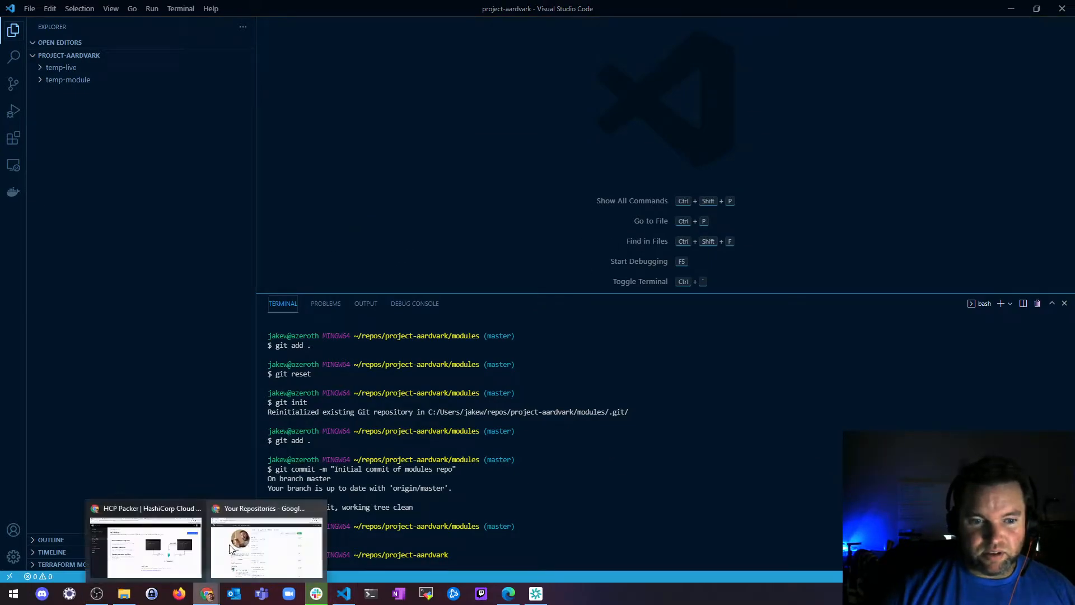
Copy the HTTPS clone address of the live repository and return to the editor terminal.
left_click(267, 549)
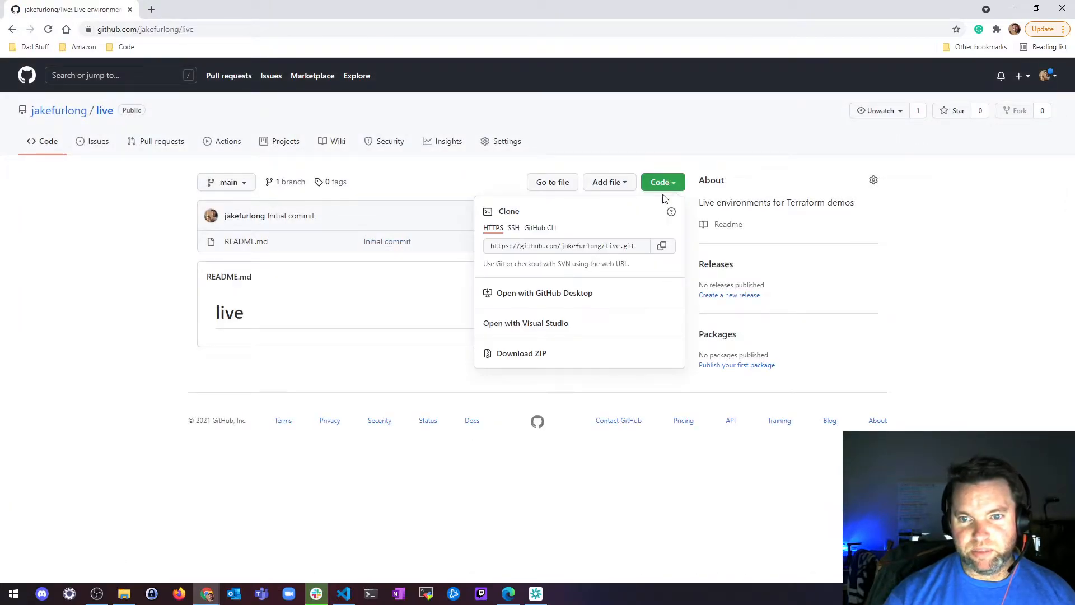
left_click(661, 245)
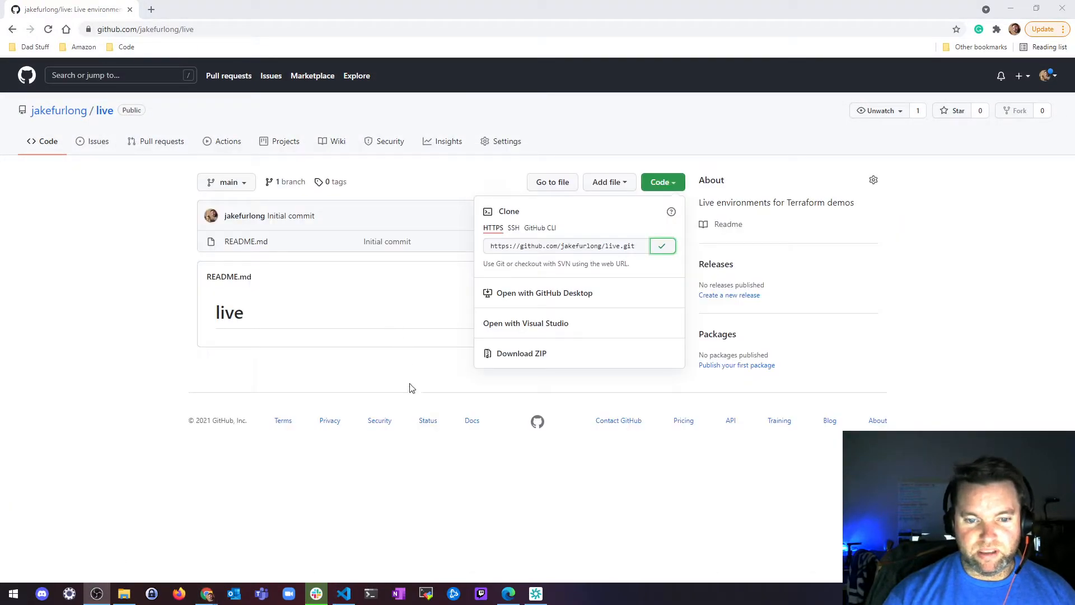
left_click(343, 593)
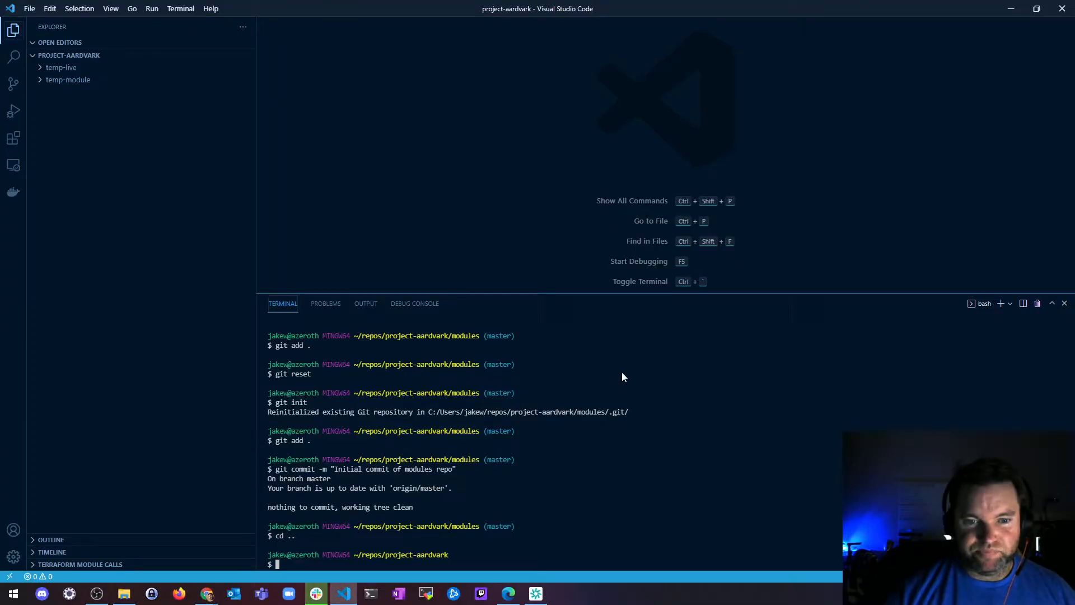
Run git clone for github.com/jakefurlong/live.git and then for modules.git in the terminal.
type("git clo")
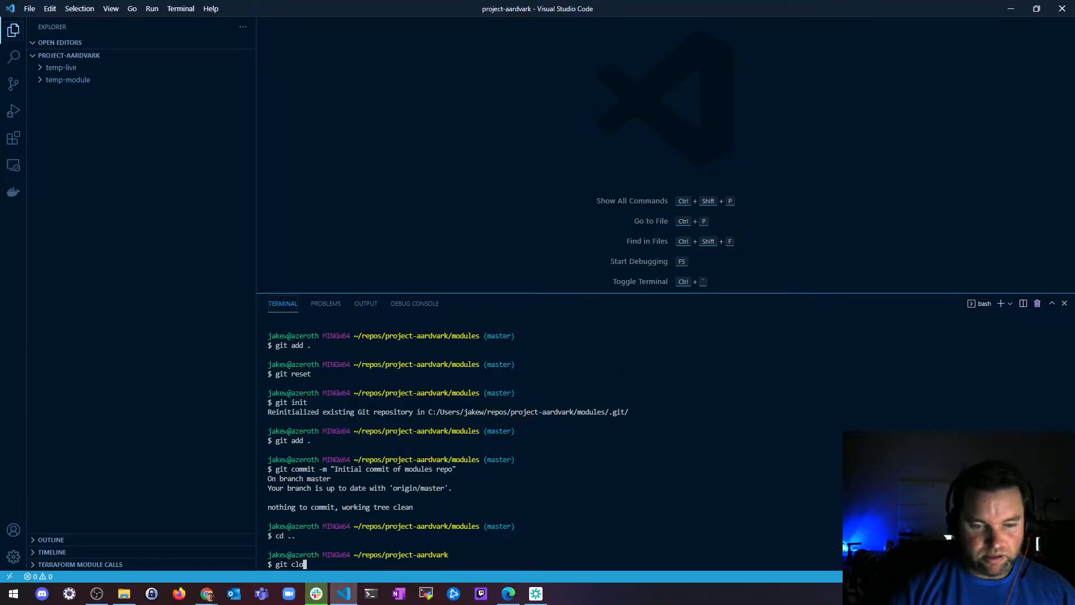
type("ne https://github.com/jakefurlong/live.git")
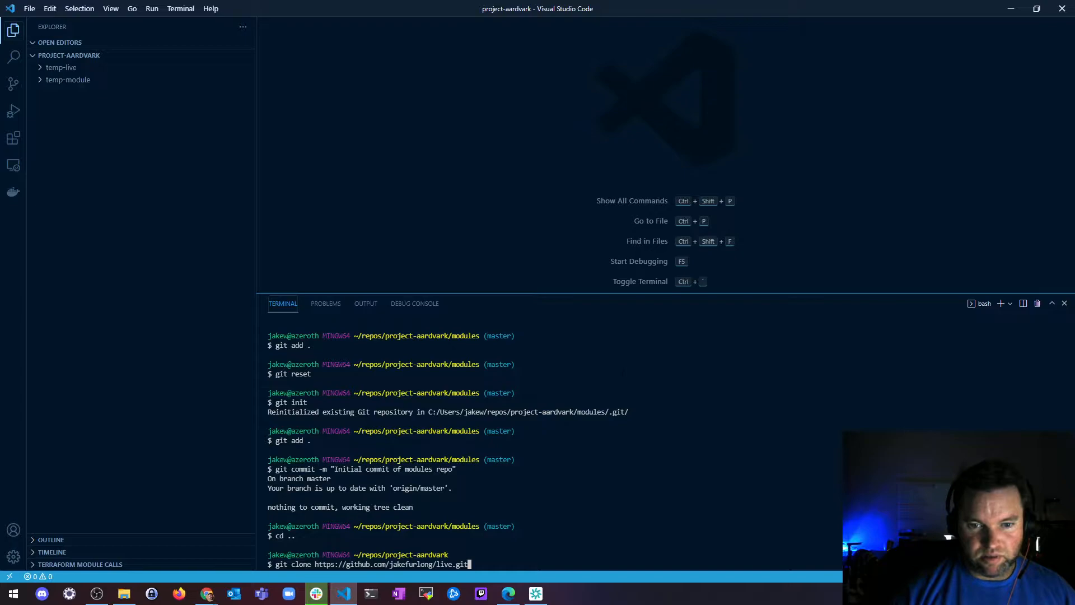
key("Return")
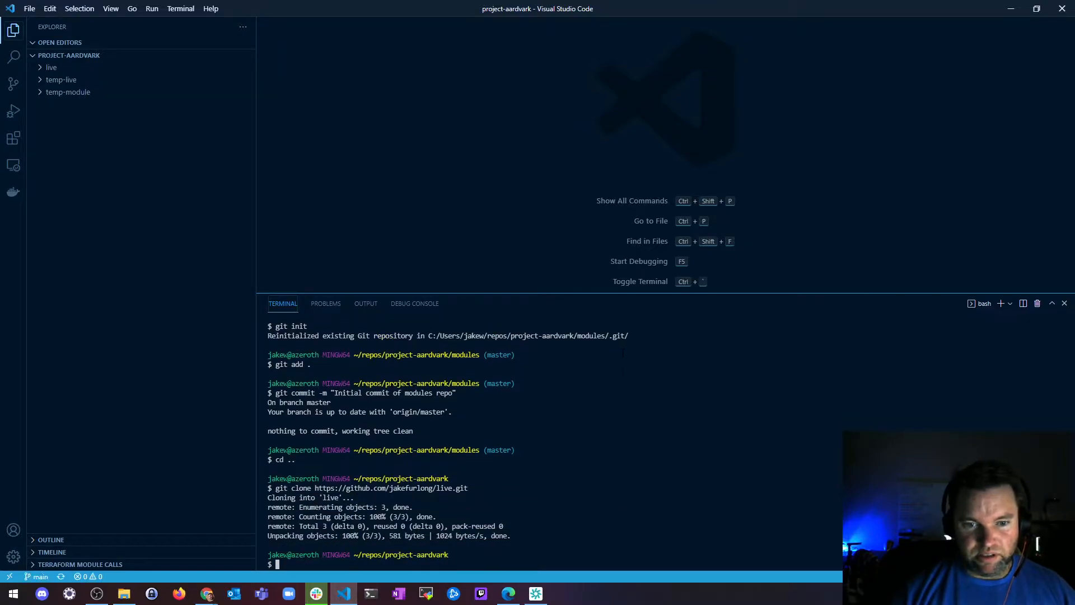
type("git clone https://github.com/jakefurlong/live.git")
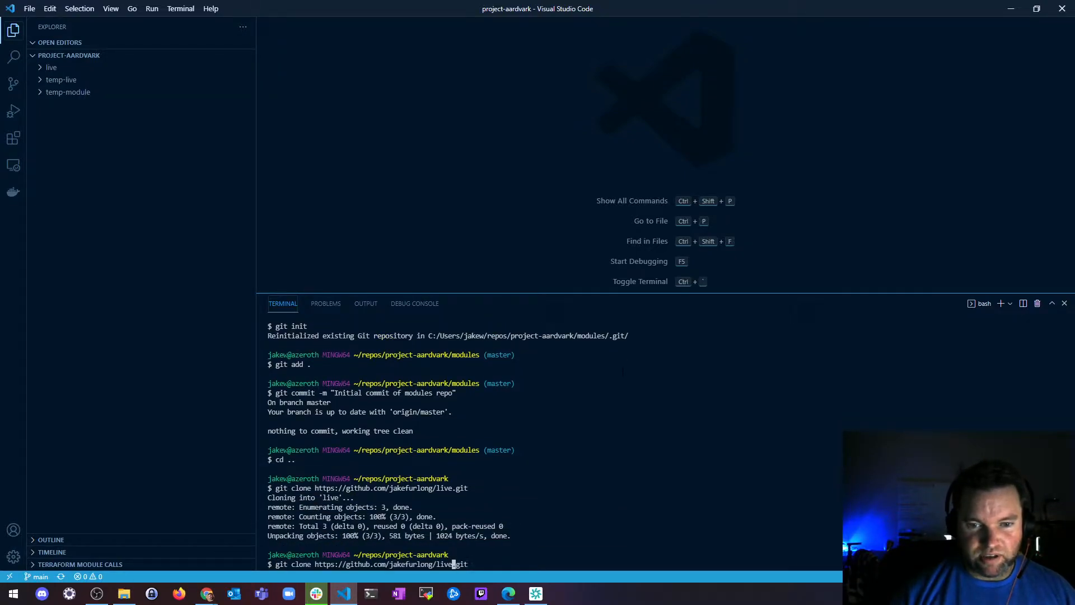
type("modules")
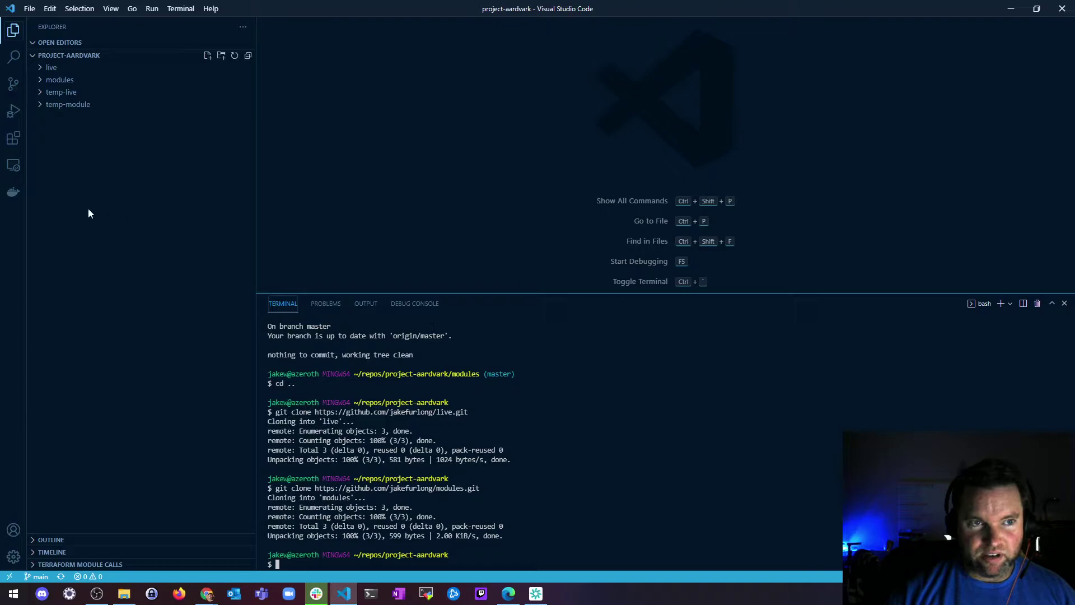
Copy temp-module's webserver-cluster folder in the Explorer for pasting into modules.
left_click(60, 80)
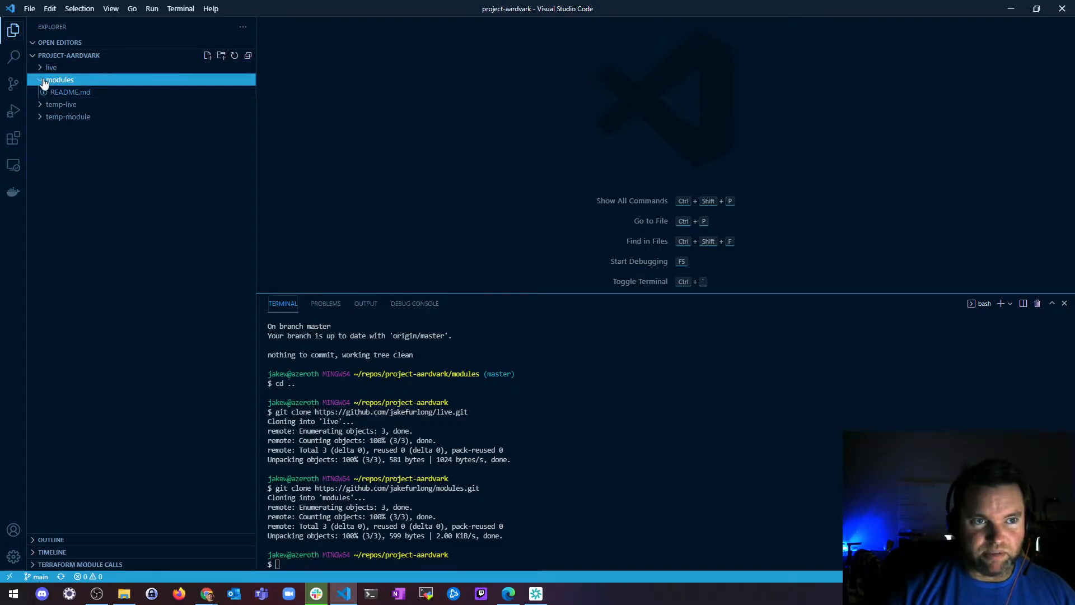
left_click(60, 79)
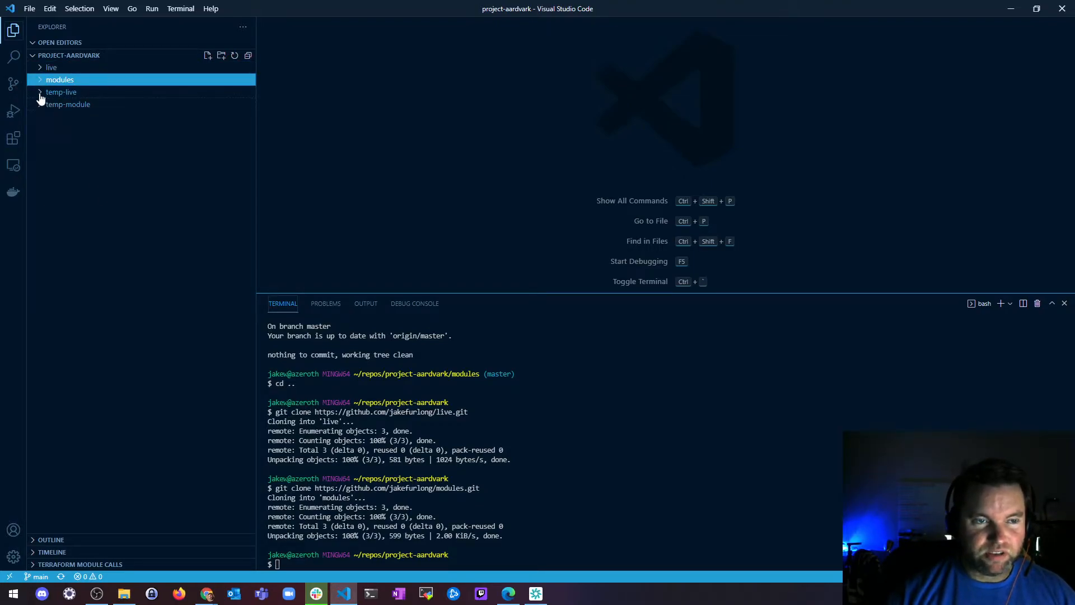
left_click(61, 91)
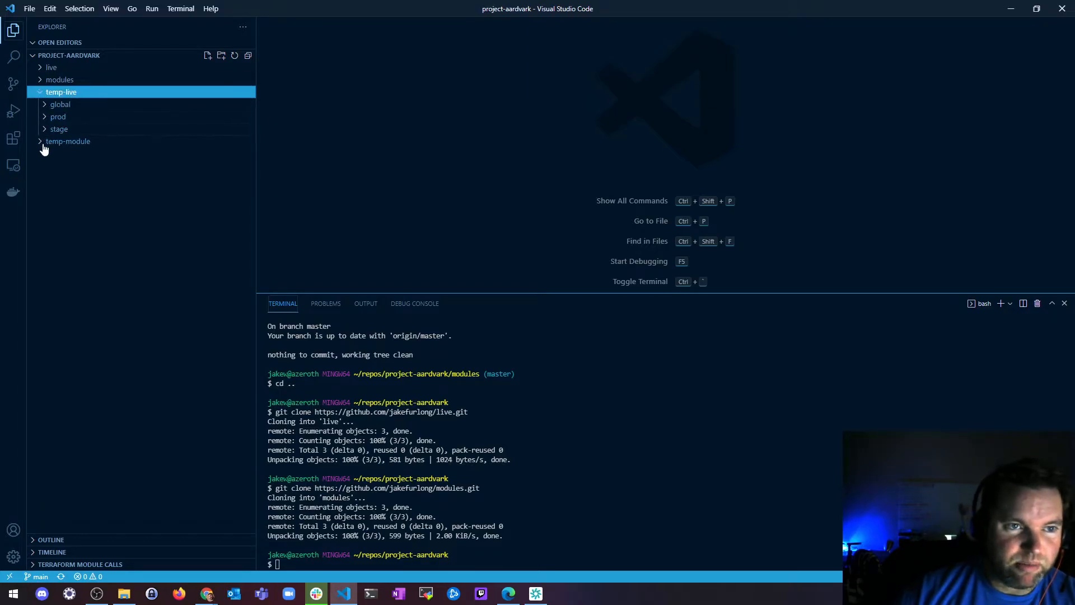
left_click(69, 141)
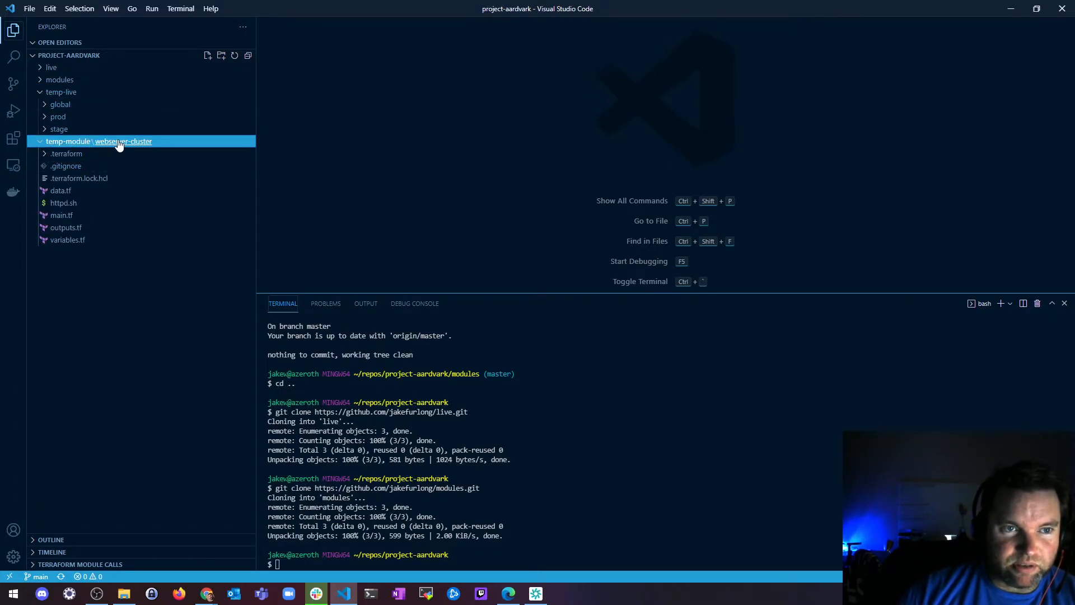
right_click(98, 141)
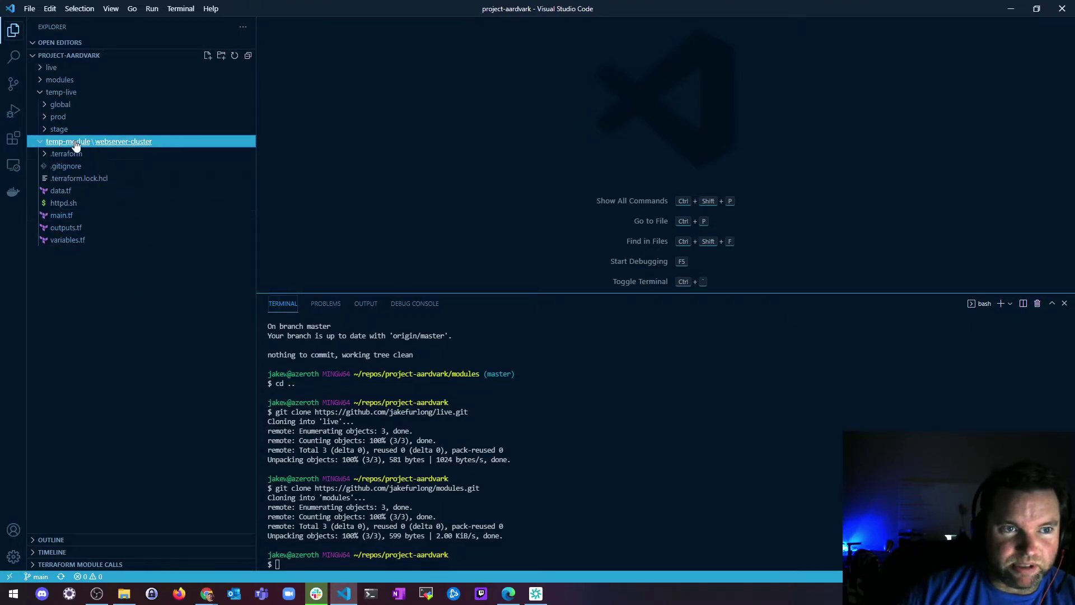
right_click(99, 141)
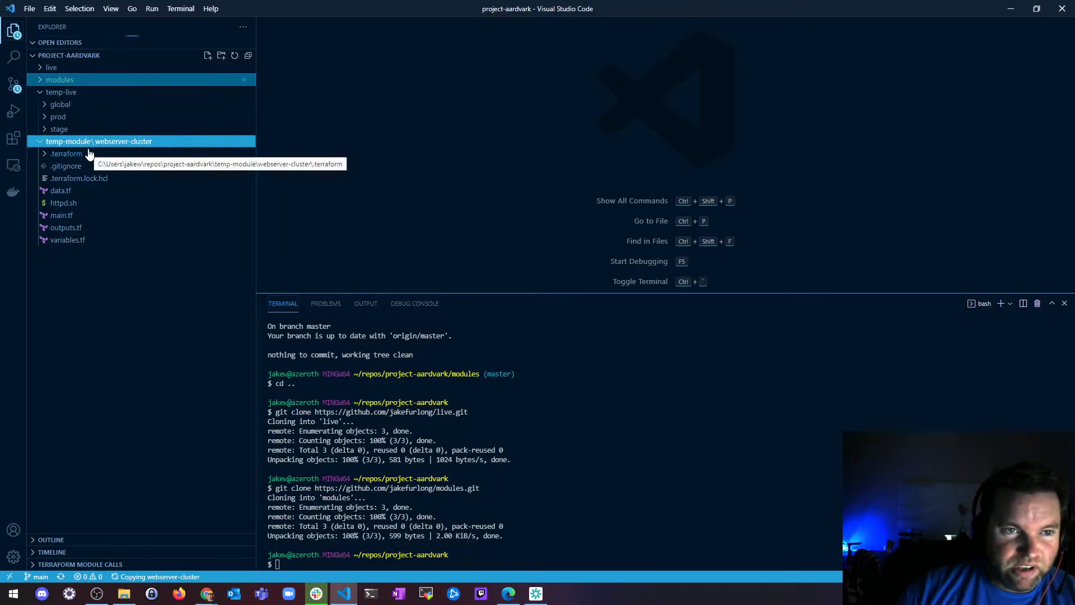
left_click(59, 78)
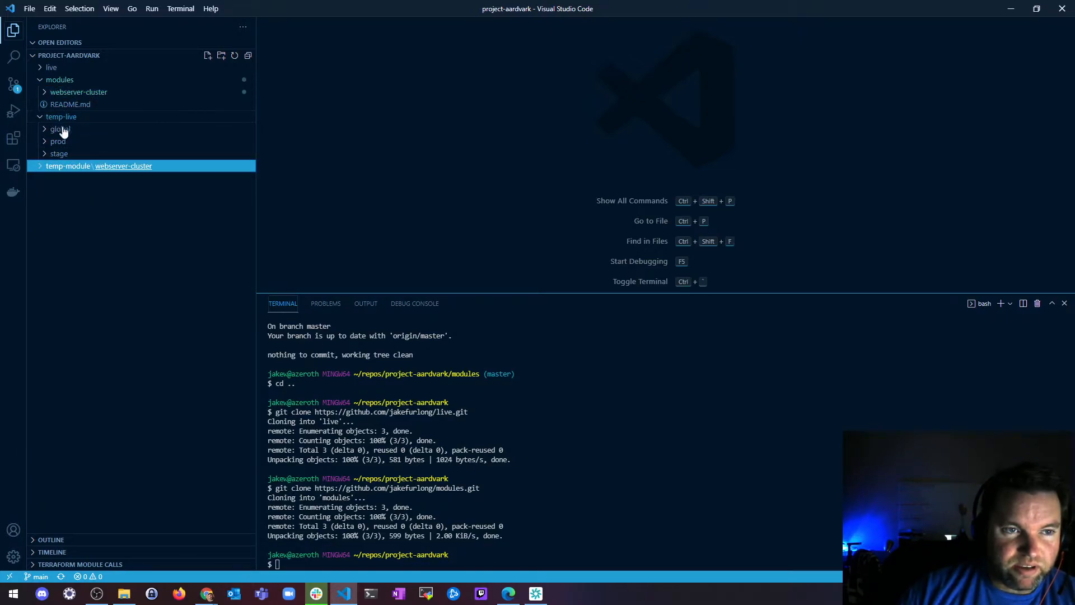
Copy temp-live's global, prod and stage folders and paste each into live.
right_click(98, 166)
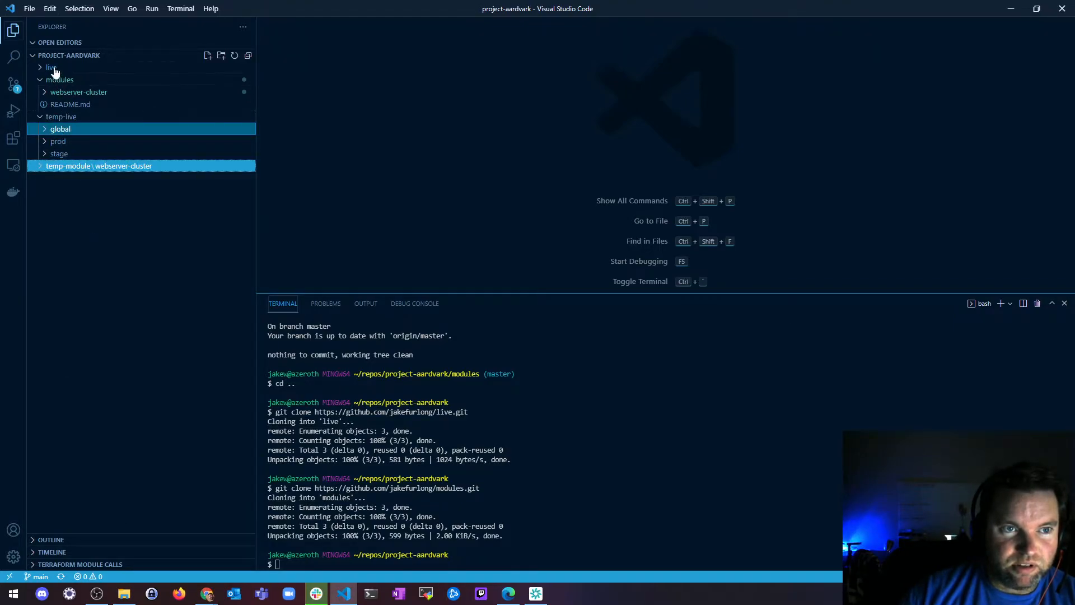
left_click(50, 67)
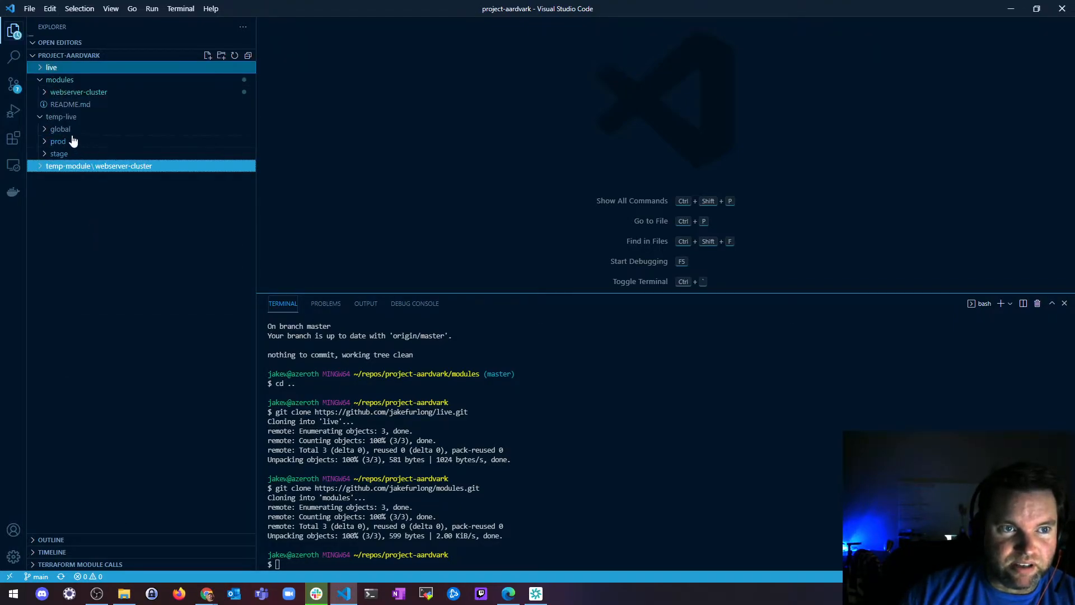
left_click(50, 67)
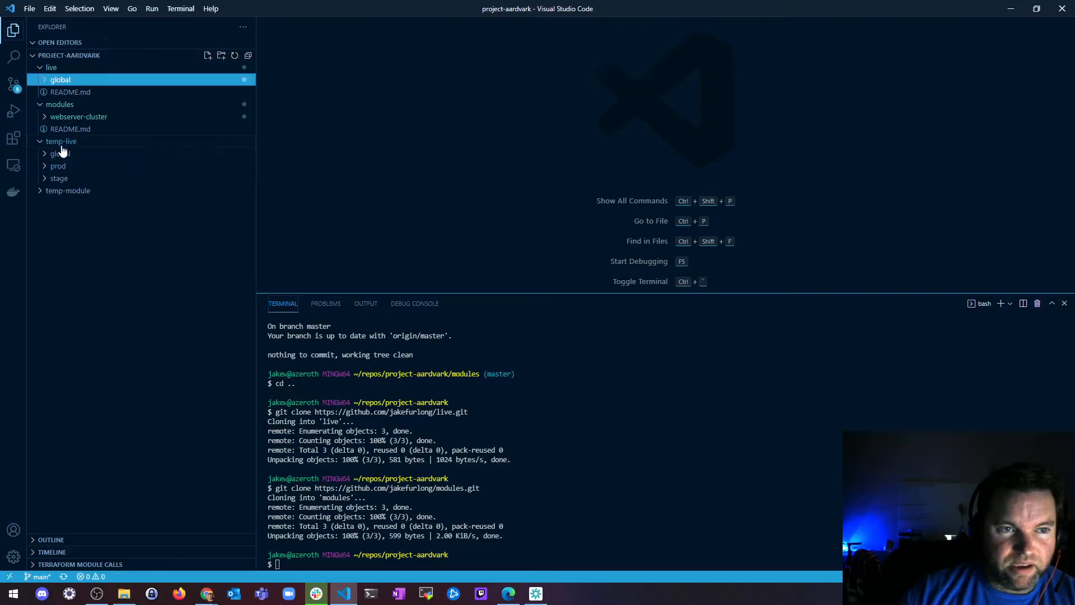
left_click(58, 166)
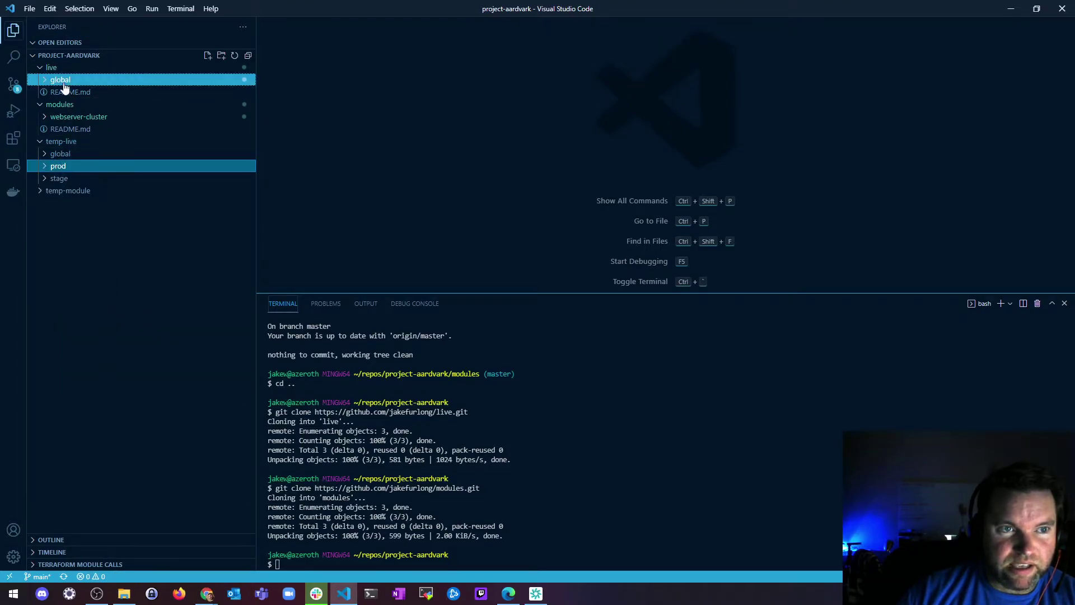
left_click(61, 80)
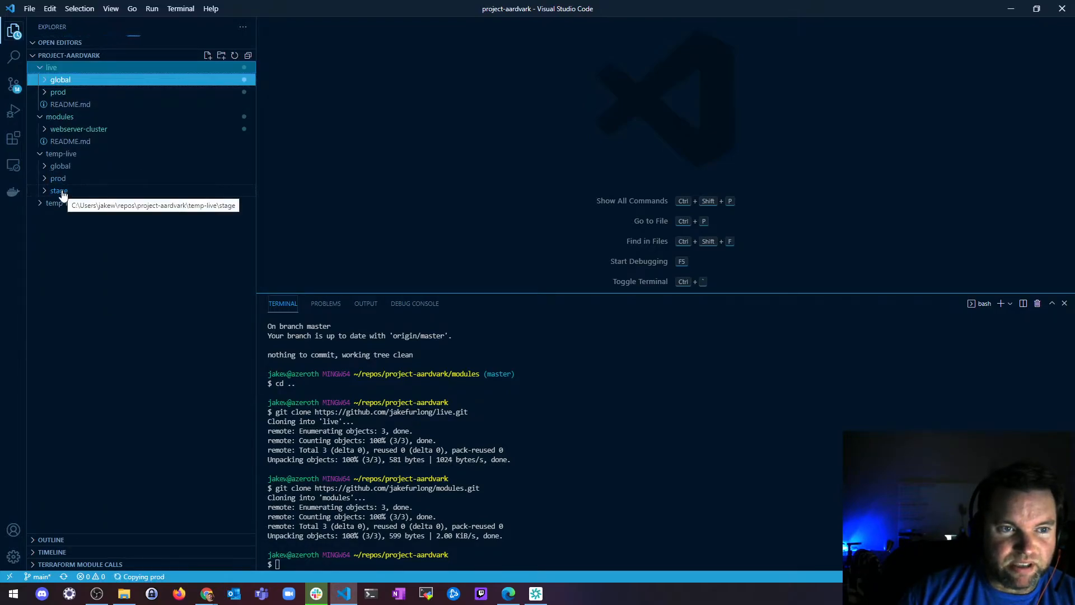
right_click(59, 191)
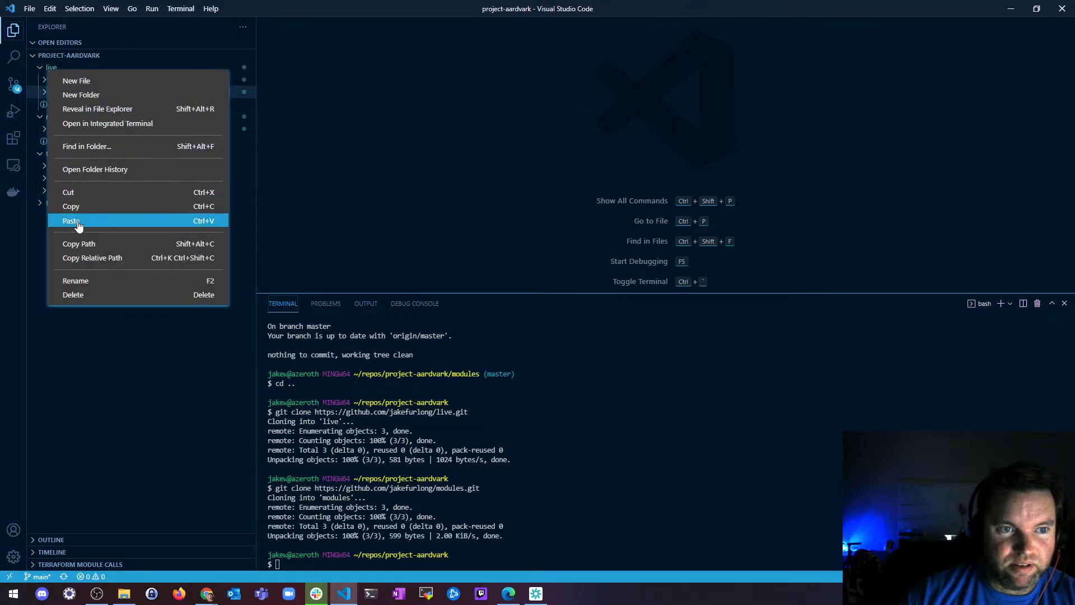
left_click(72, 220)
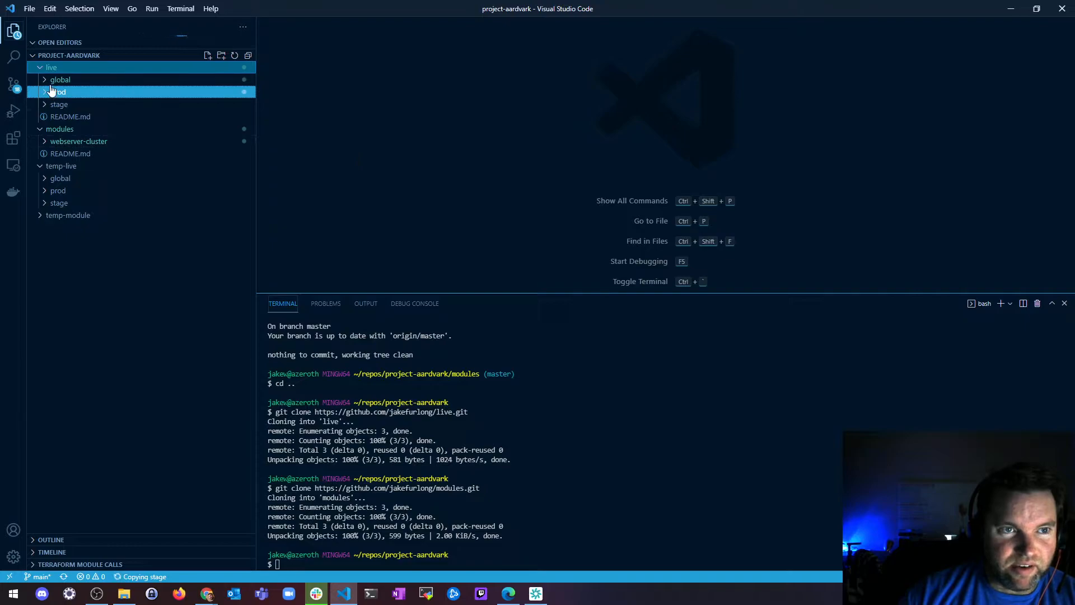
Expand live's global, prod and stage folders and modules/webserver-cluster to verify the copies.
left_click(79, 141)
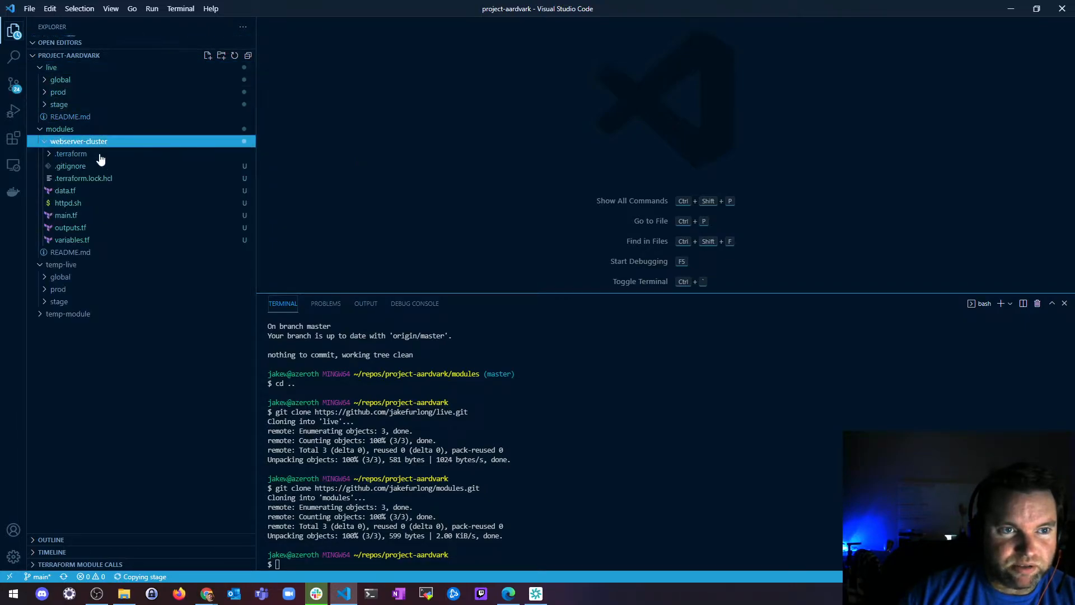
left_click(59, 129)
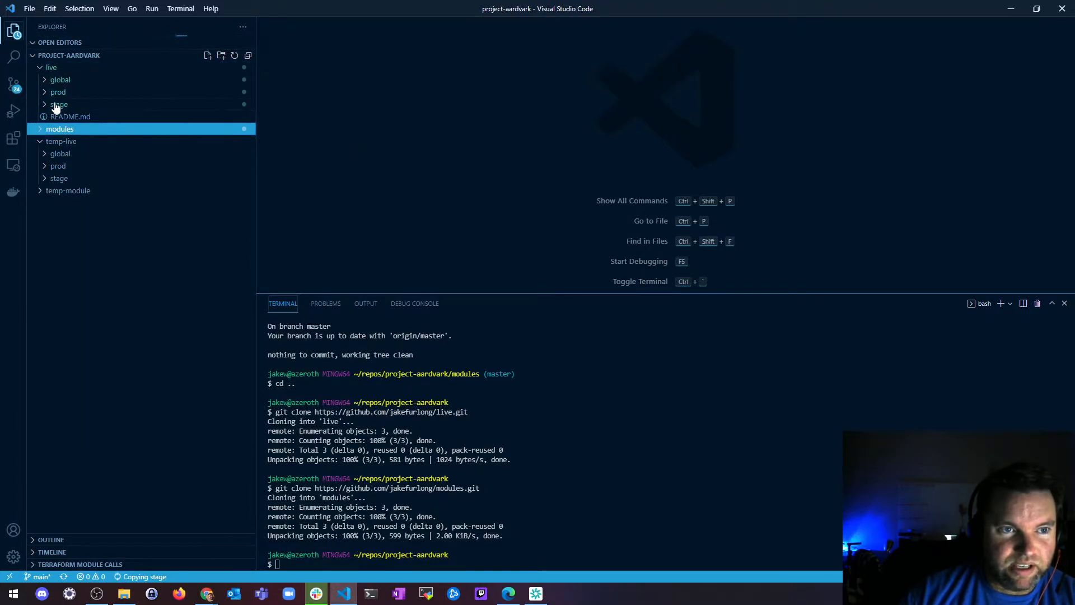
left_click(61, 79)
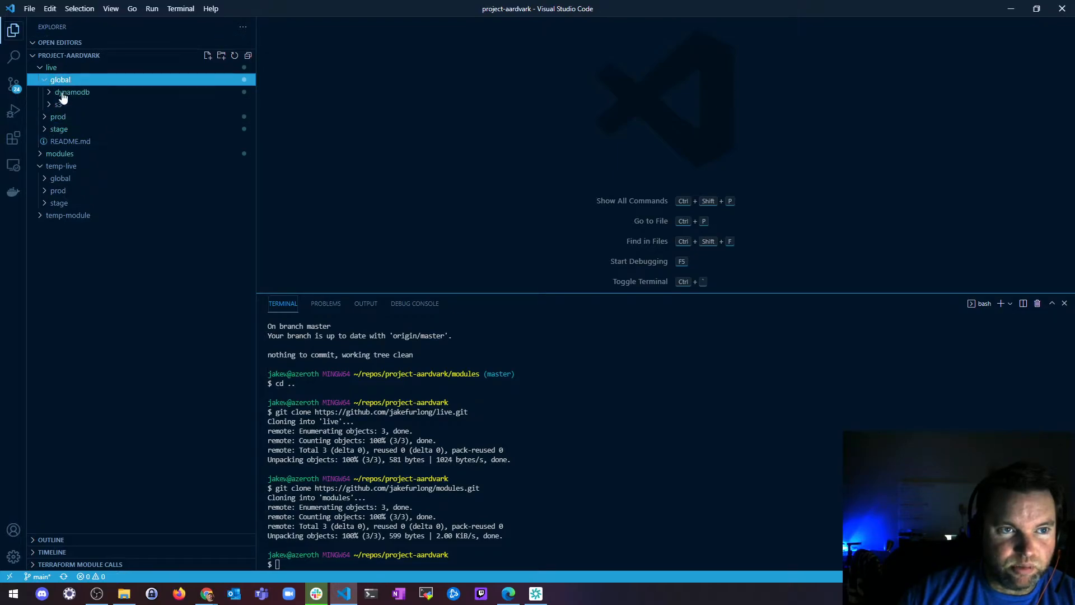
left_click(72, 92)
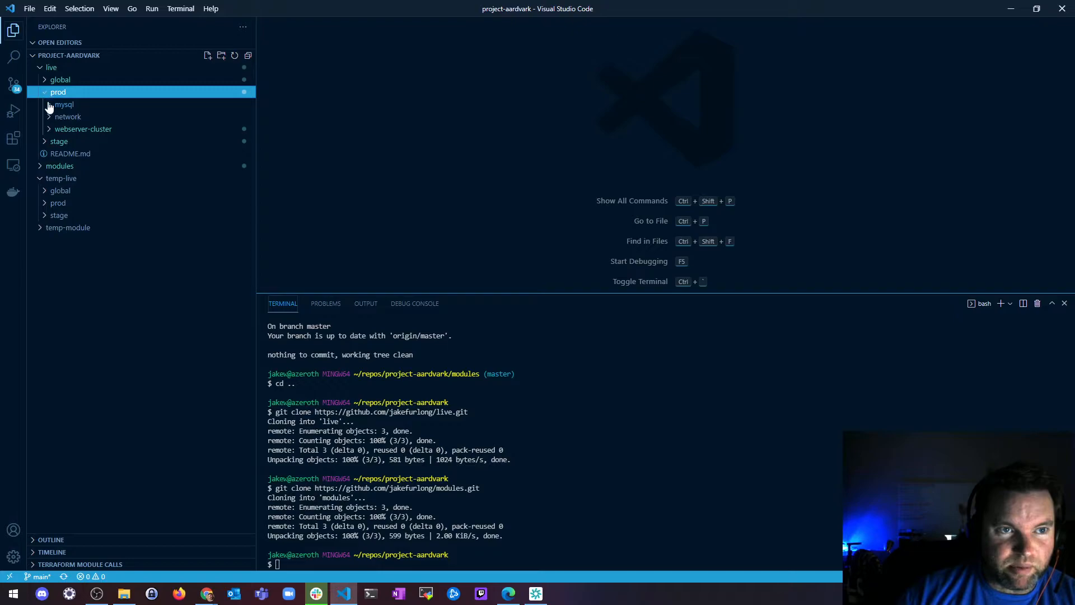
left_click(83, 129)
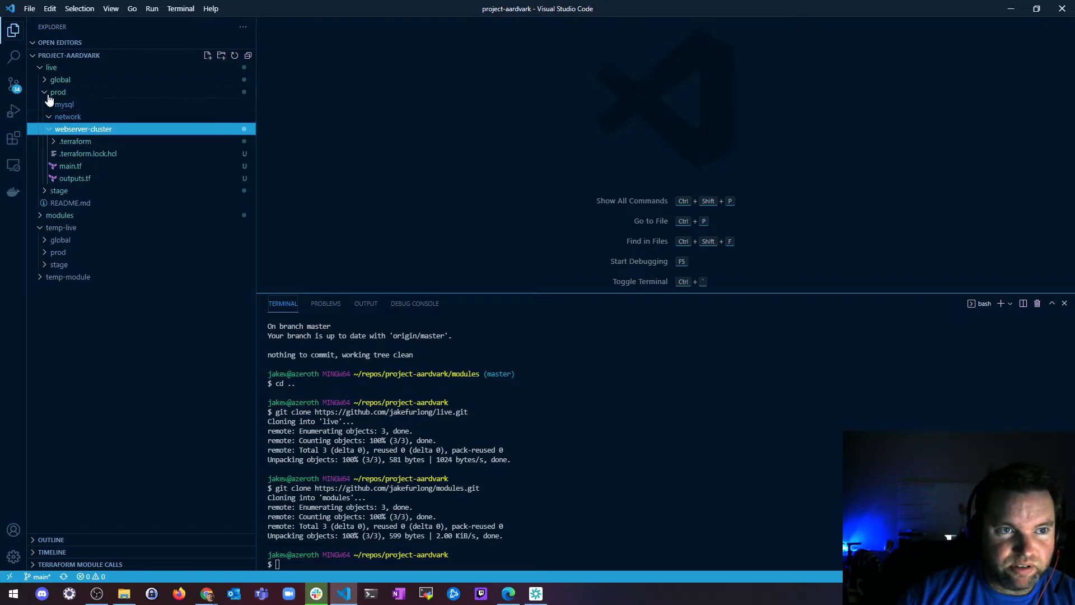
left_click(57, 91)
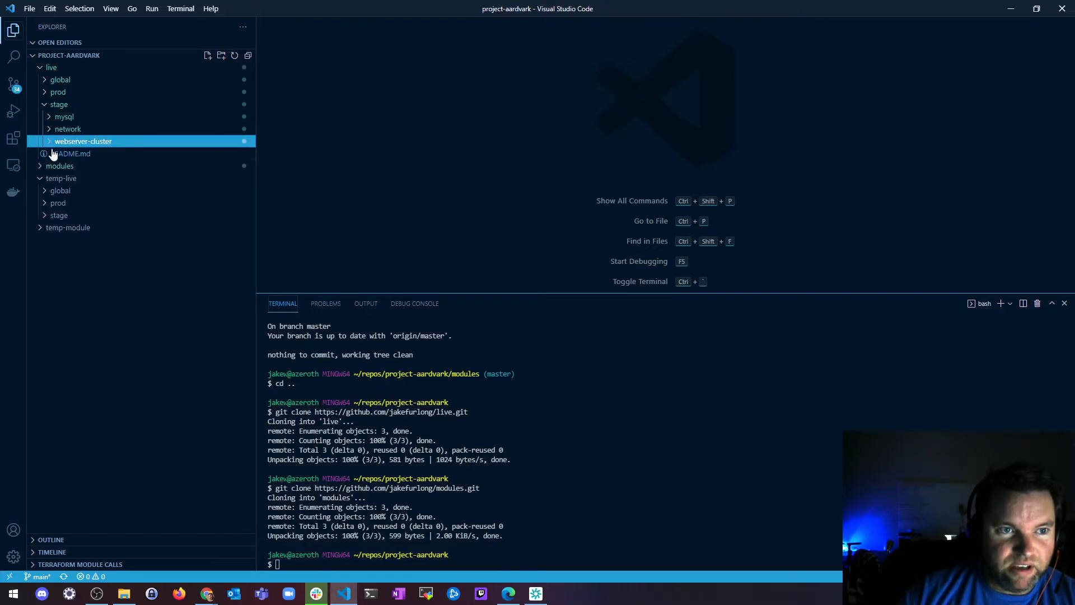
left_click(60, 103)
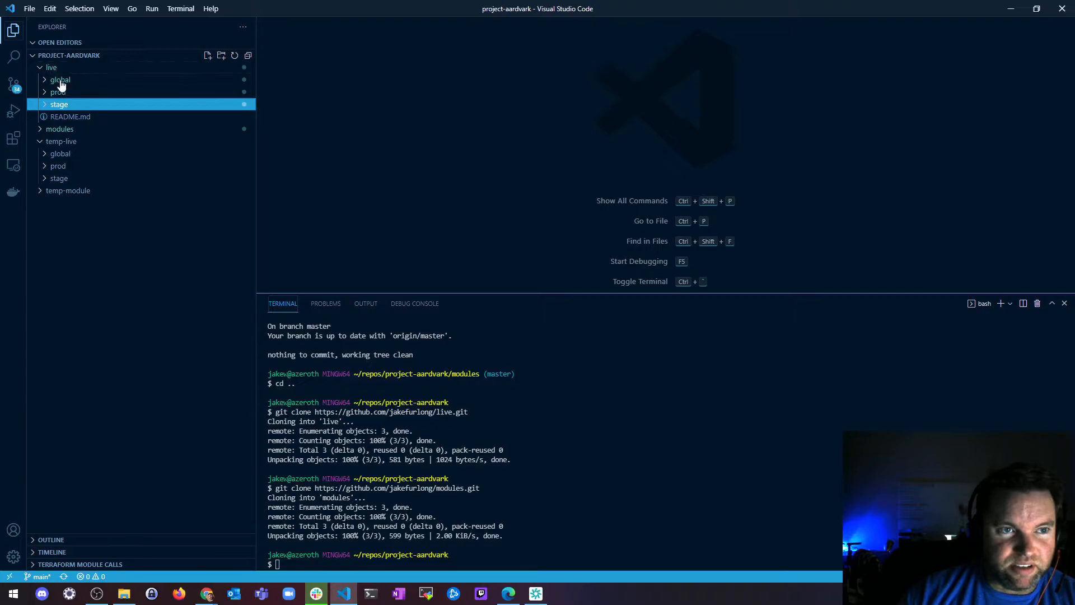
mouse_move(65, 102)
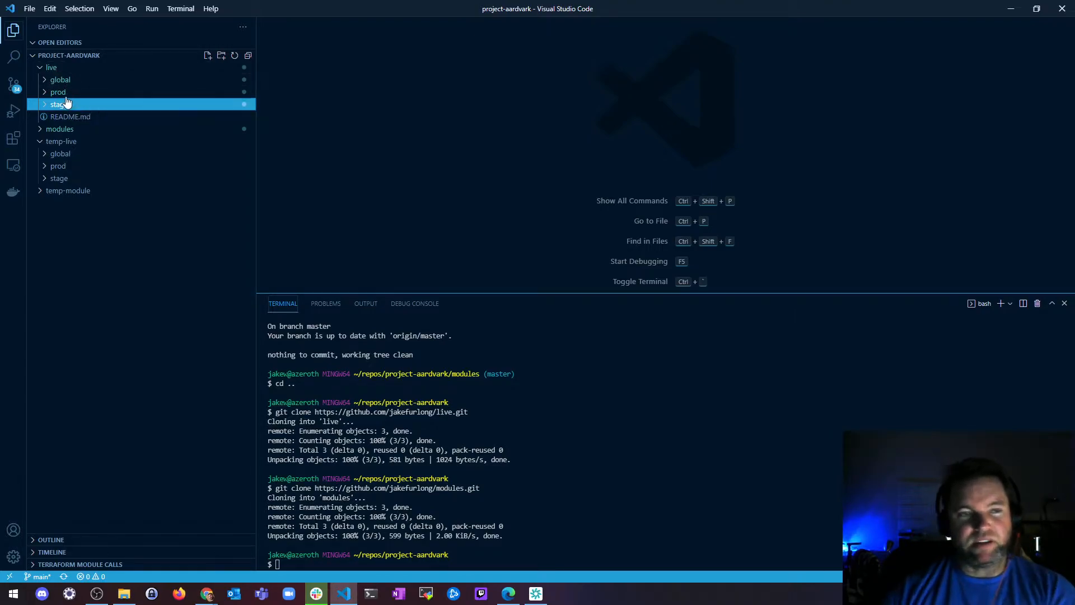
left_click(59, 129)
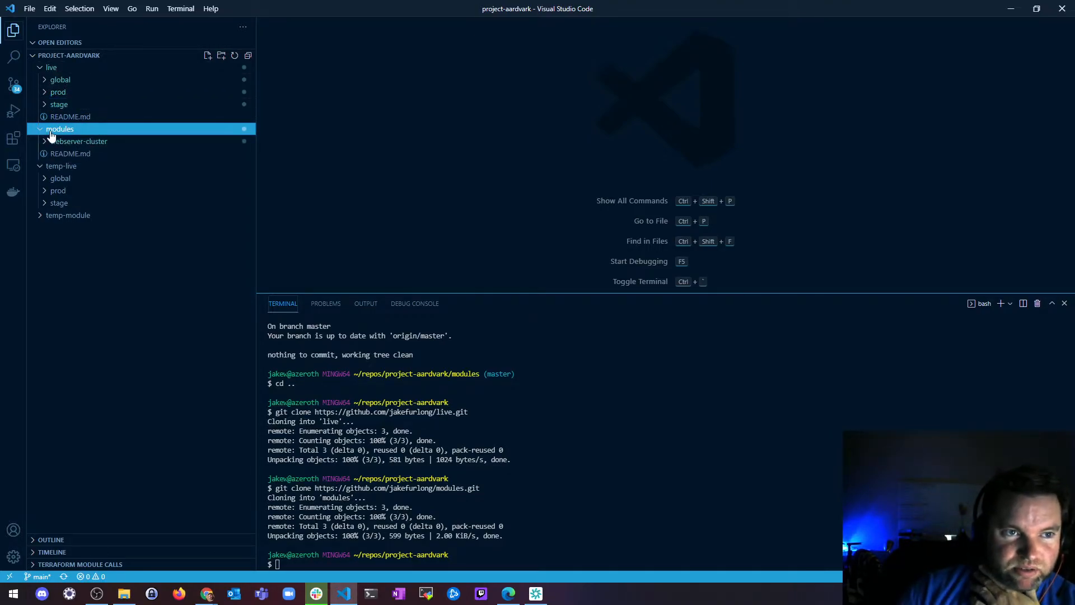
left_click(79, 141)
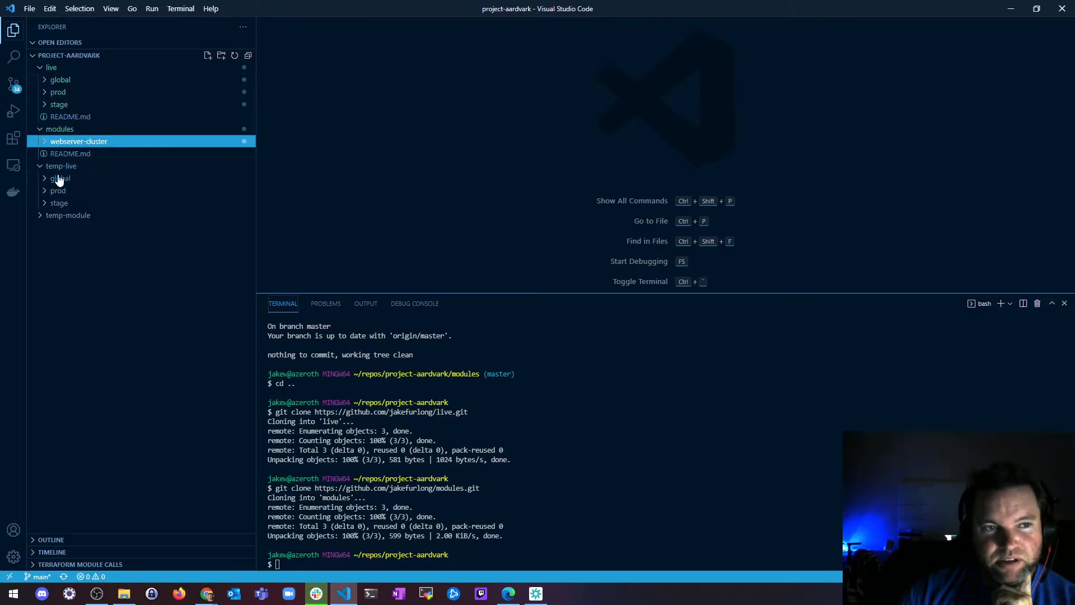
mouse_move(54, 166)
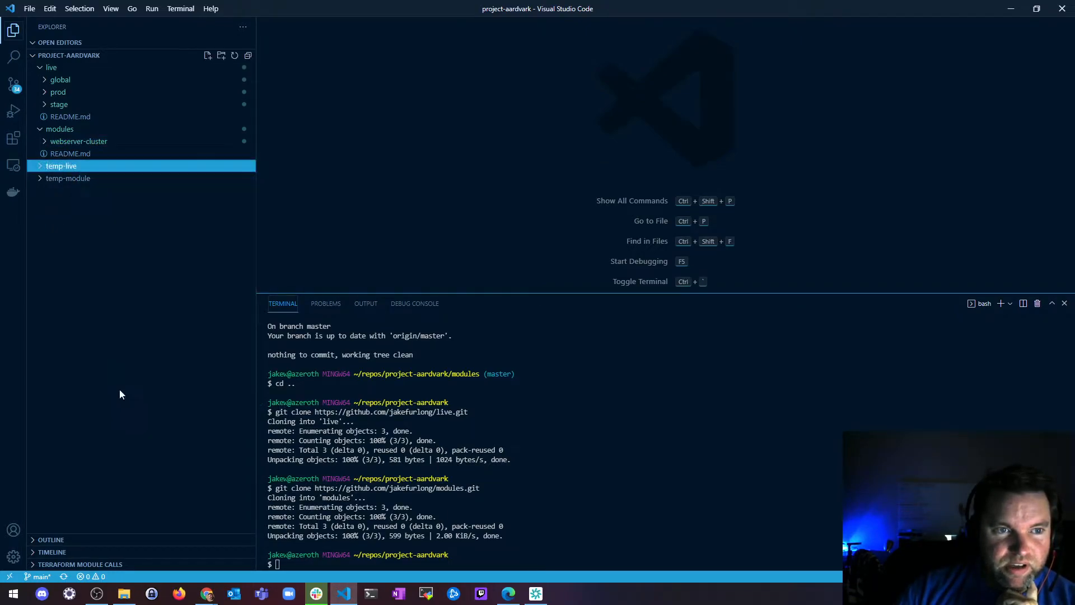
Delete the temp-module folder and expand live's stage, global and prod folders to check them.
right_click(61, 166)
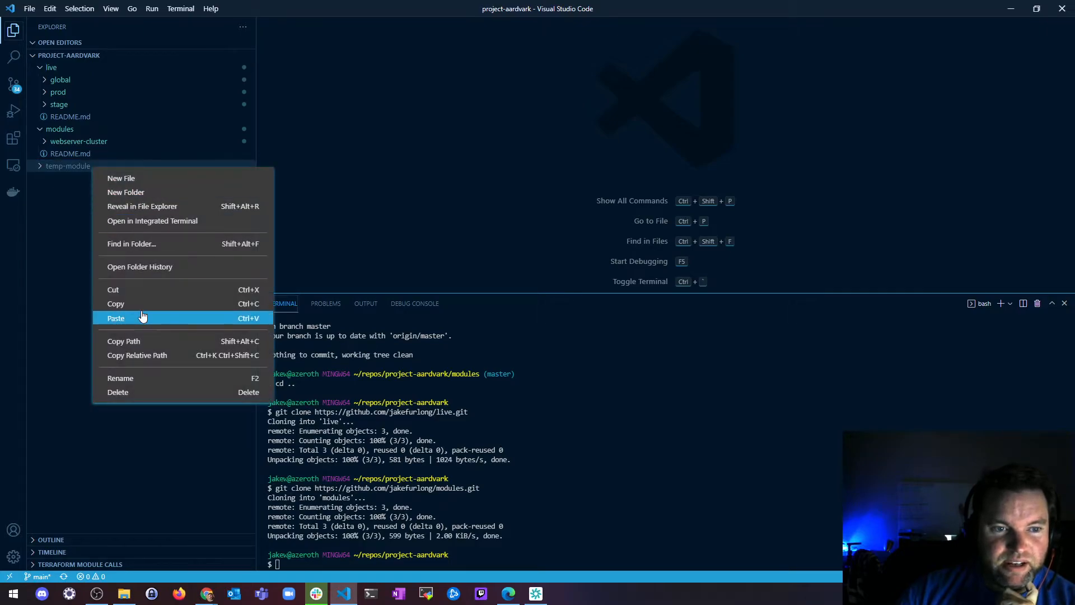
mouse_move(130, 394)
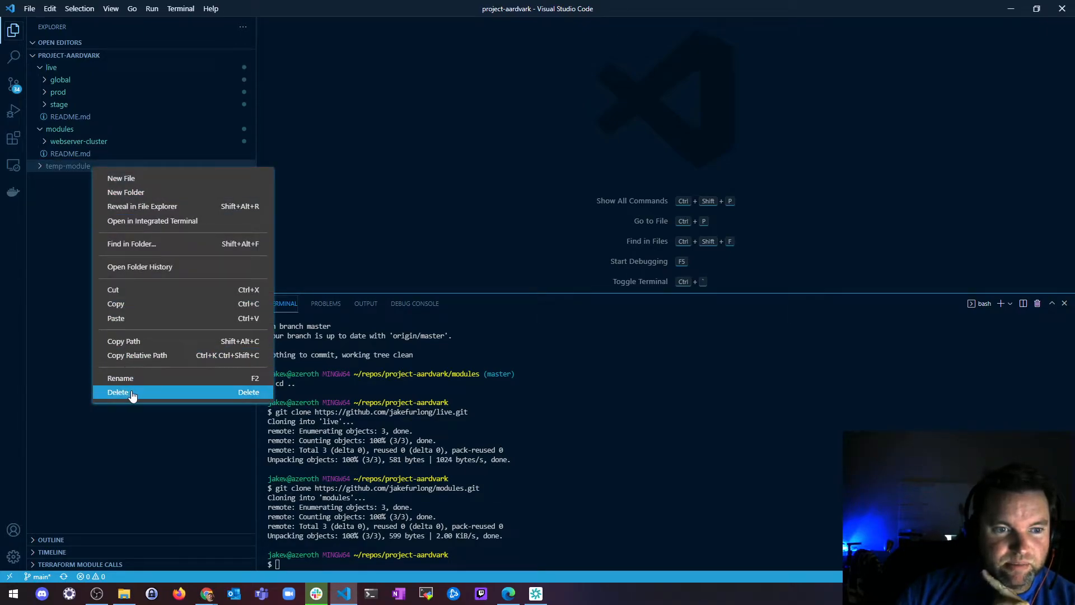
left_click(118, 392)
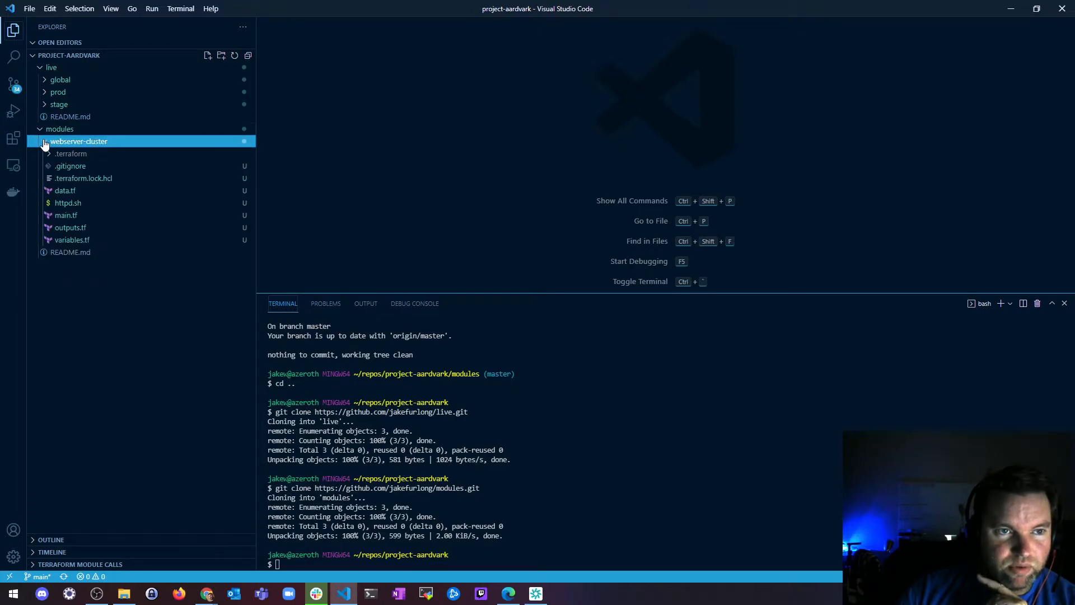
left_click(59, 104)
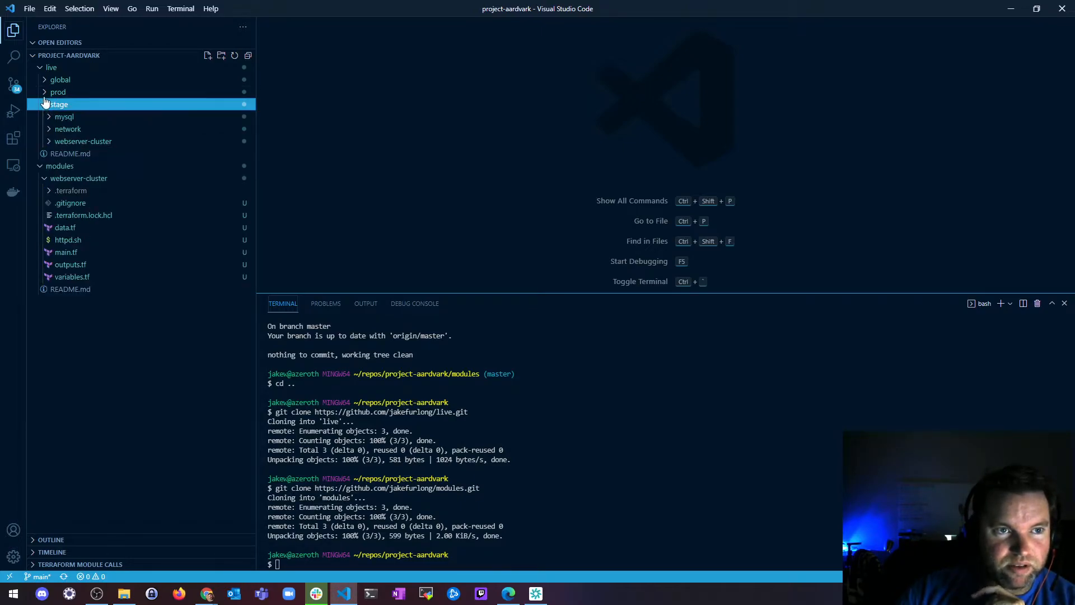
left_click(60, 80)
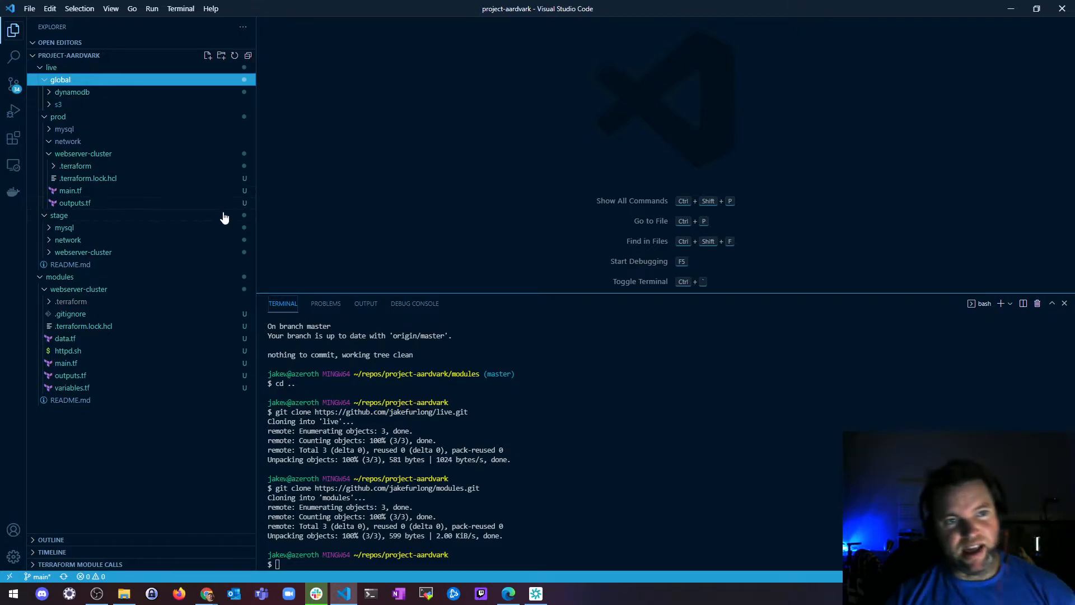
mouse_move(86, 163)
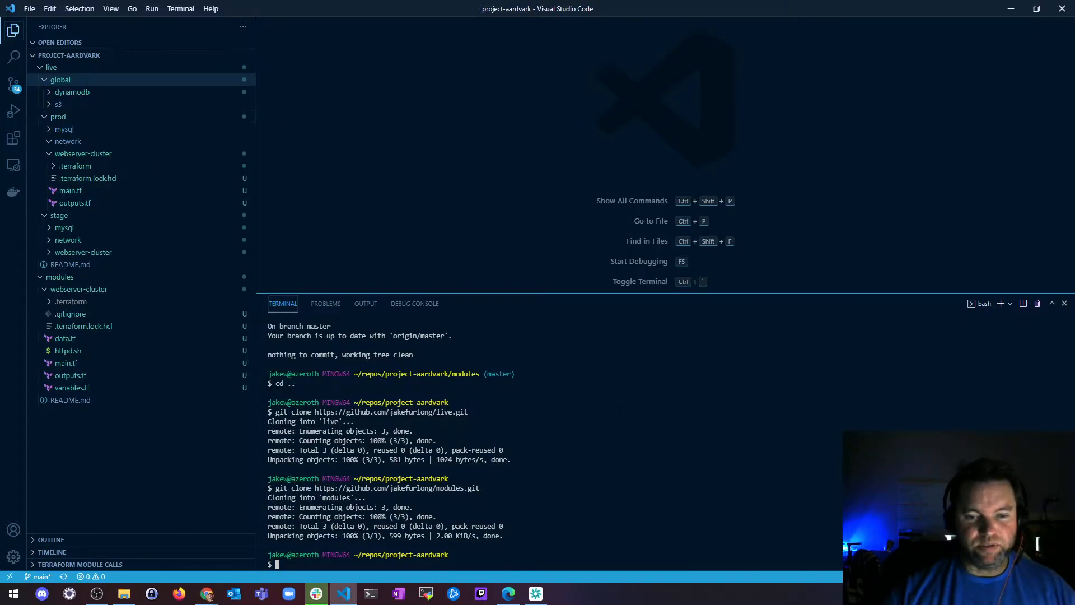
Change into the live folder and stage everything with git add.
type("ll")
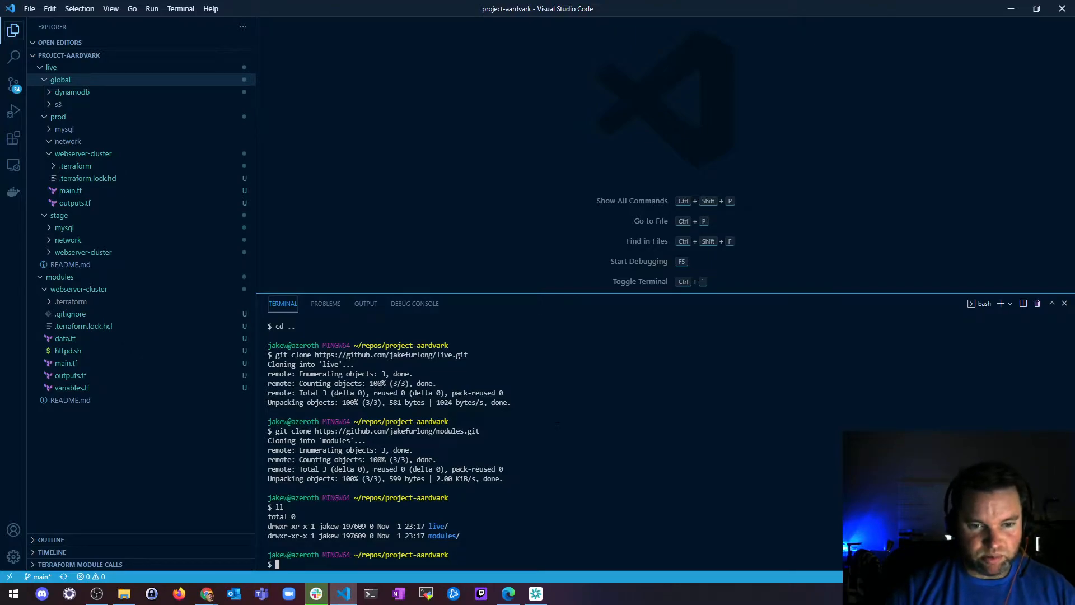
type("cd live/")
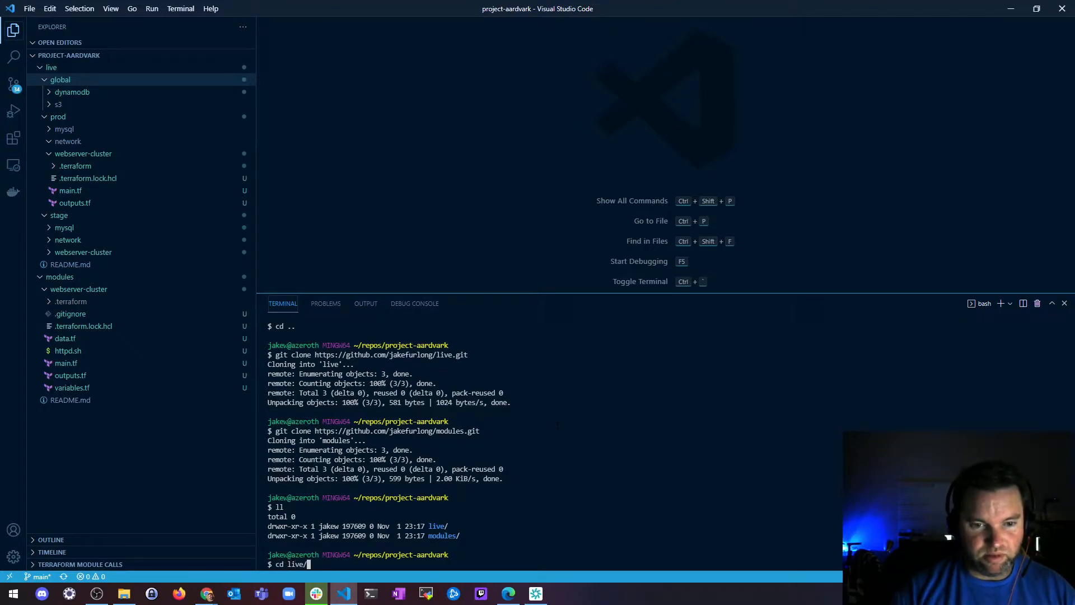
type("git")
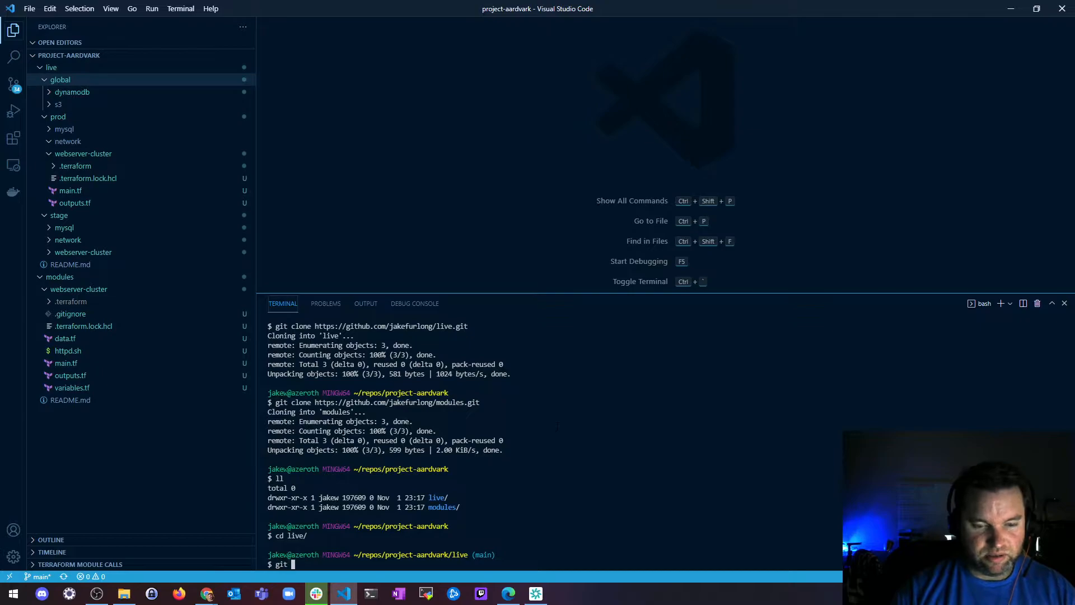
type("add .")
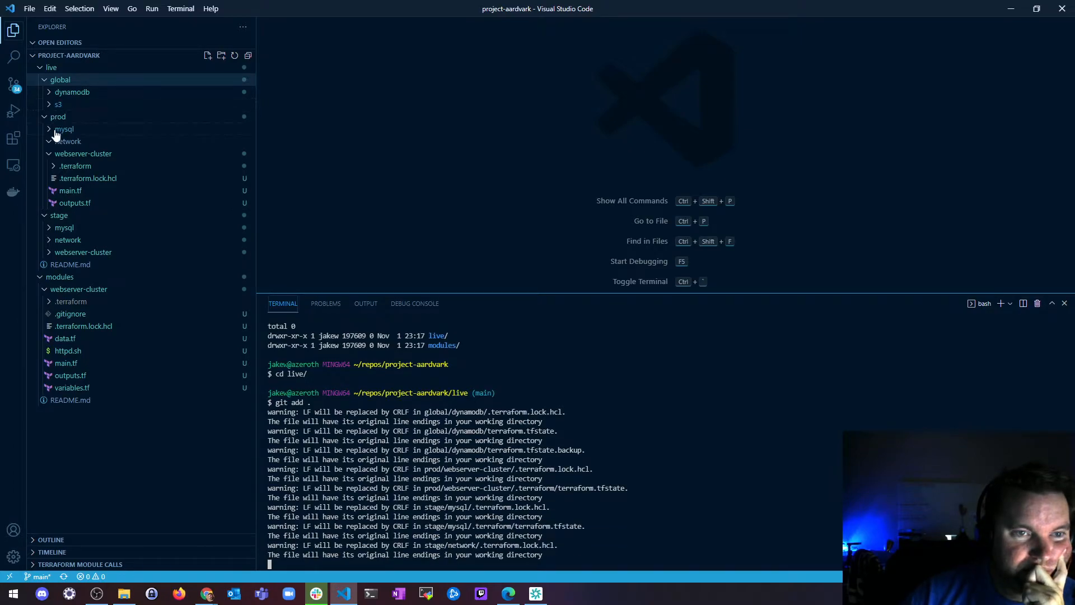
left_click(60, 79)
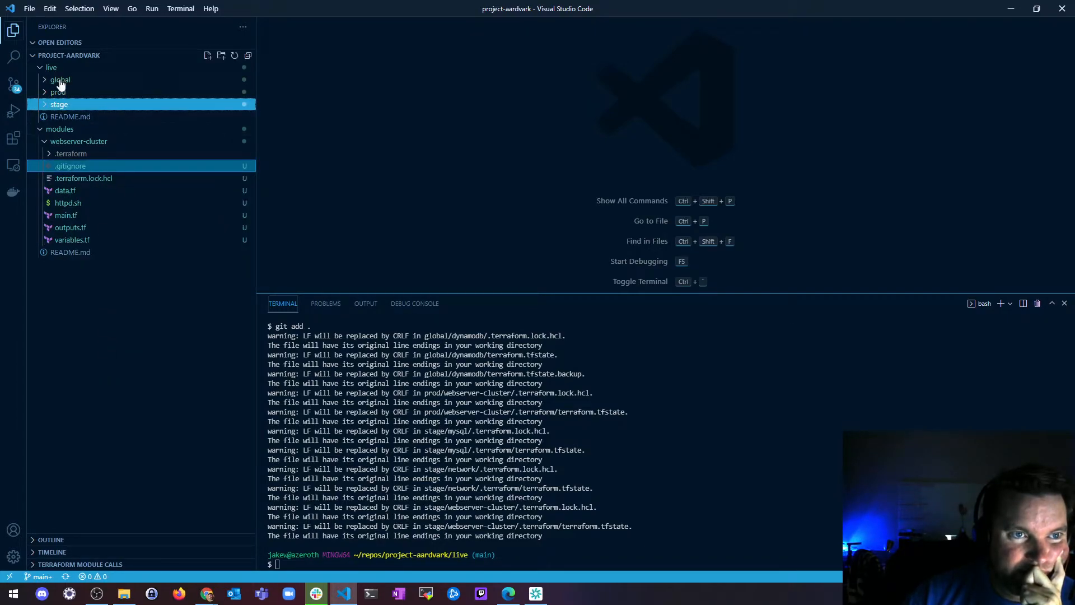
Paste .gitignore into live, then run git reset and git add . to re-stage without tfstate files.
left_click(60, 80)
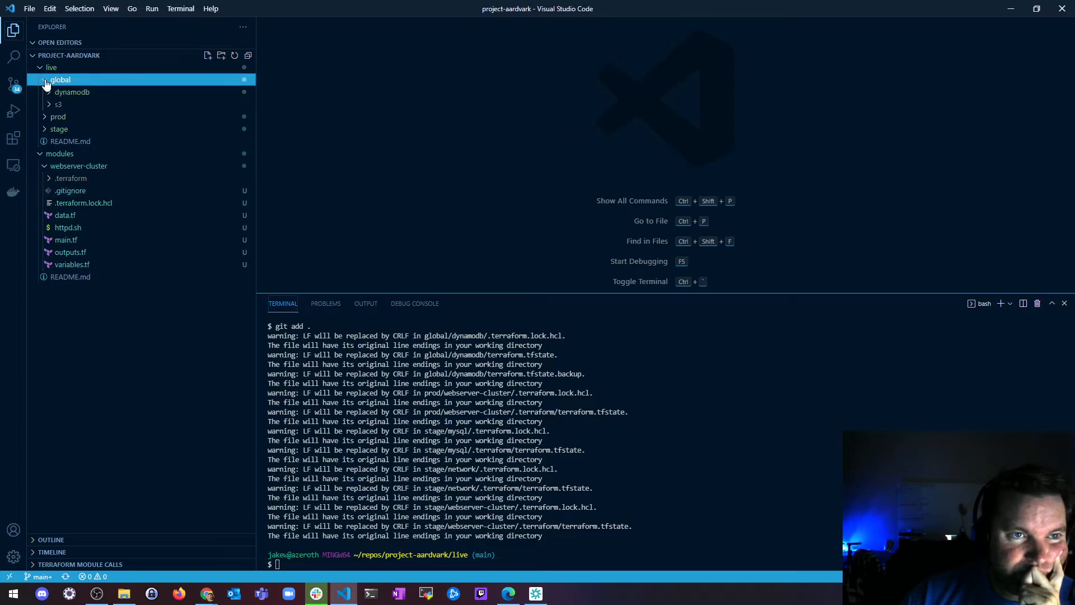
right_click(61, 79)
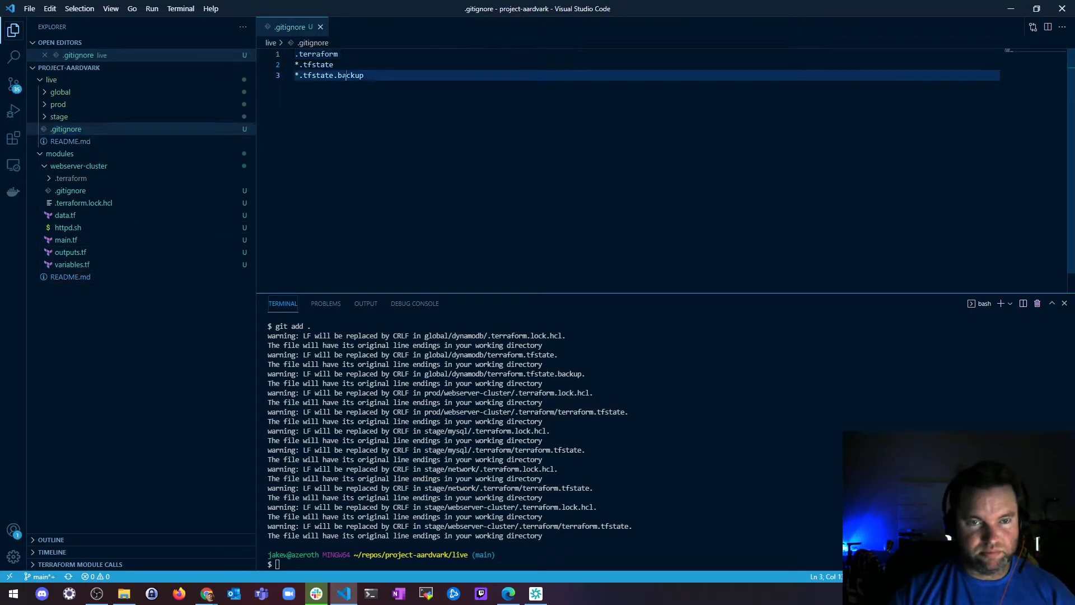
left_click(319, 27)
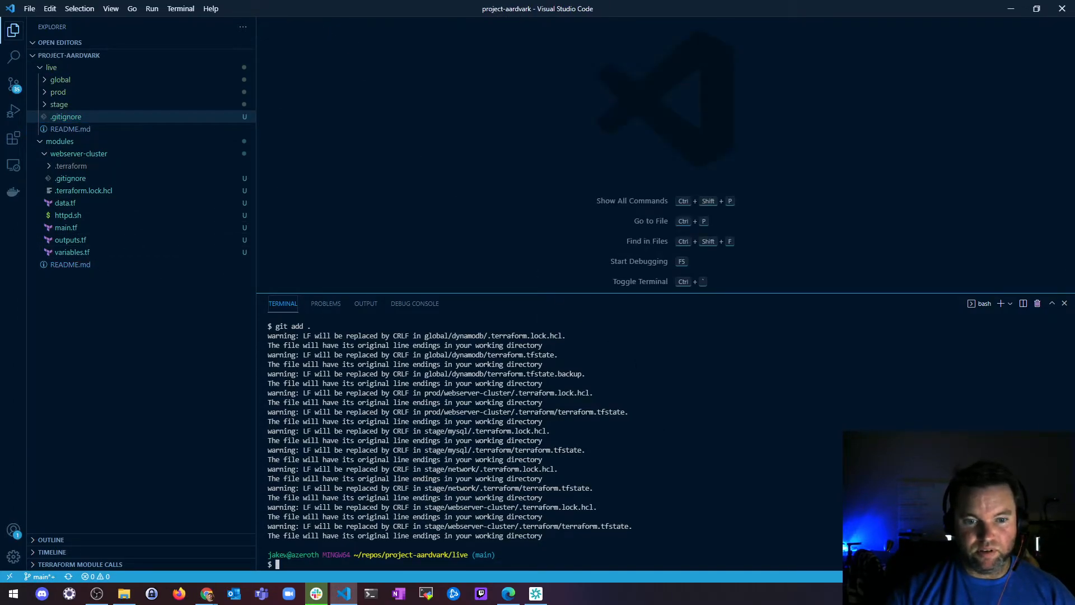
type("git reset")
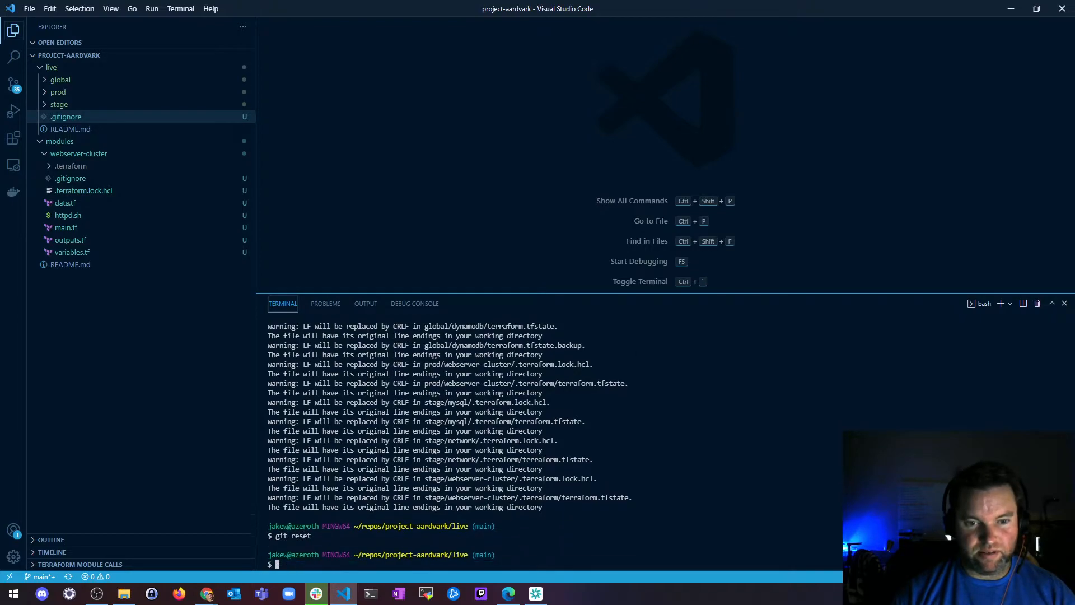
type("git add .")
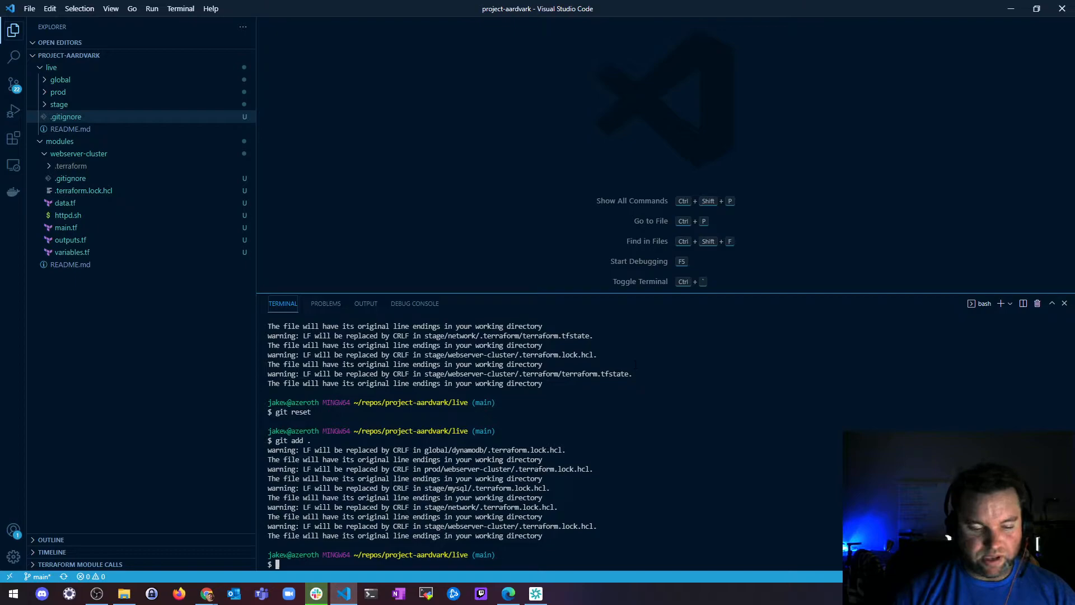
Commit live with message "Initial addition of all TF files and folders".
type("git commit -m \"I")
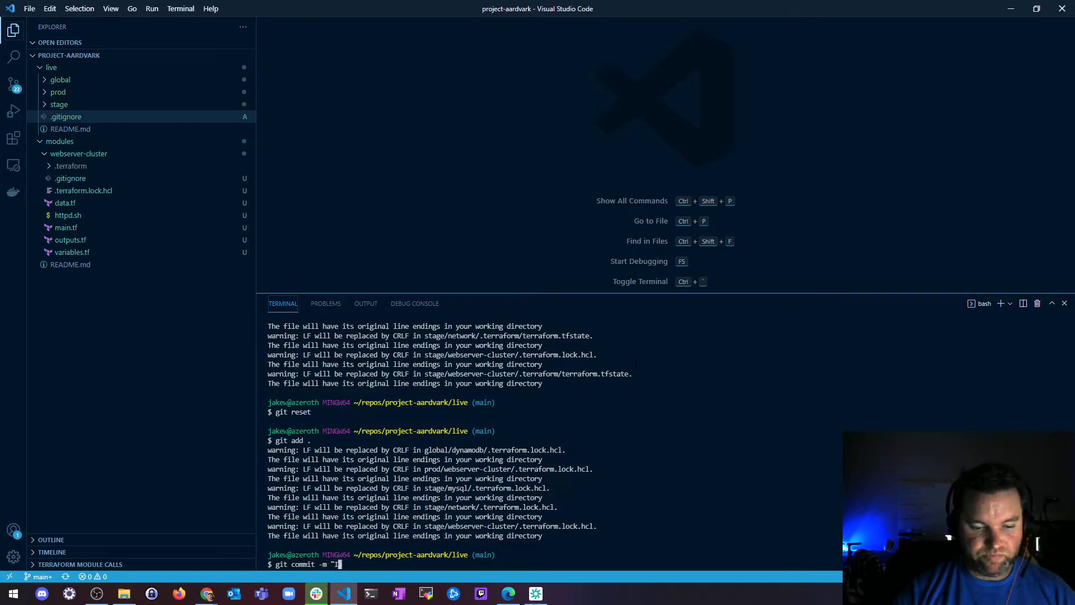
type("nitial add")
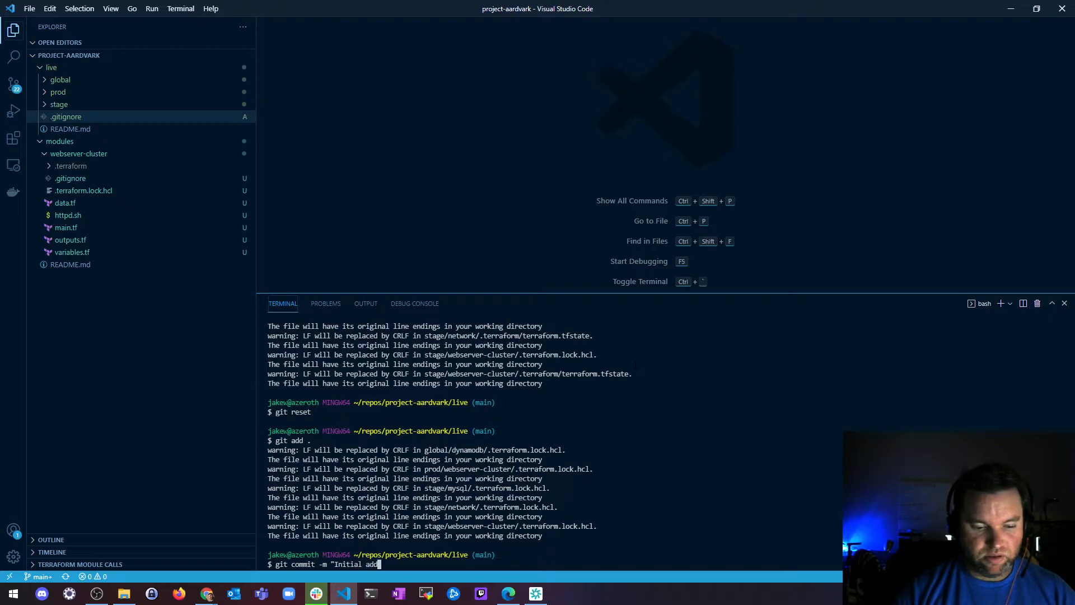
type("ition of all T")
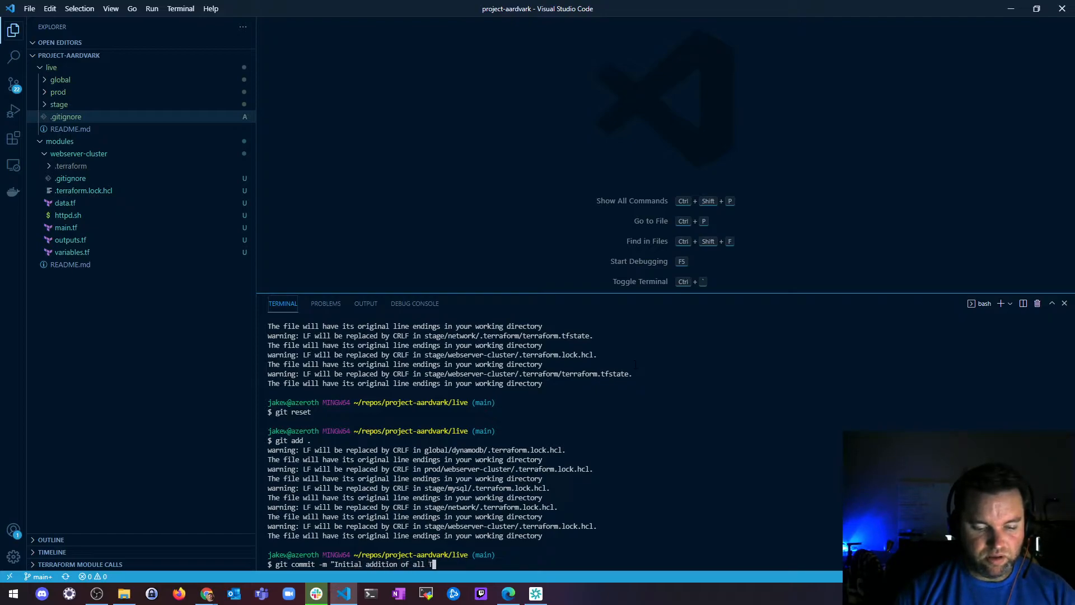
type("F files")
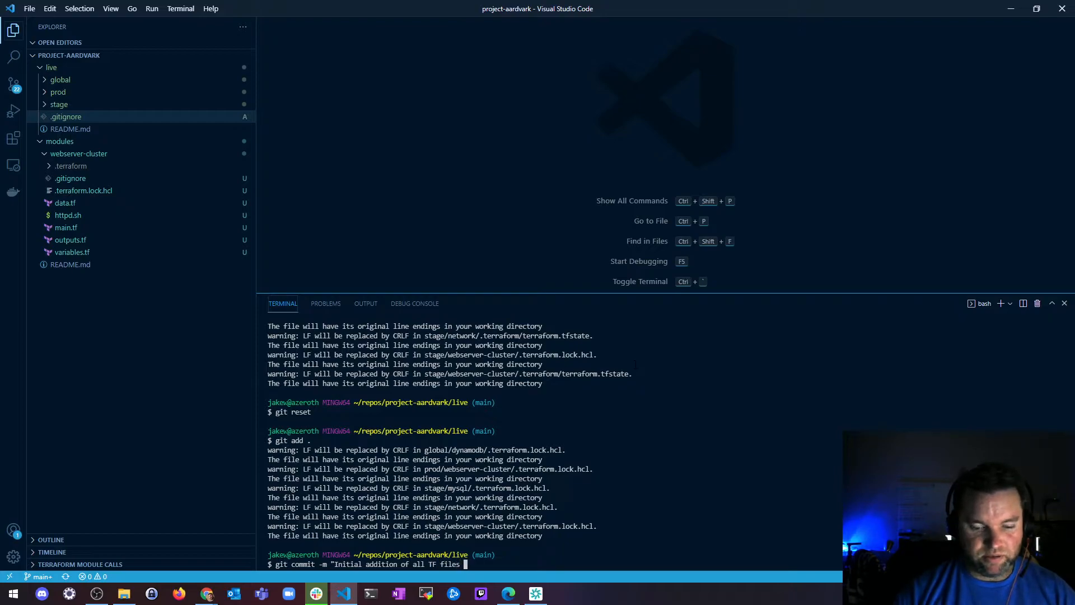
type("and folders\"")
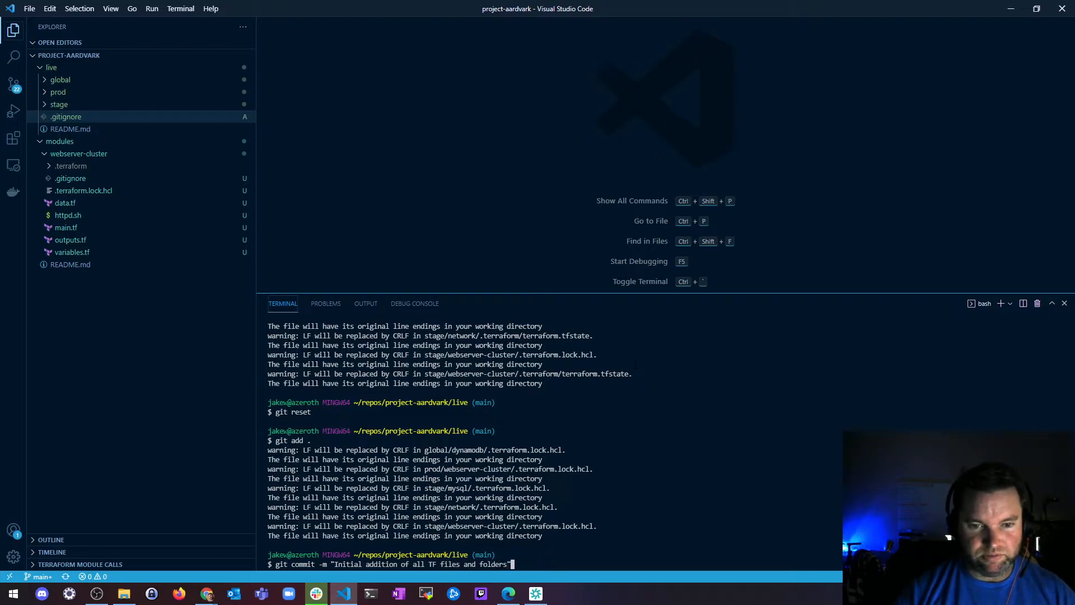
key("Return")
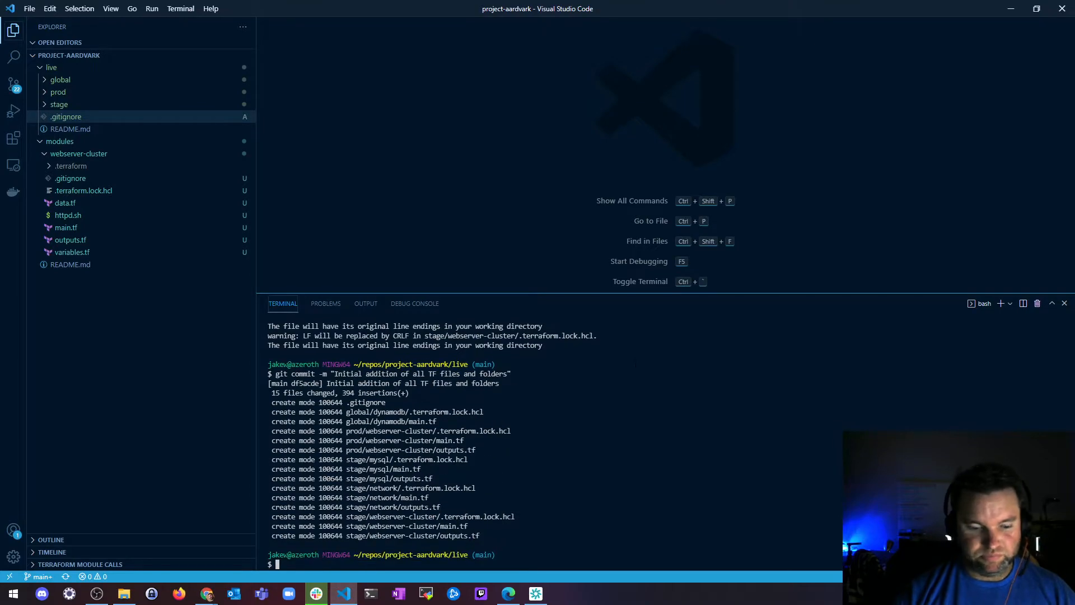
Push the live commit to GitHub and change into ../modules/.
type("git push")
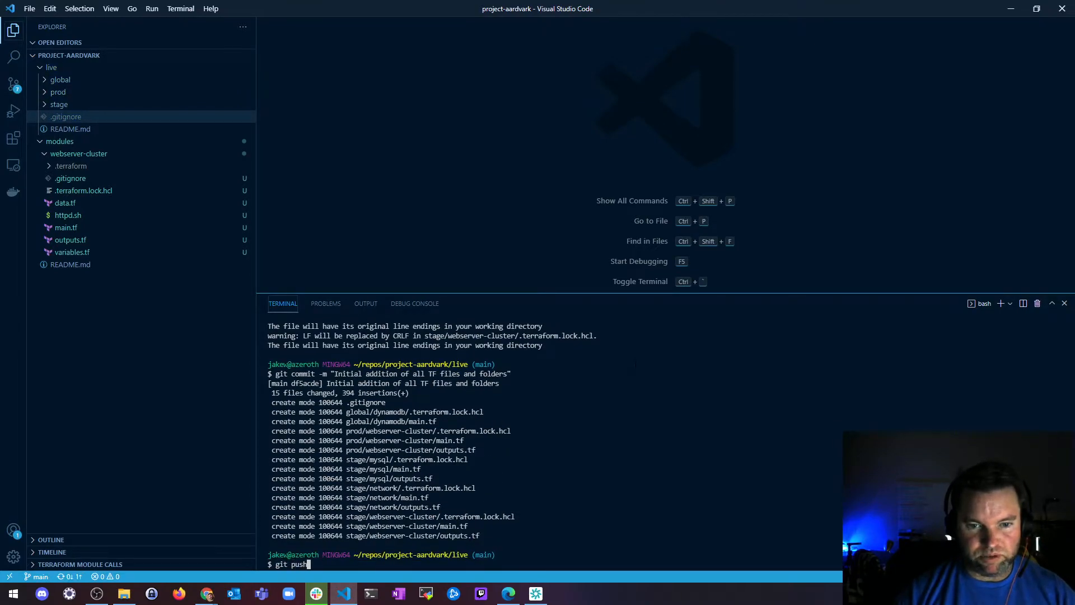
key("Return")
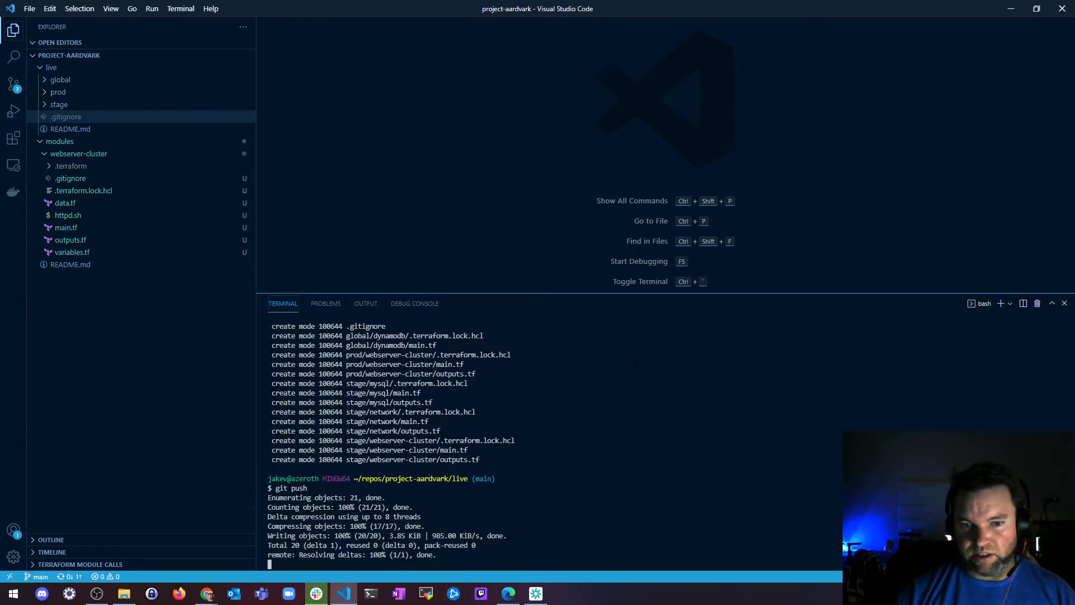
type("cd")
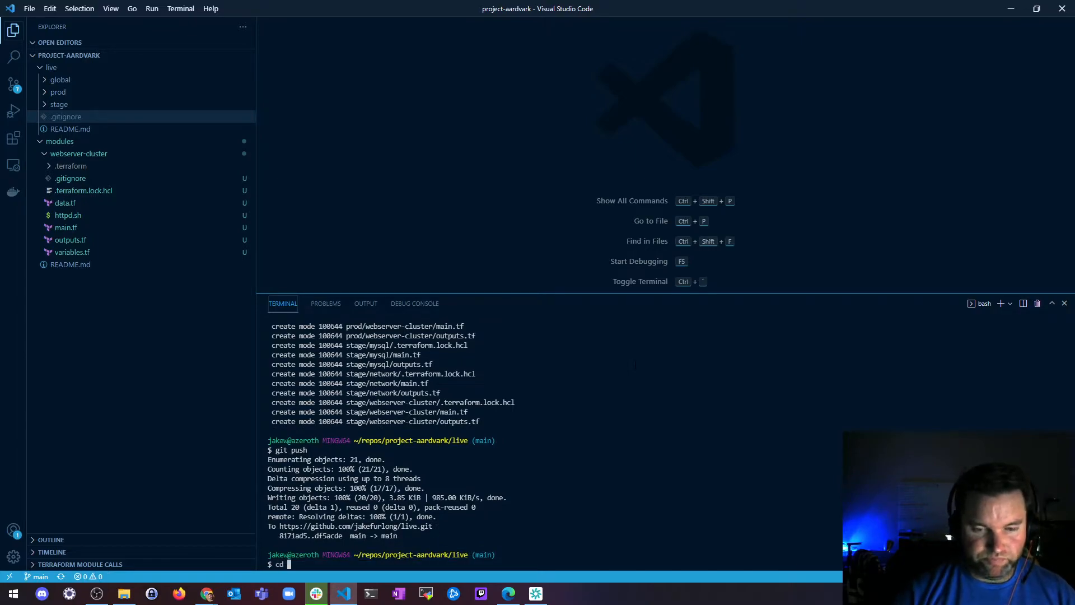
type("../modules/")
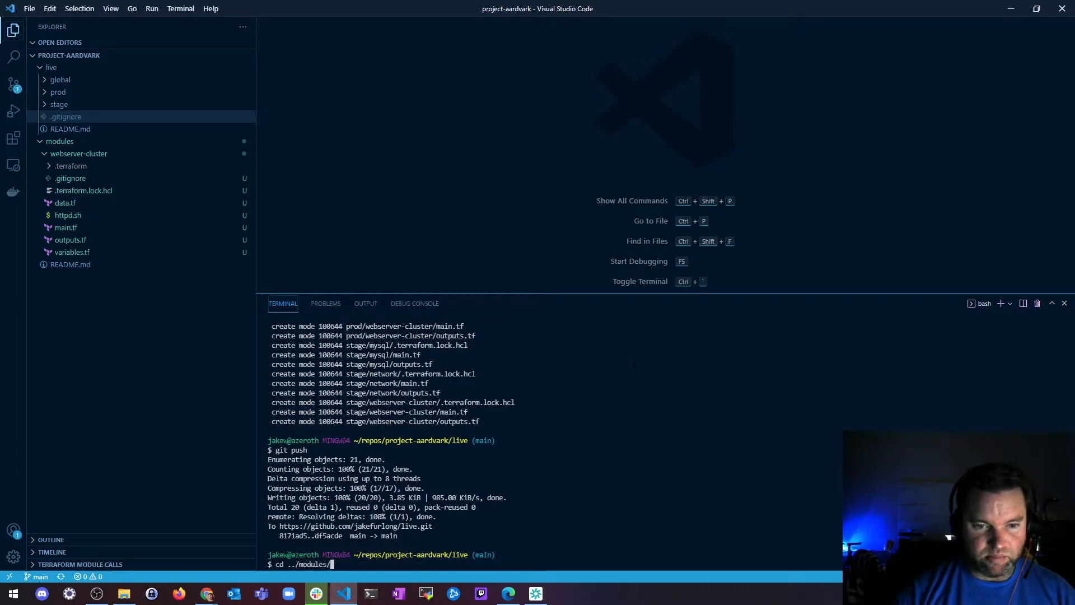
Stage and commit modules with "Initial addition of all TF files and folders", then switch to the browser.
type("git a")
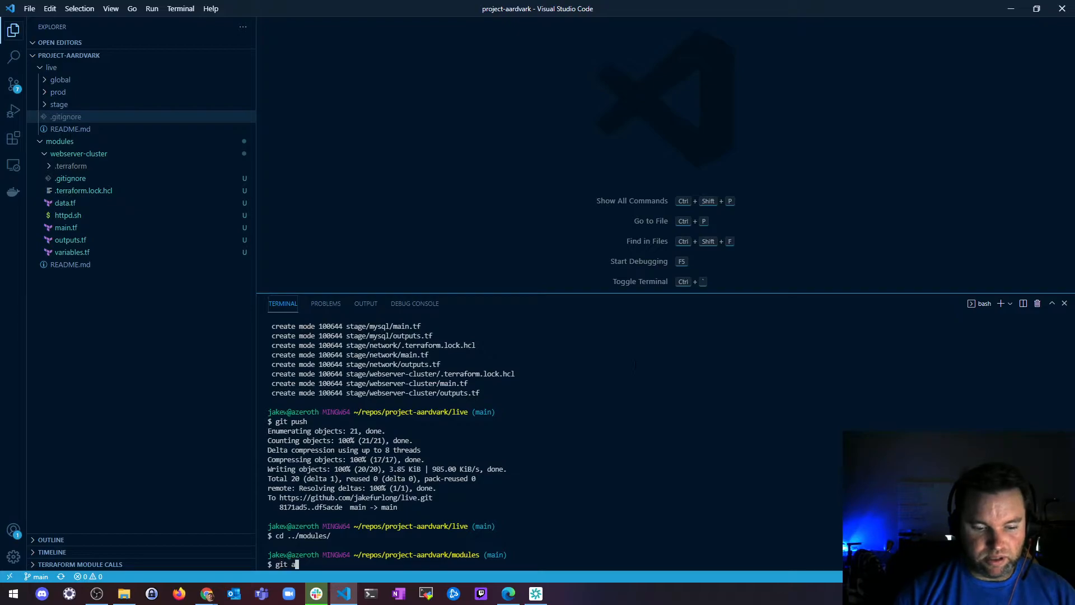
key("Return")
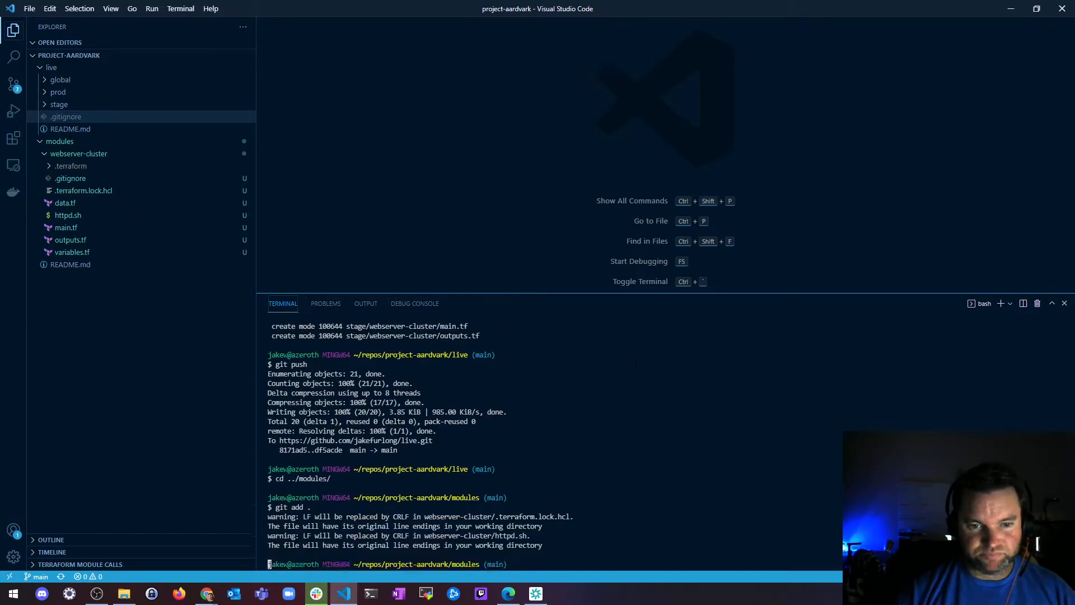
key("Return")
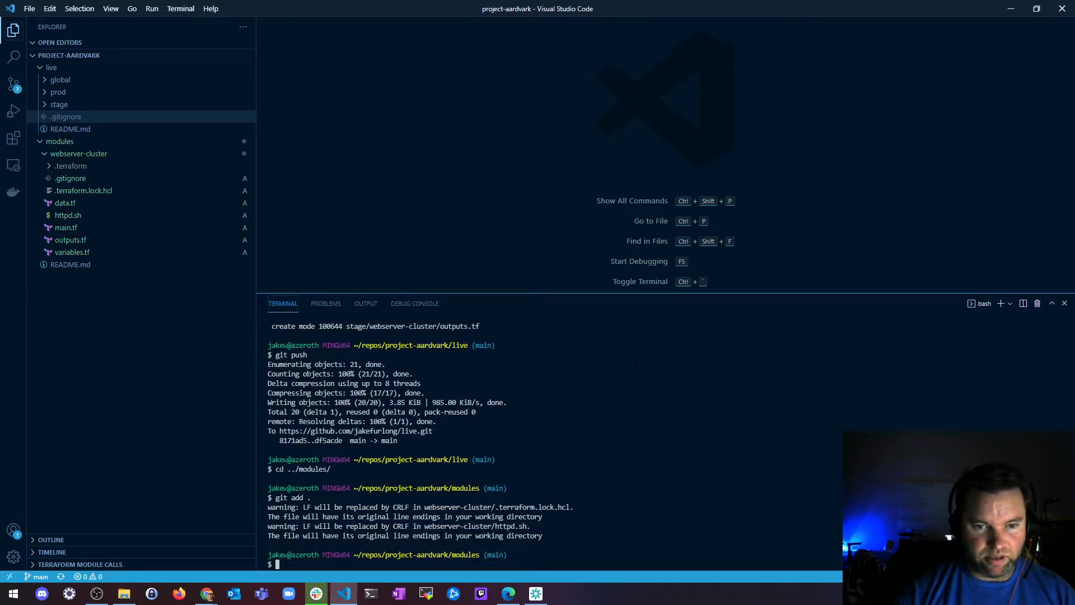
type("git commit -m \"Initial addition of all TF files and folders\"")
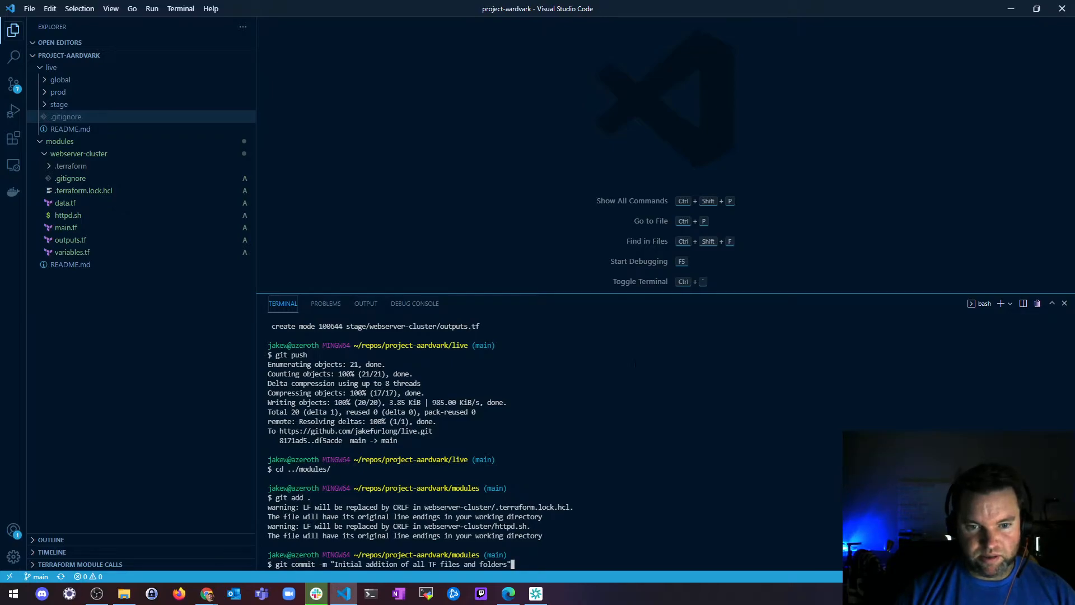
key("Return")
type("git push")
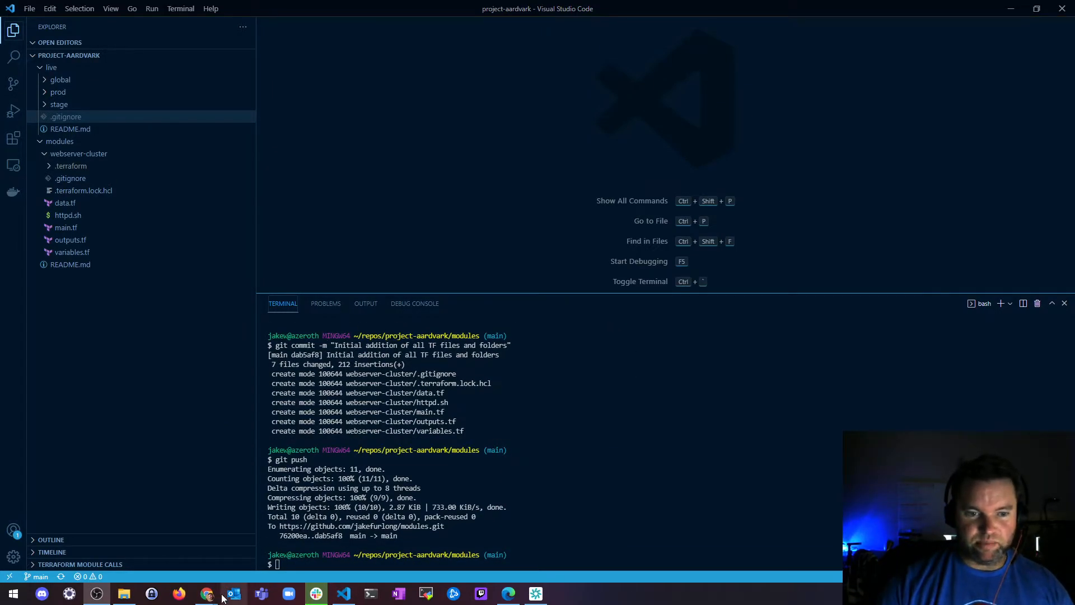
left_click(206, 593)
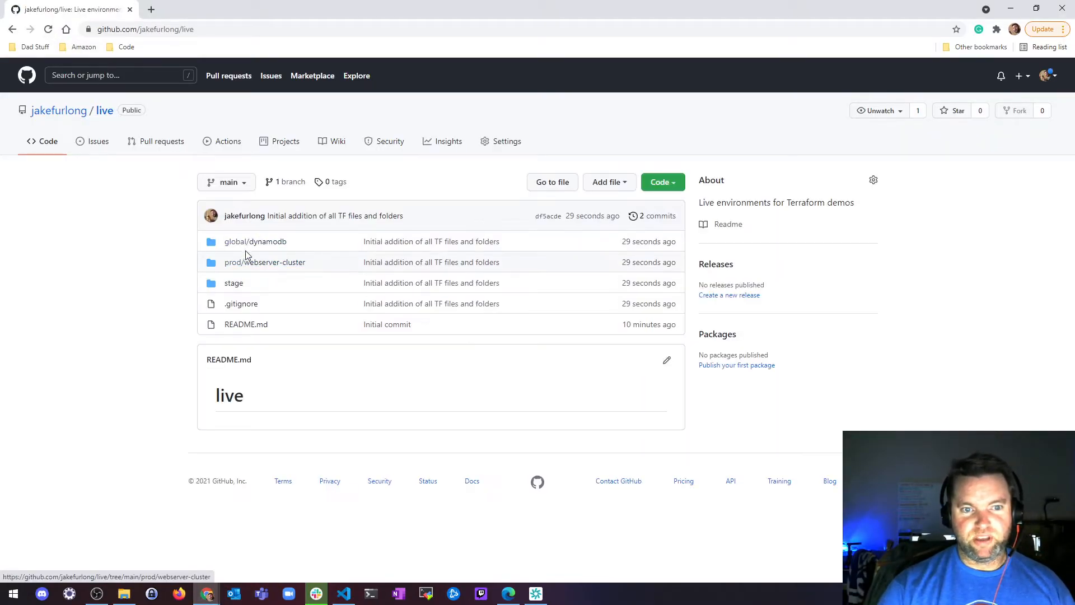
mouse_move(170, 274)
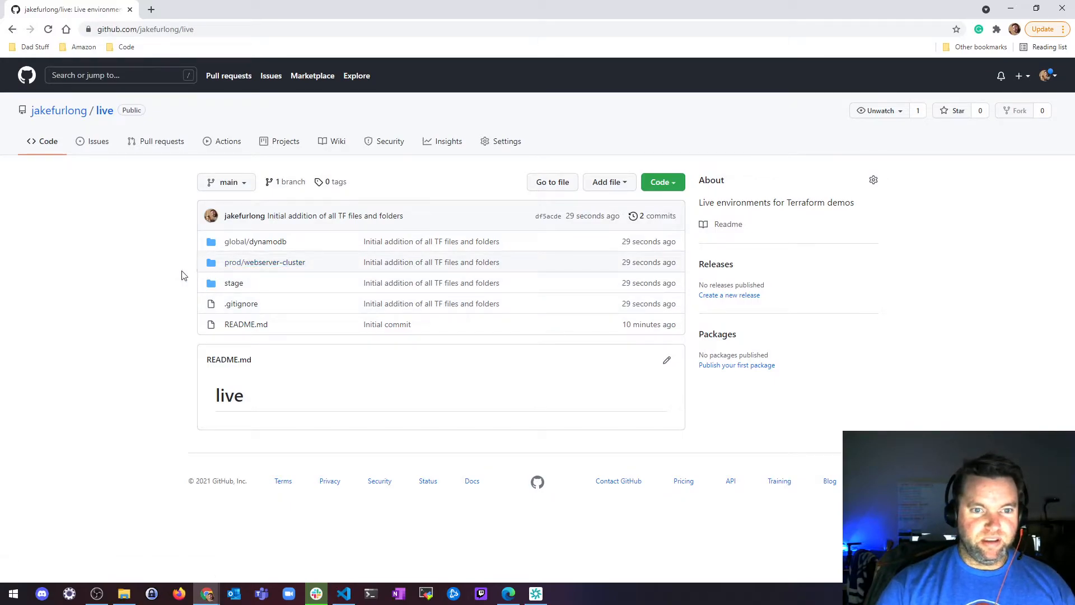
mouse_move(264, 262)
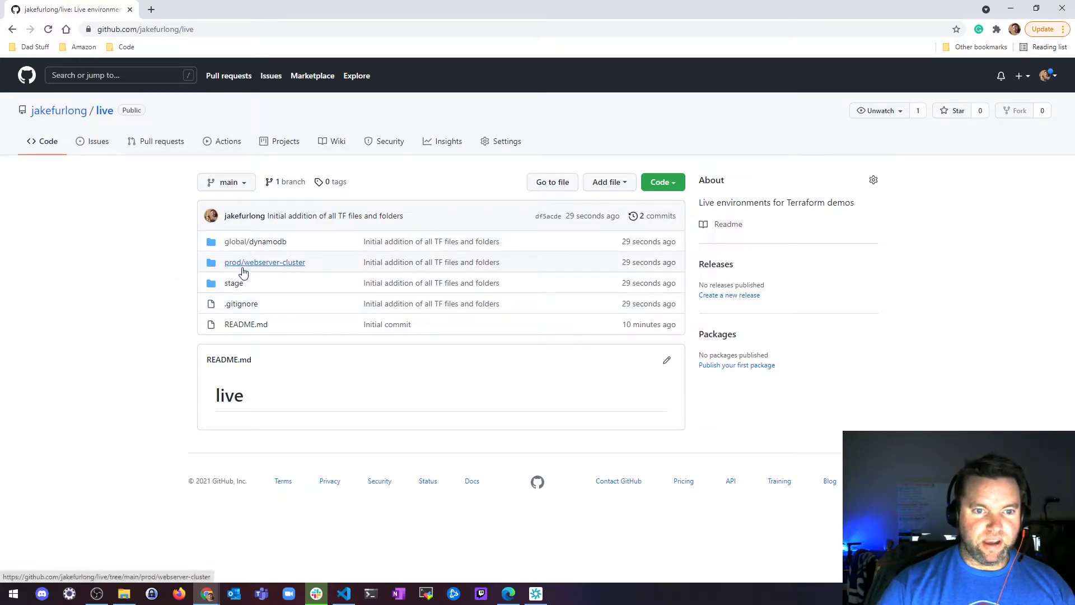
View live's stage folder on GitHub, then go to the account's repositories list.
left_click(233, 283)
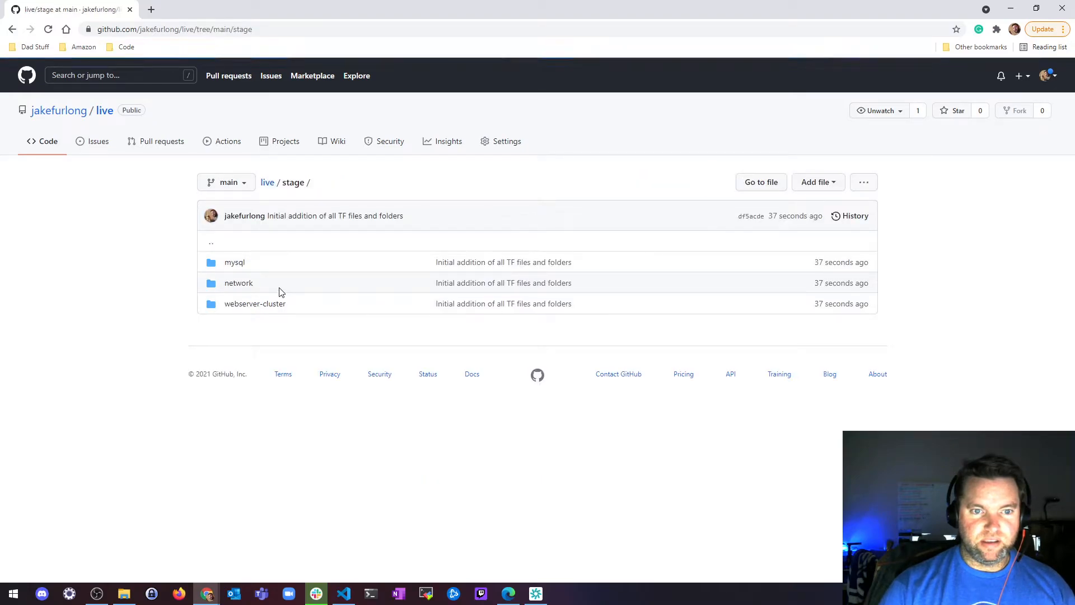
left_click(58, 110)
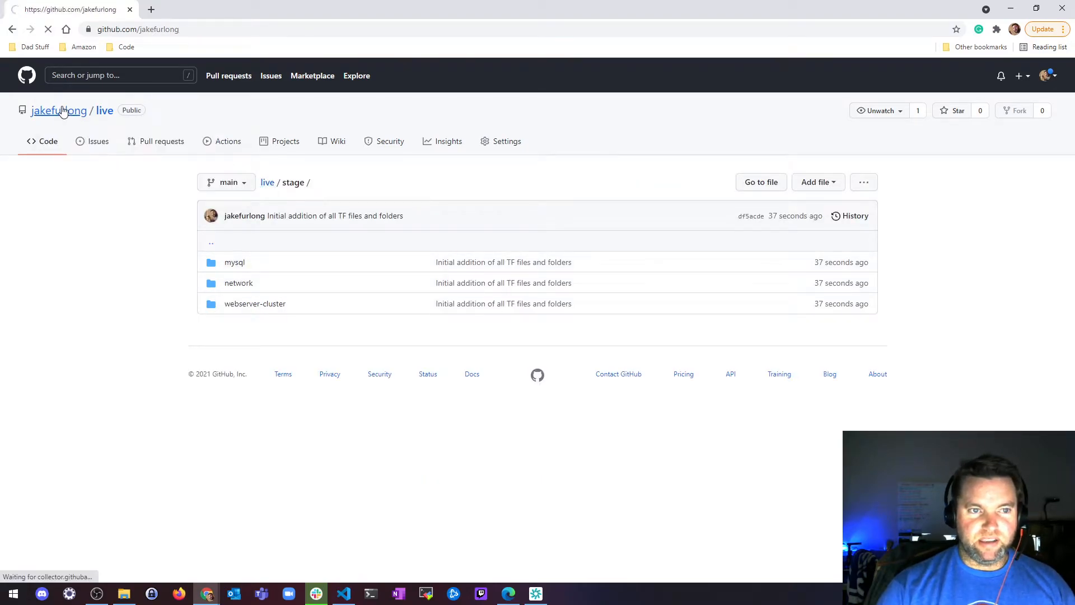
left_click(59, 111)
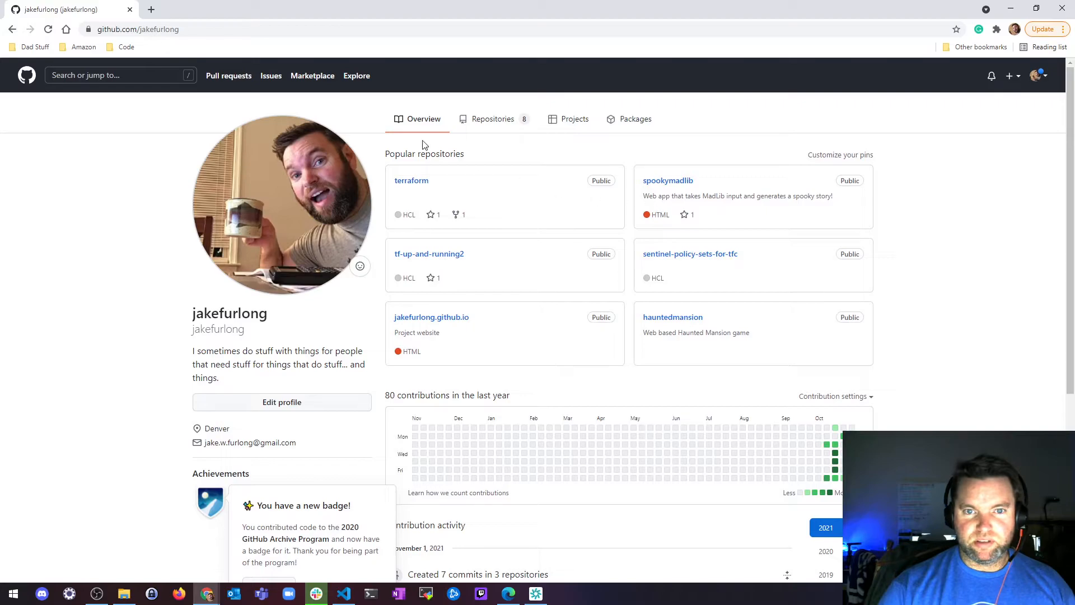
left_click(493, 118)
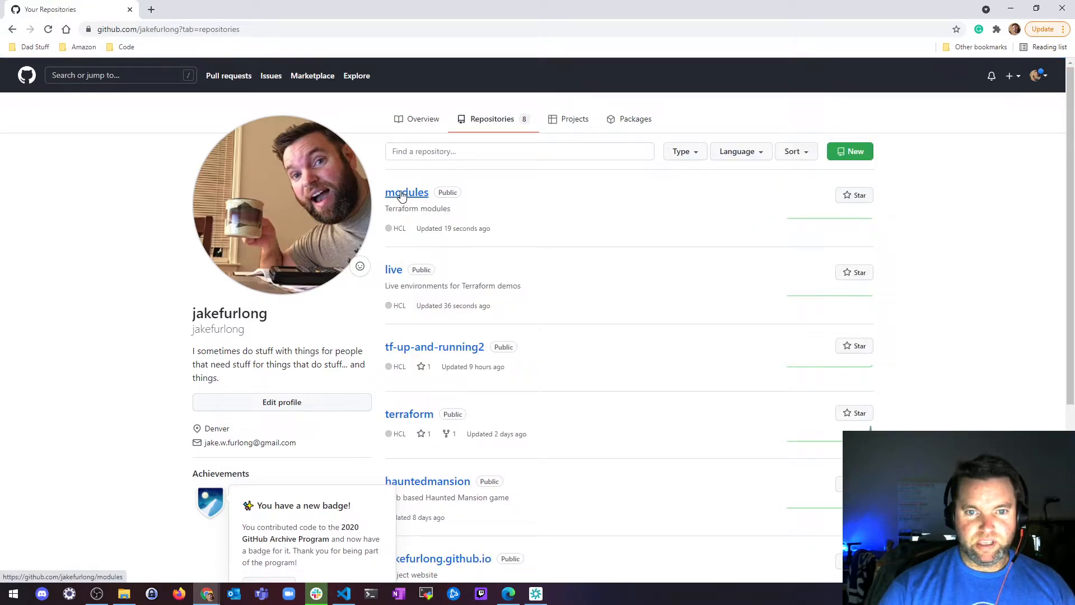
Open the modules repository's webserver-cluster folder to confirm the pushed .tf files.
left_click(407, 192)
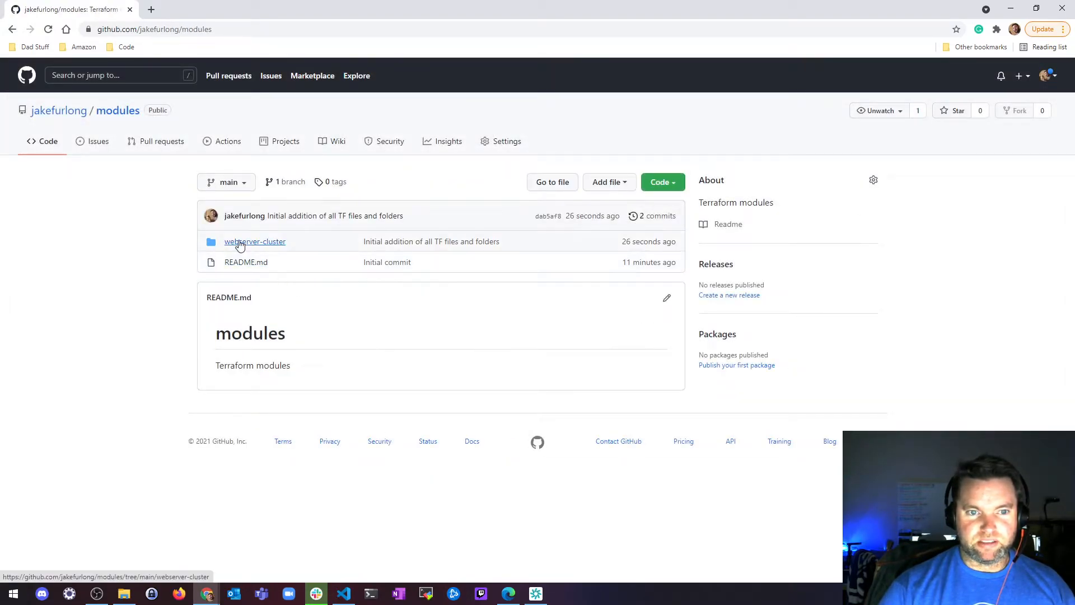
left_click(254, 242)
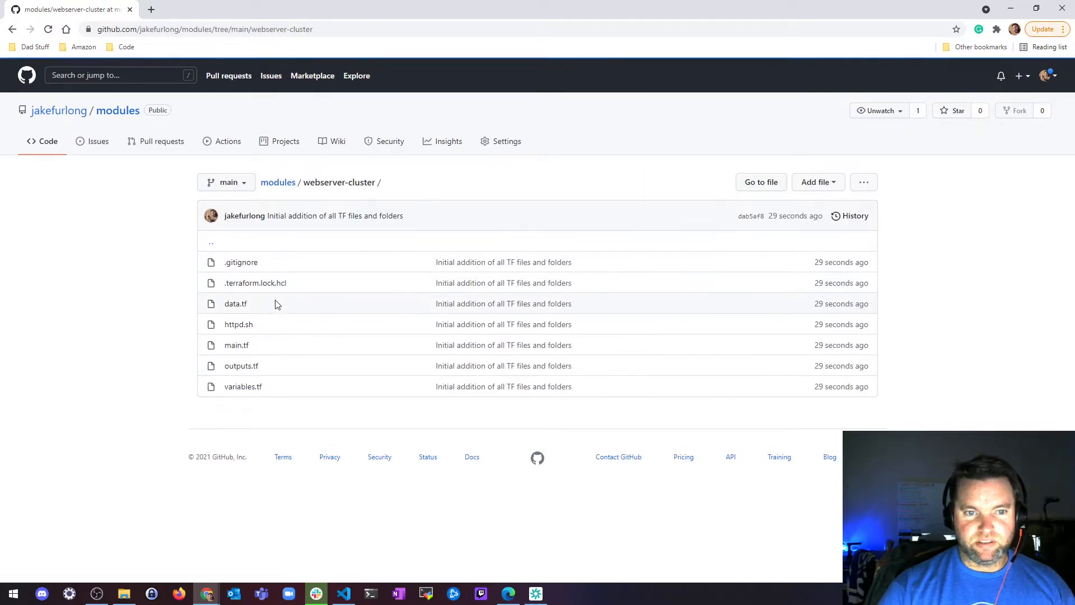
left_click(342, 593)
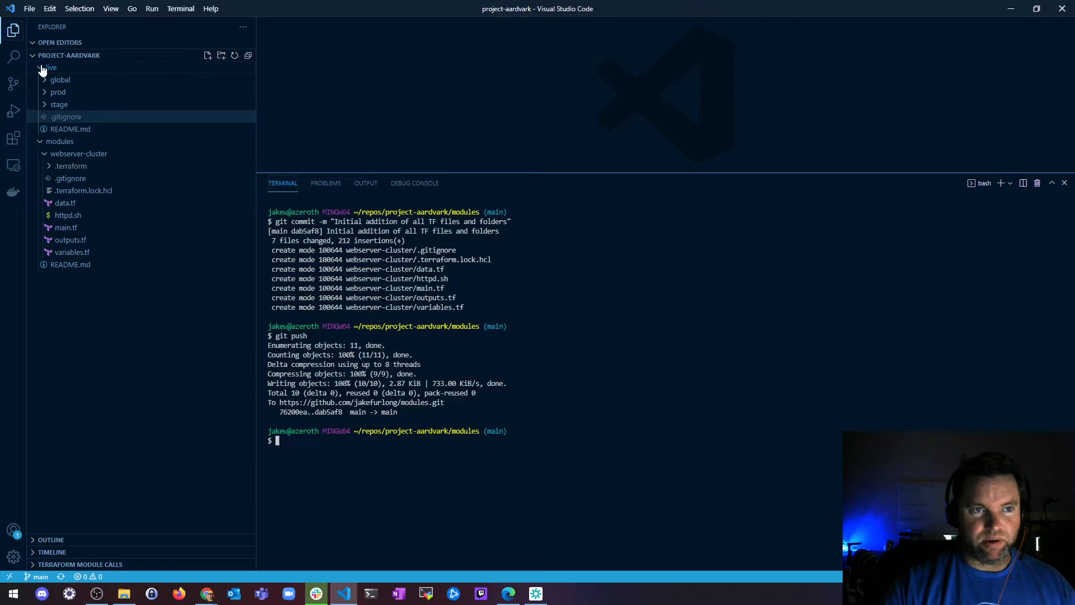
Collapse the modules folder and open live > stage > webserver-cluster > main.tf in the editor.
left_click(50, 68)
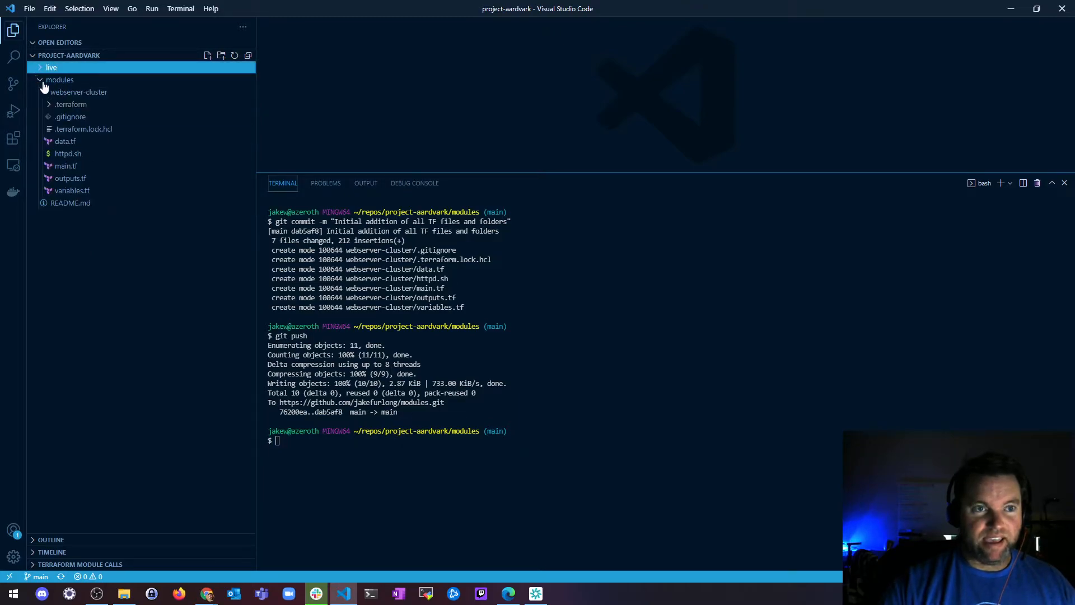
left_click(78, 91)
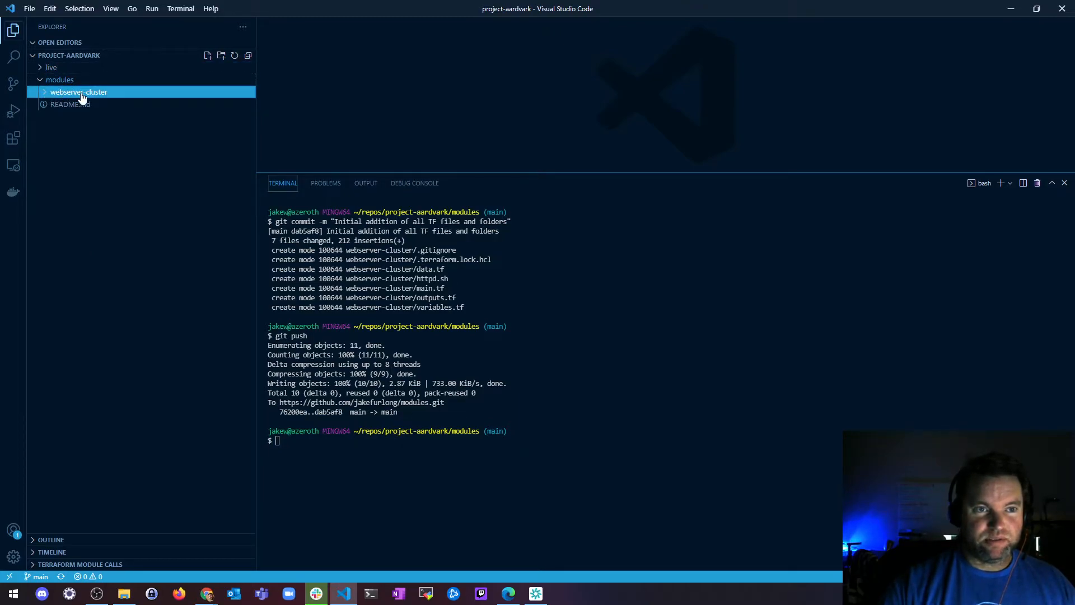
mouse_move(120, 97)
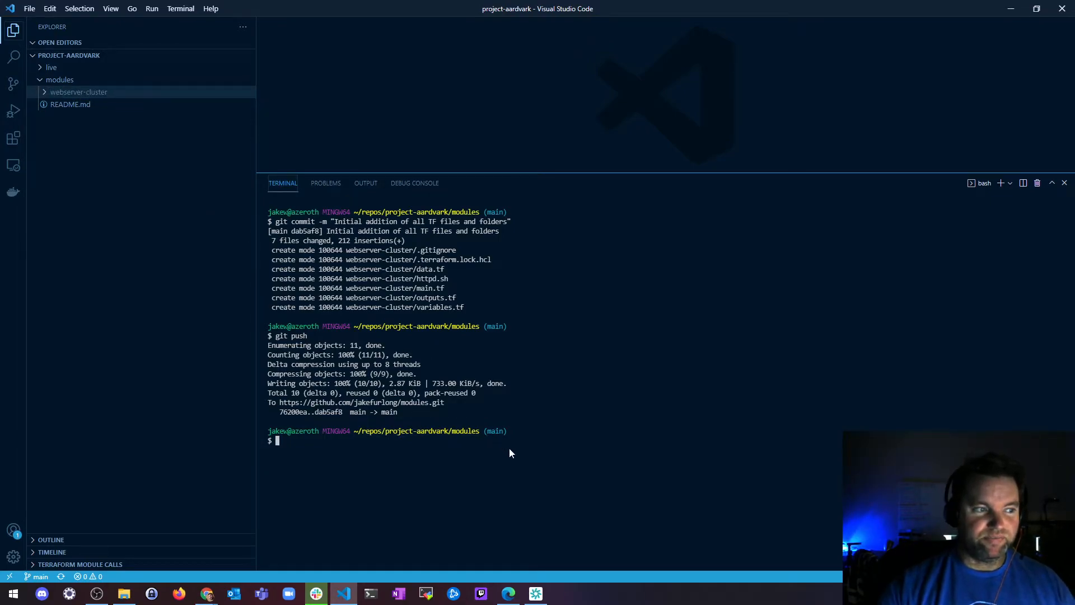
mouse_move(513, 457)
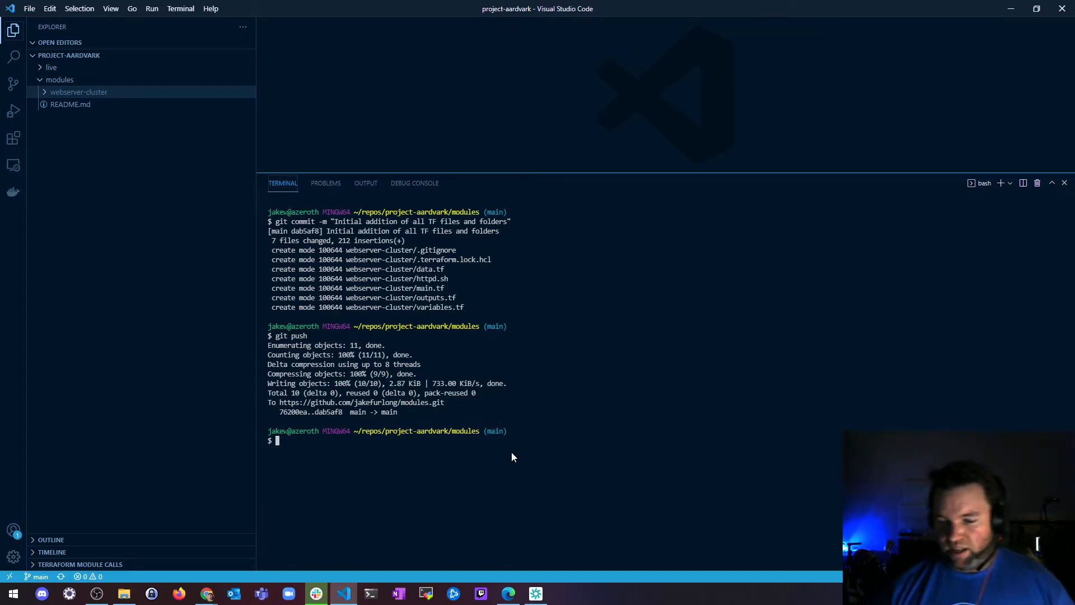
mouse_move(372, 426)
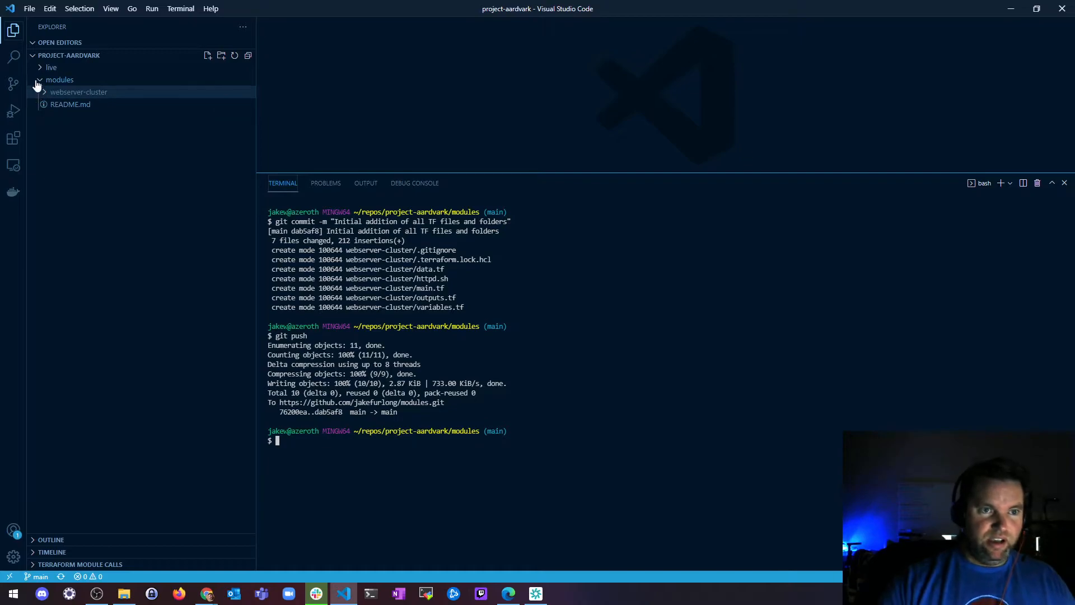
left_click(50, 67)
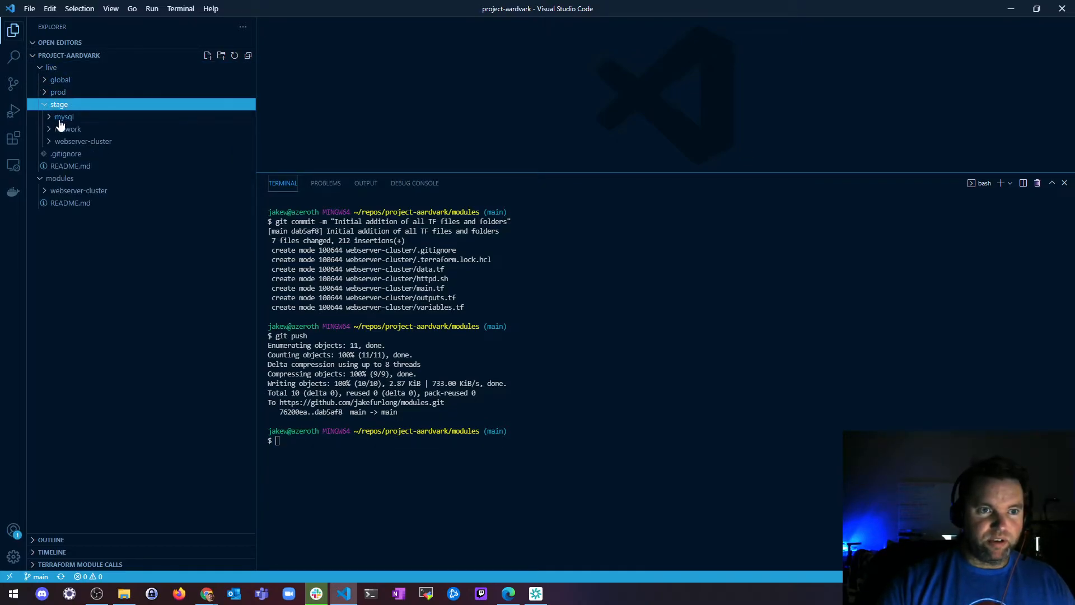
left_click(83, 141)
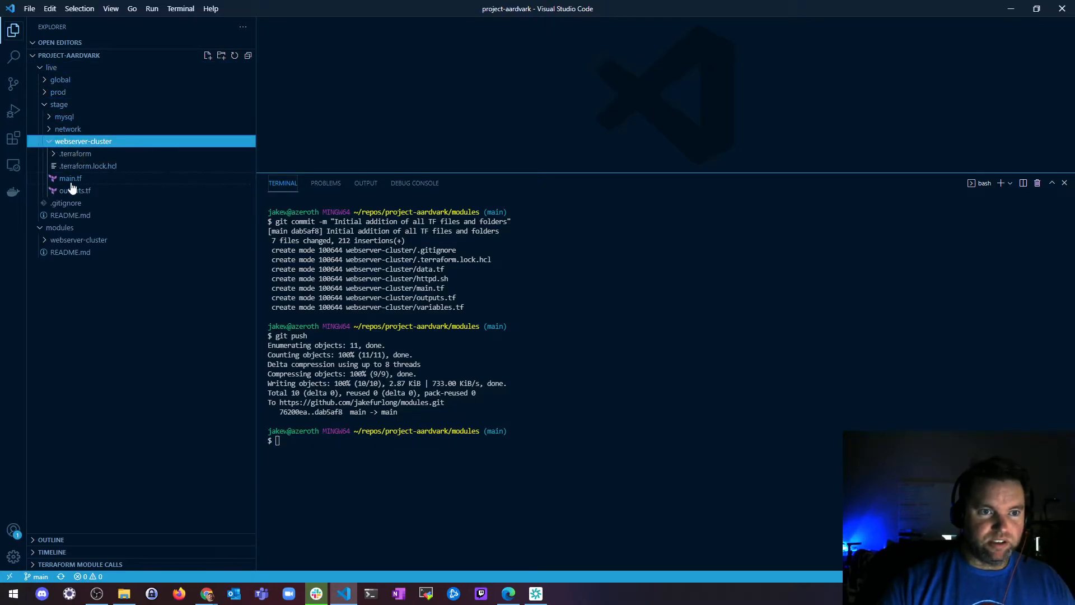
left_click(70, 178)
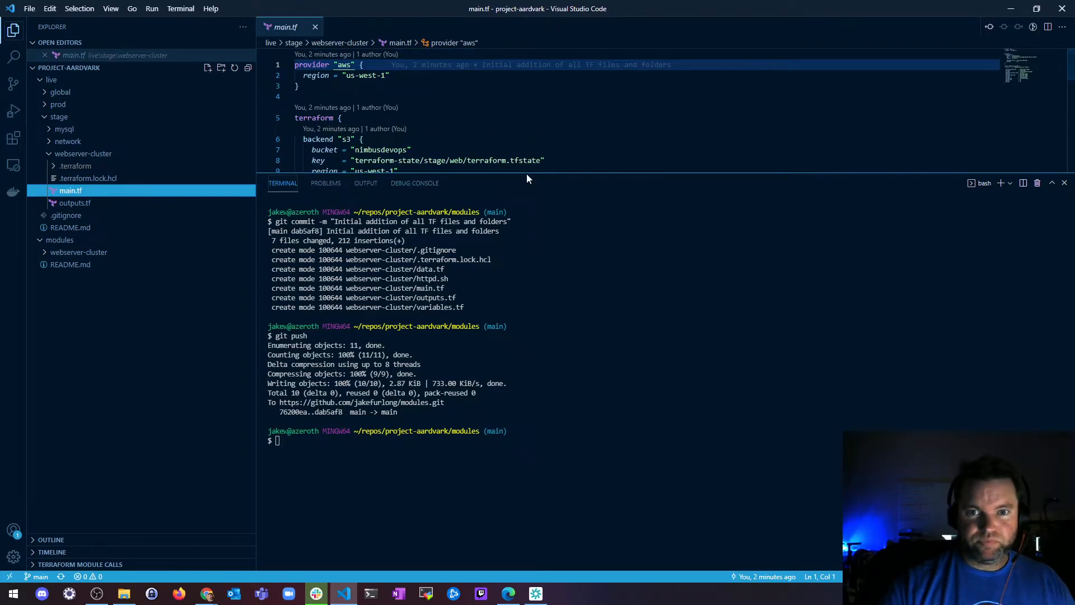
Expand the prod webserver-cluster folder in the Explorer alongside stage.
scroll("down", 3)
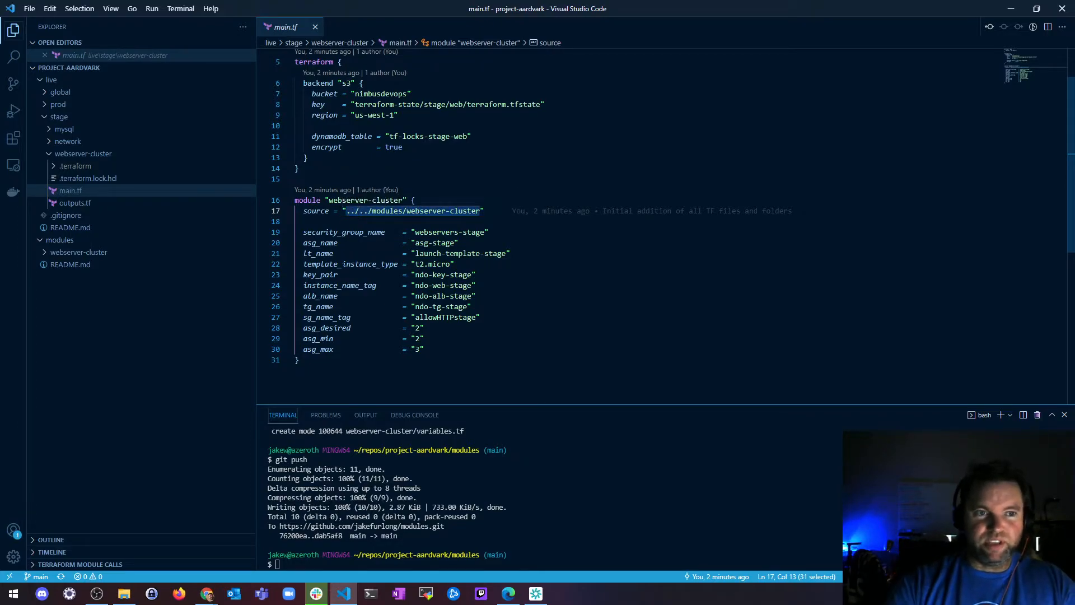
left_click(58, 103)
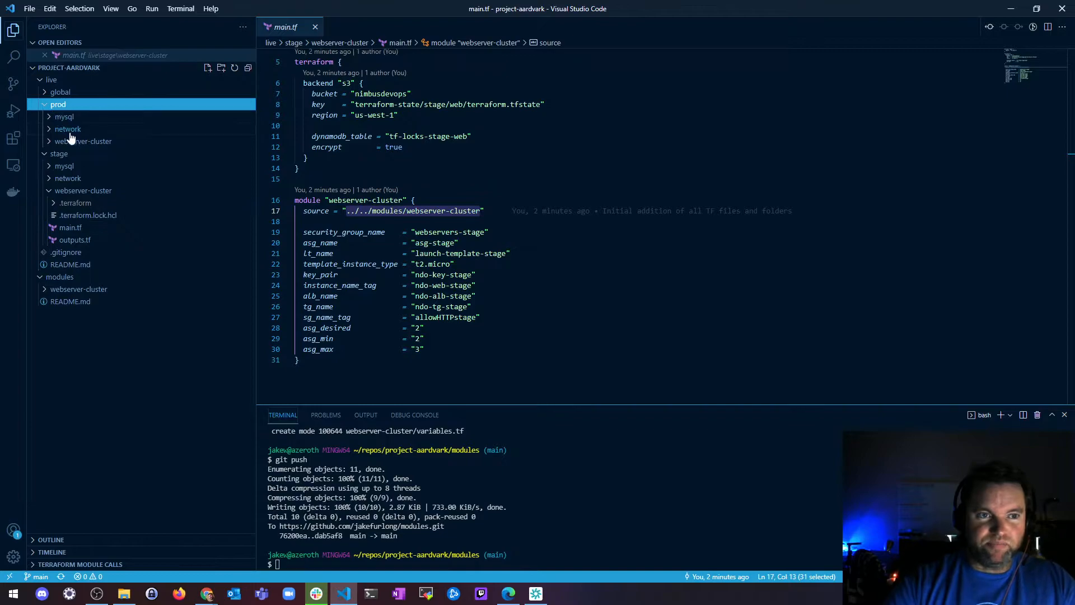
left_click(70, 180)
type("source =")
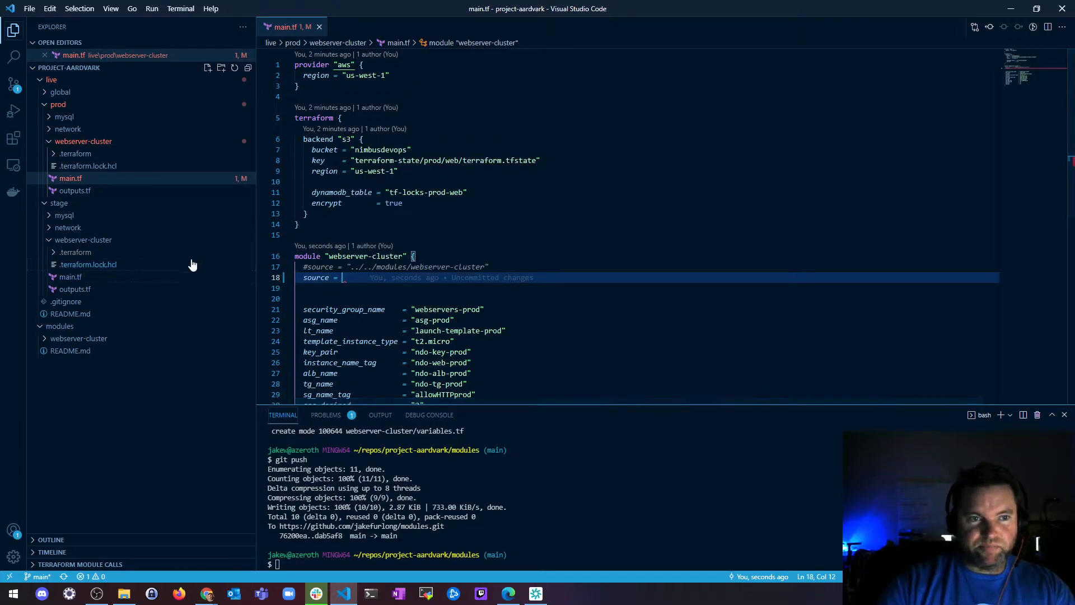
mouse_move(159, 250)
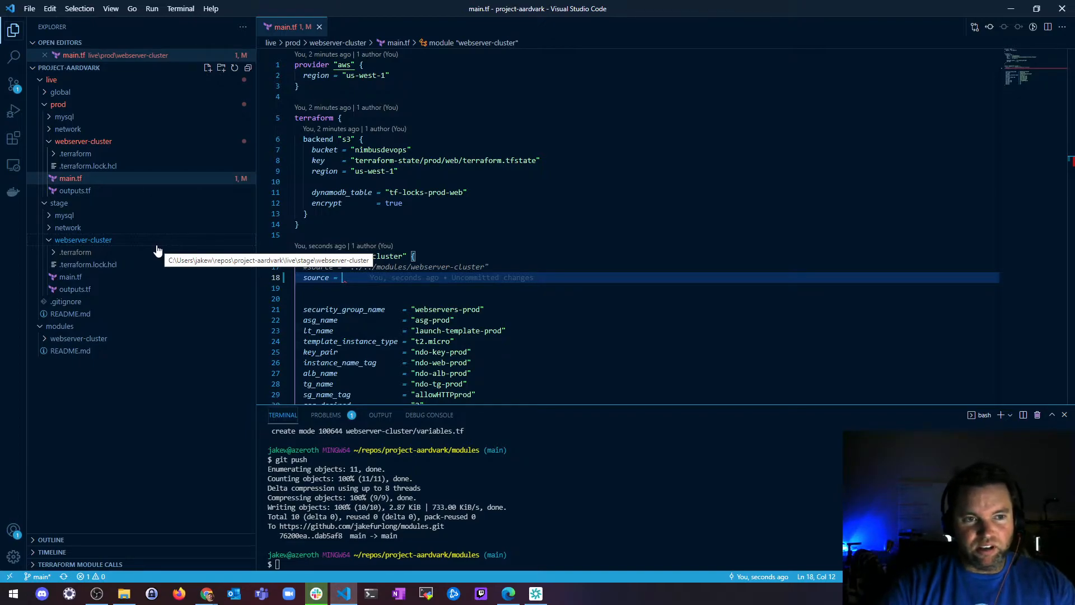
mouse_move(123, 269)
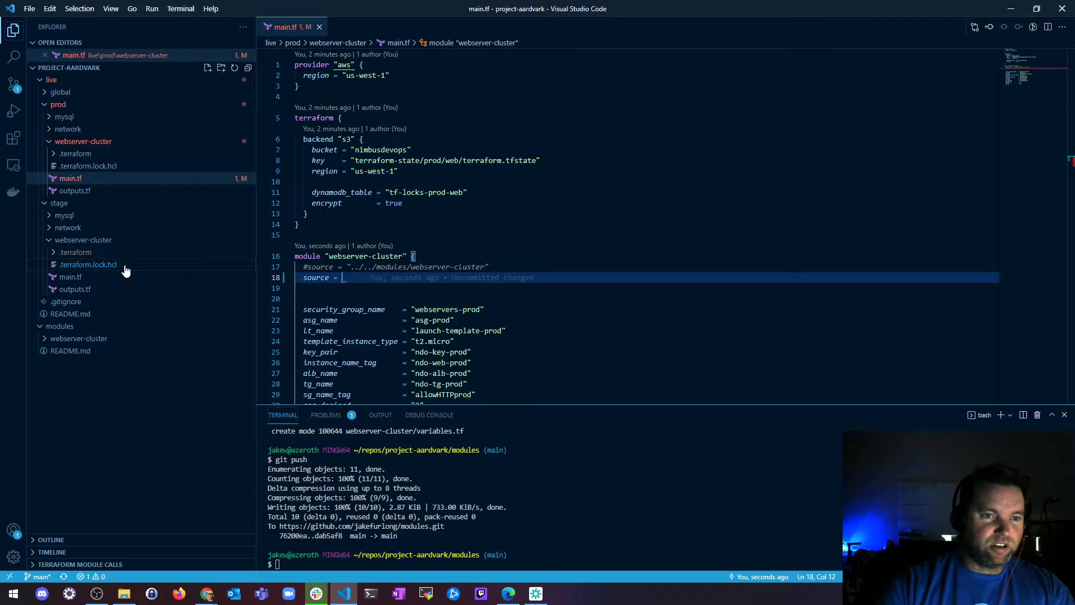
mouse_move(88, 264)
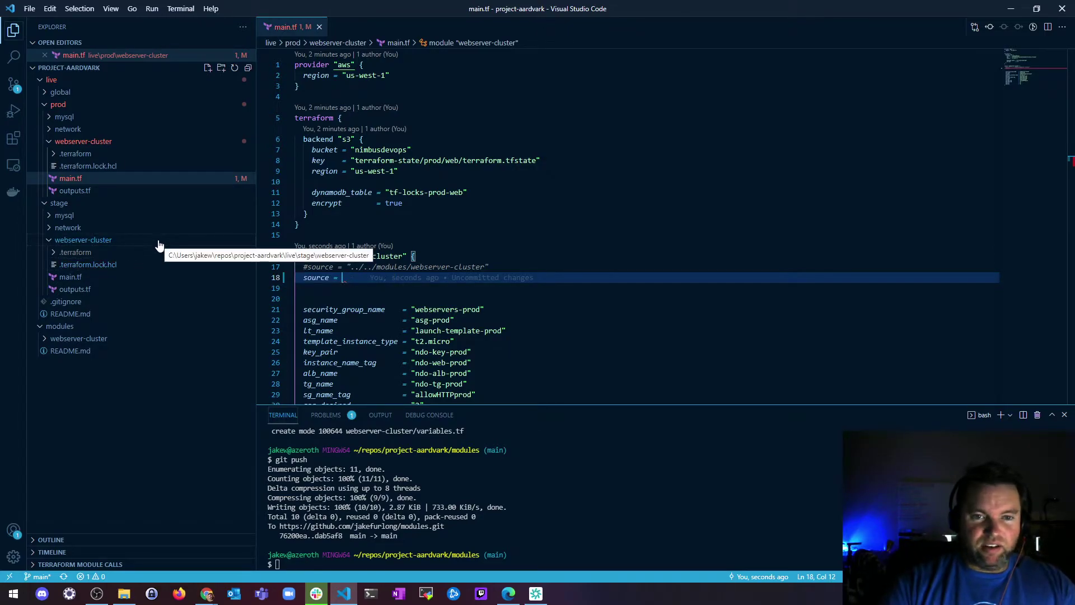
mouse_move(140, 200)
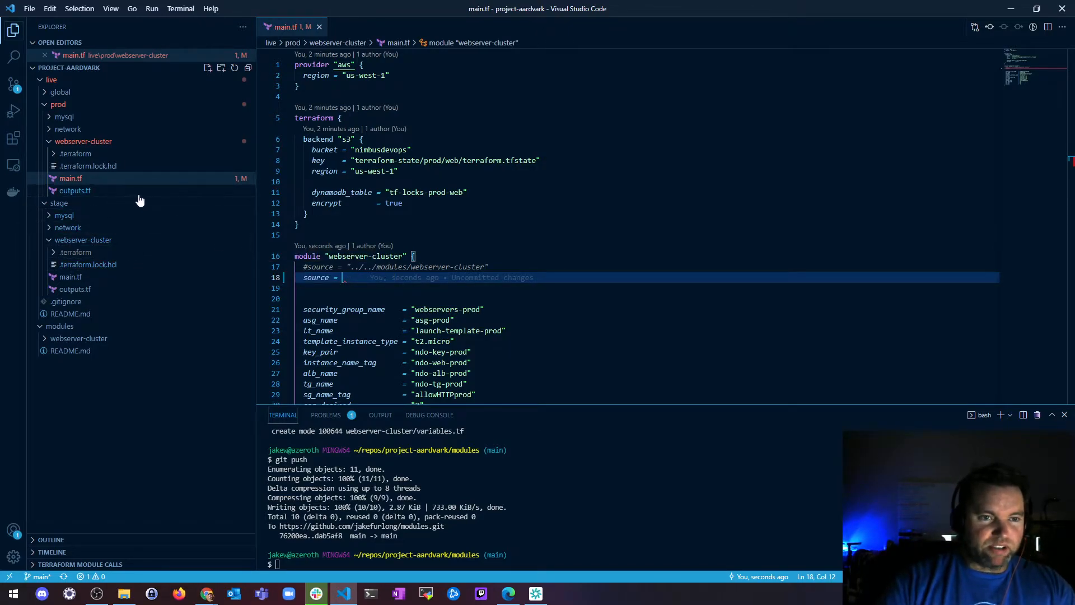
mouse_move(13, 227)
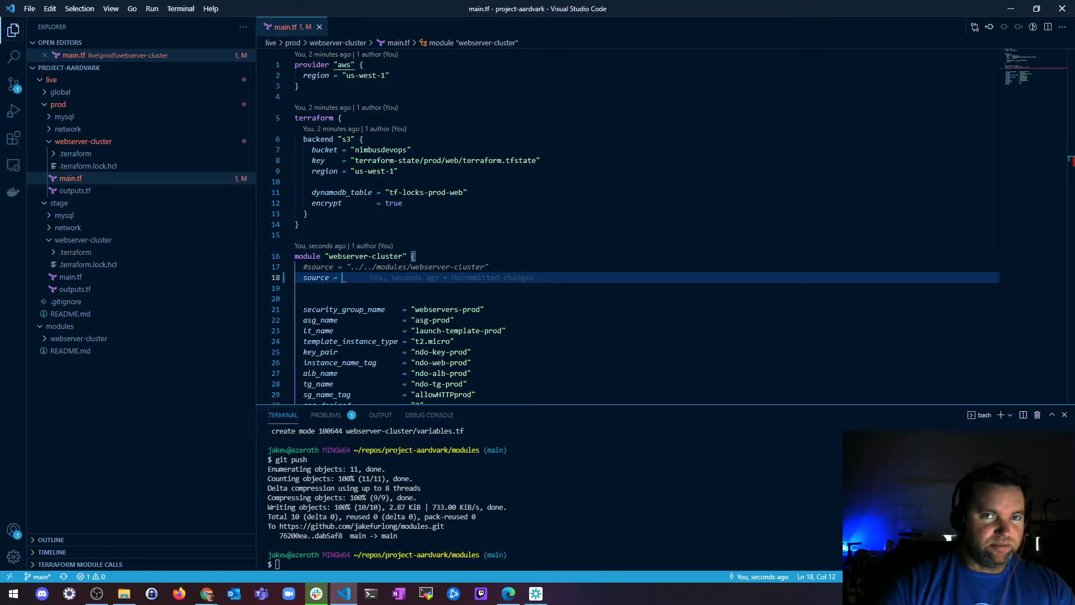
Return to stage main.tf's source line and bring up the Stack Overflow git ref answer.
left_click(401, 27)
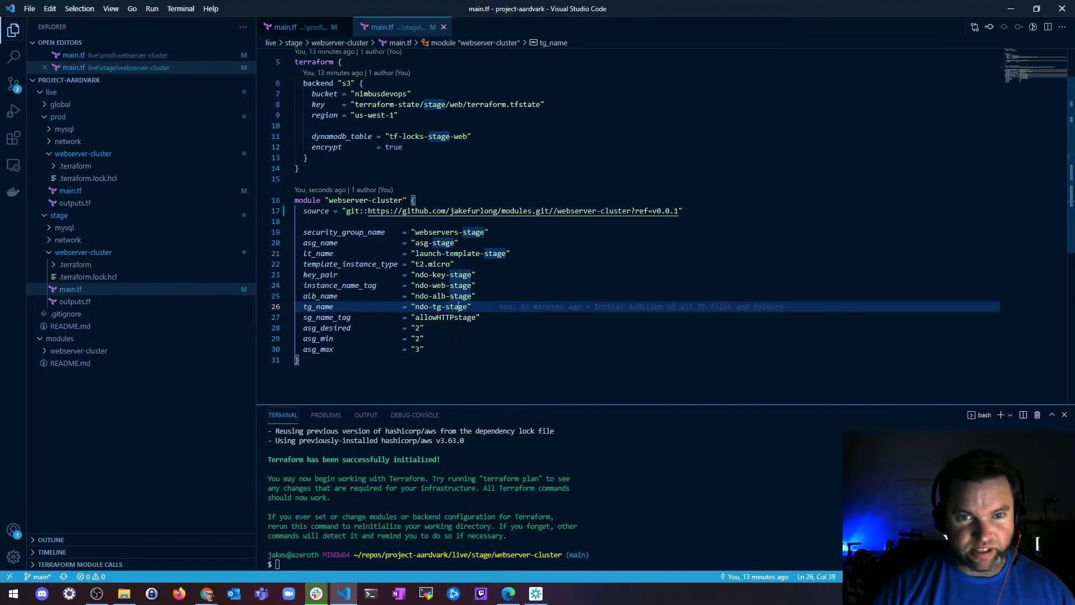
scroll("up", 3)
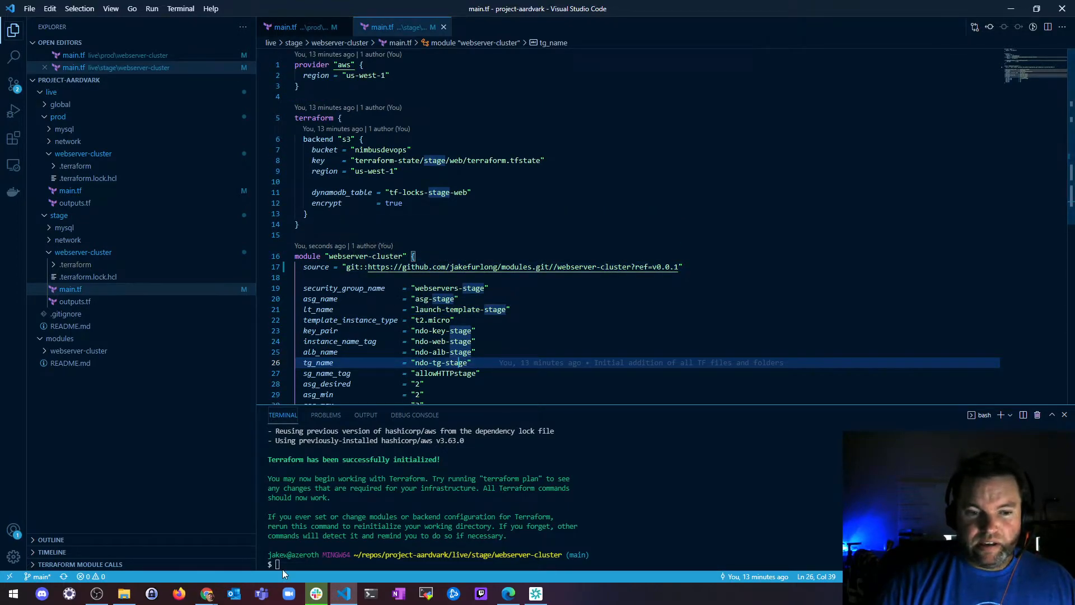
left_click(206, 594)
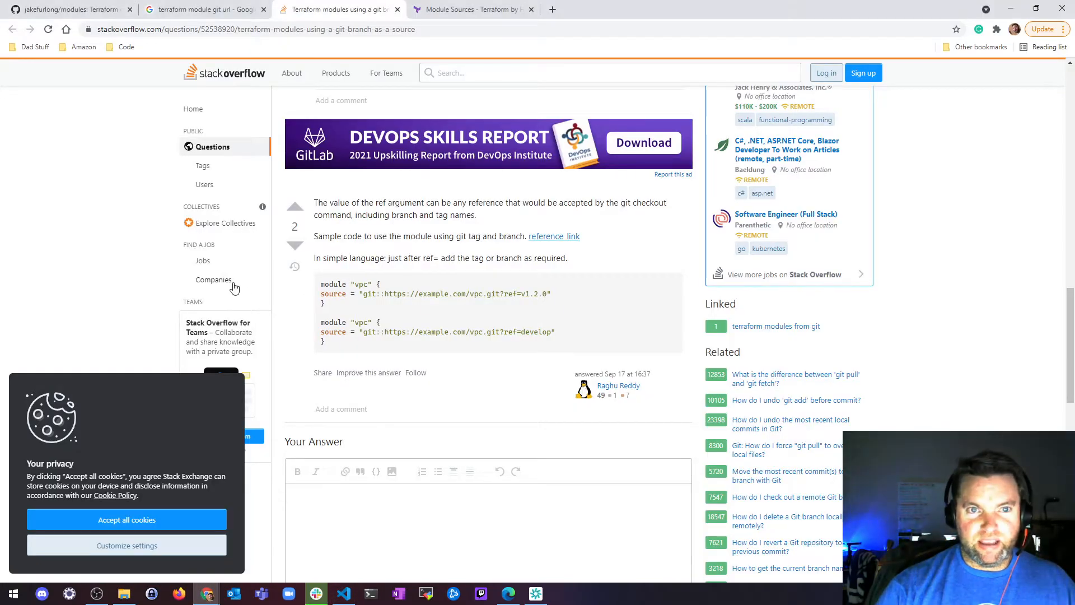
Select the git:: prefix in the Stack Overflow example, then return to the GitHub modules repository.
scroll("down", 3)
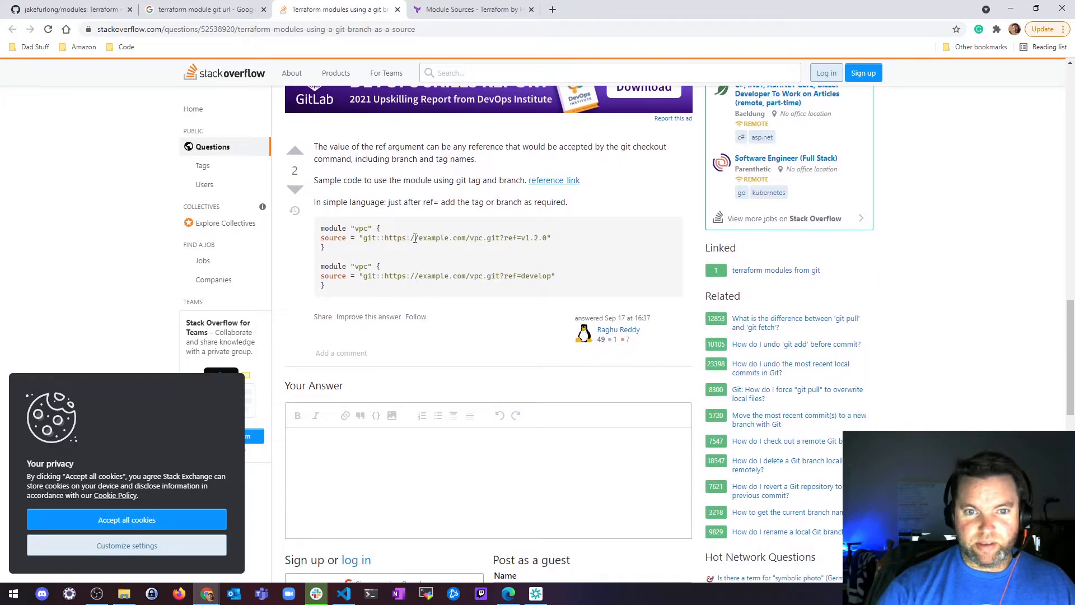
double_click(374, 237)
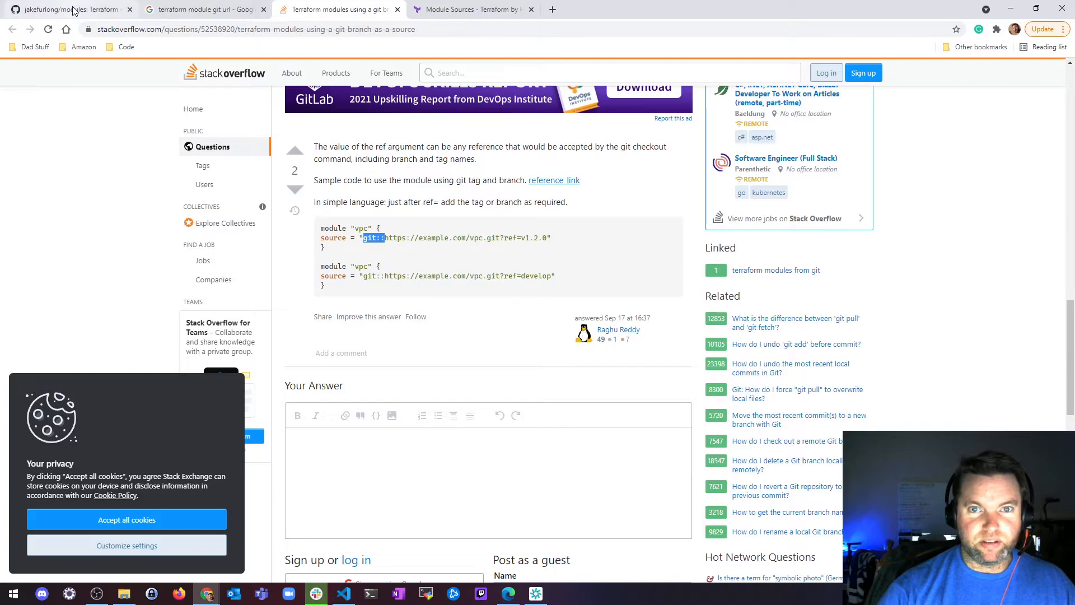
left_click(68, 9)
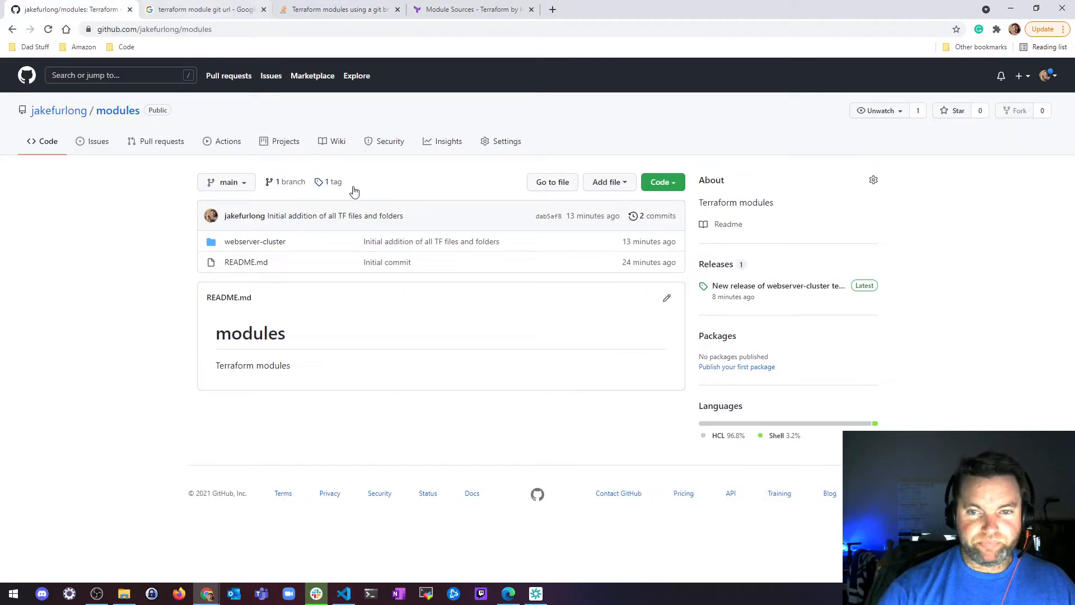
mouse_move(778, 286)
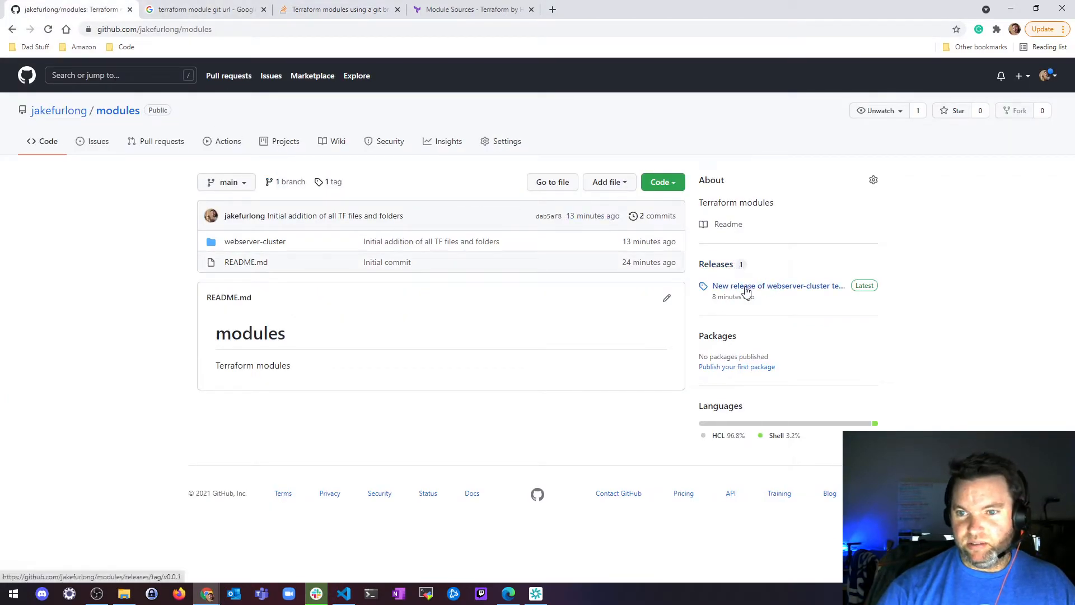
mouse_move(294, 211)
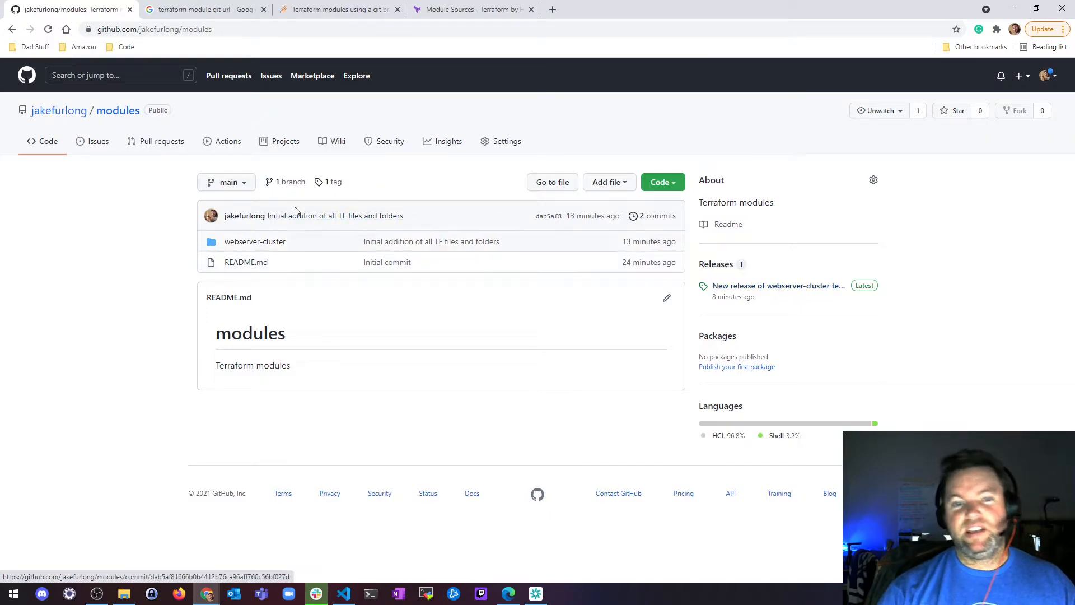
mouse_move(97, 201)
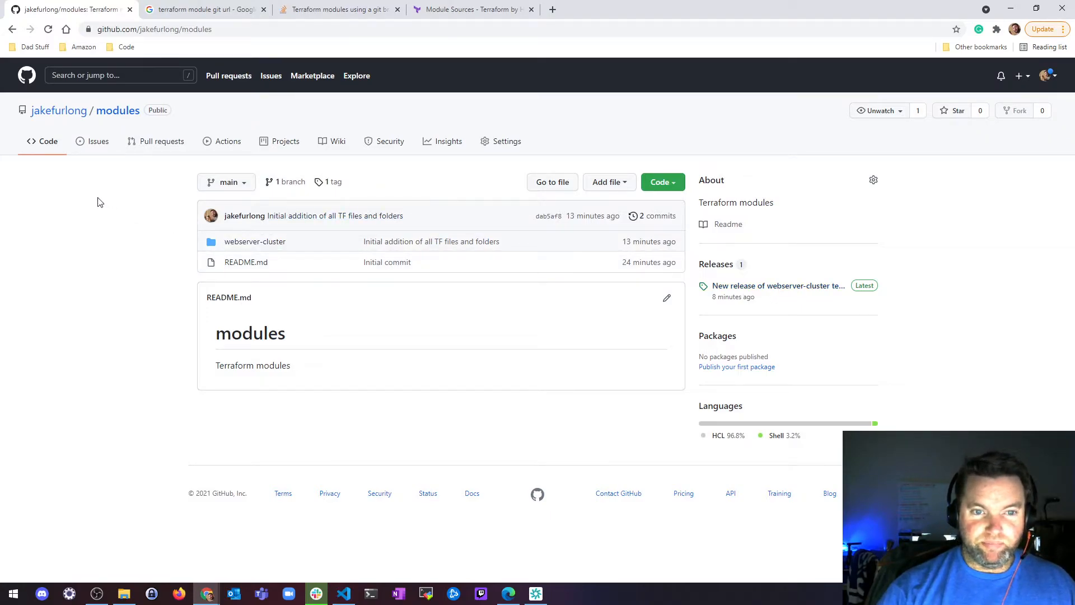
Copy the modules repository's HTTPS clone URL and return to stage main.tf in VS Code.
left_click(658, 181)
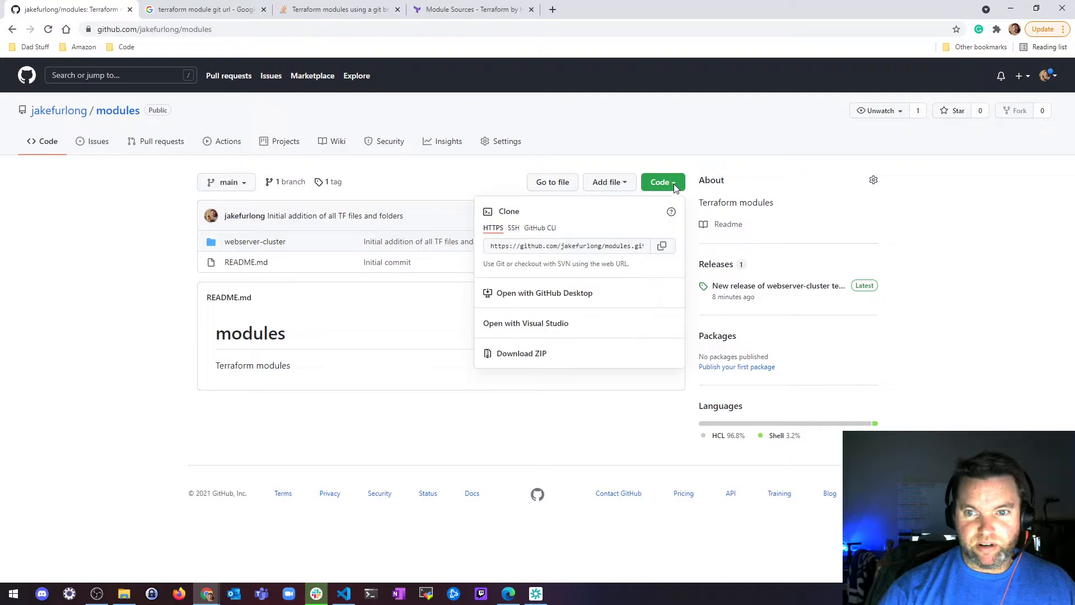
left_click(661, 245)
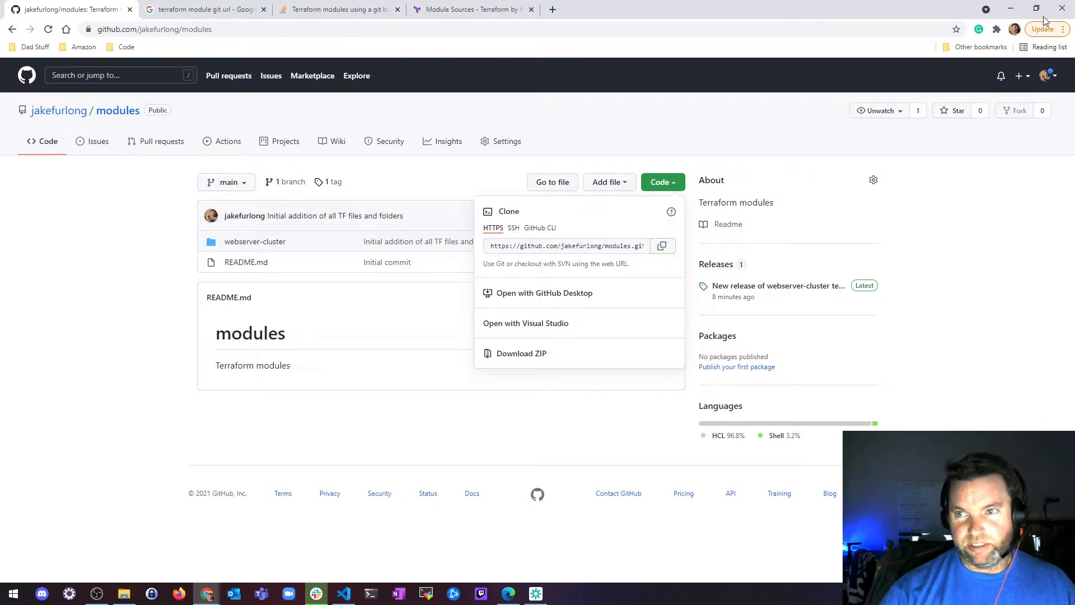
left_click(316, 594)
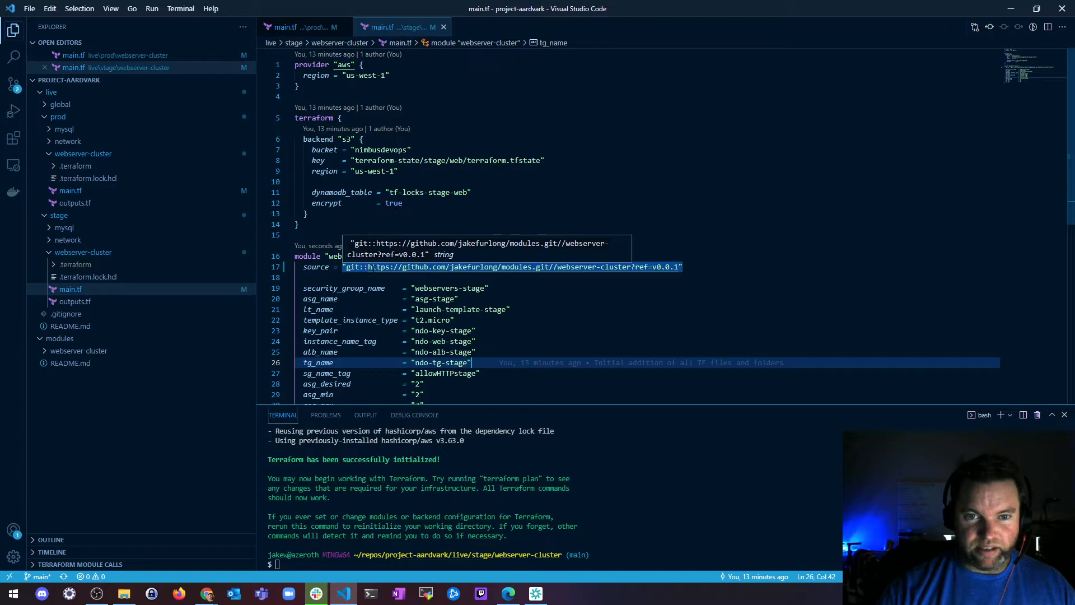
mouse_move(511, 267)
type("terraform init")
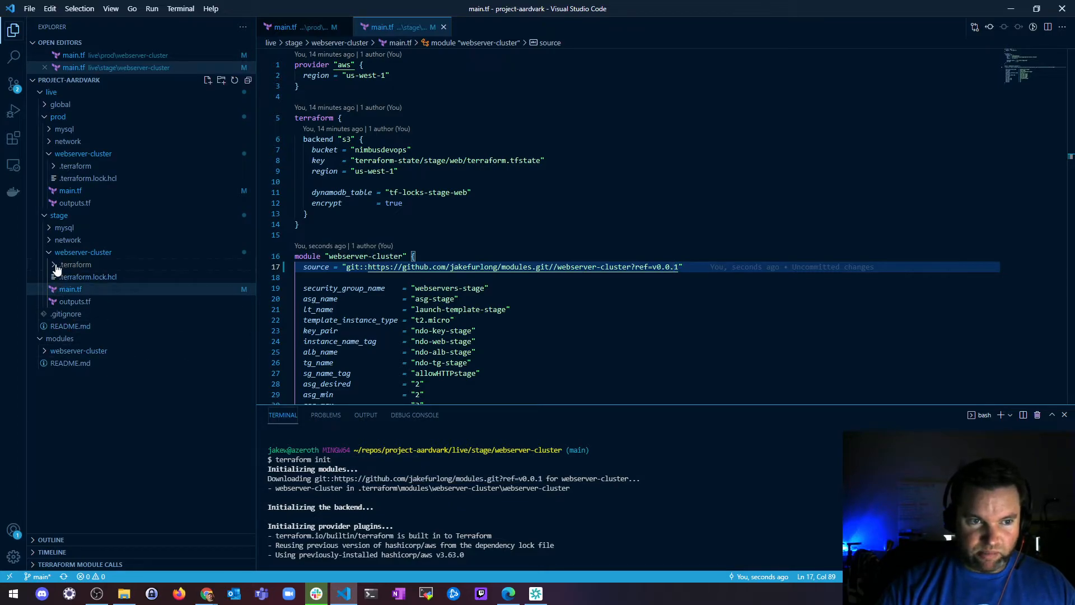
left_click(75, 265)
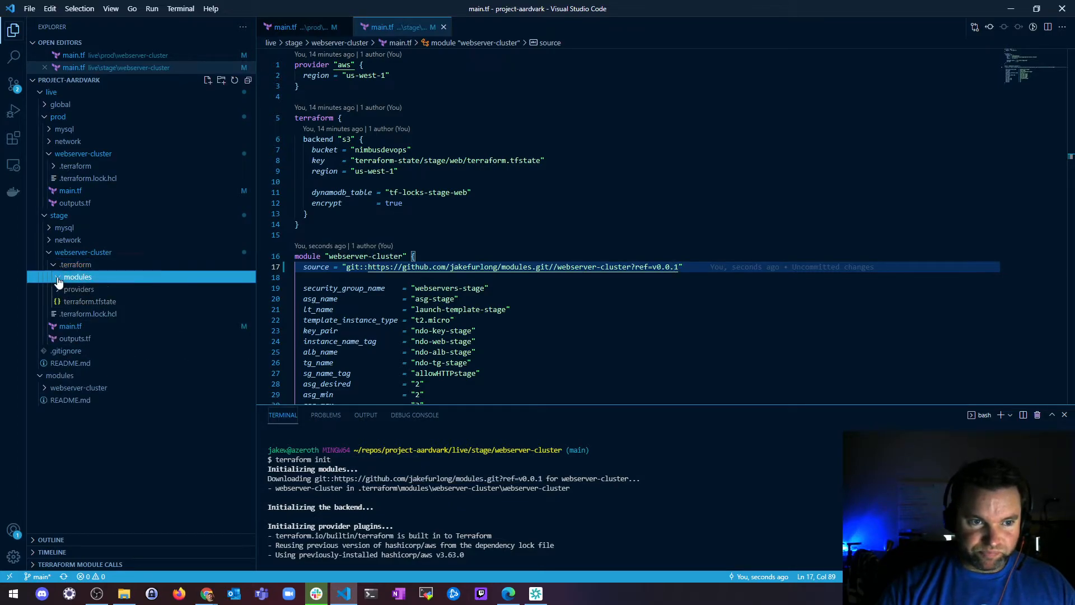
left_click(77, 276)
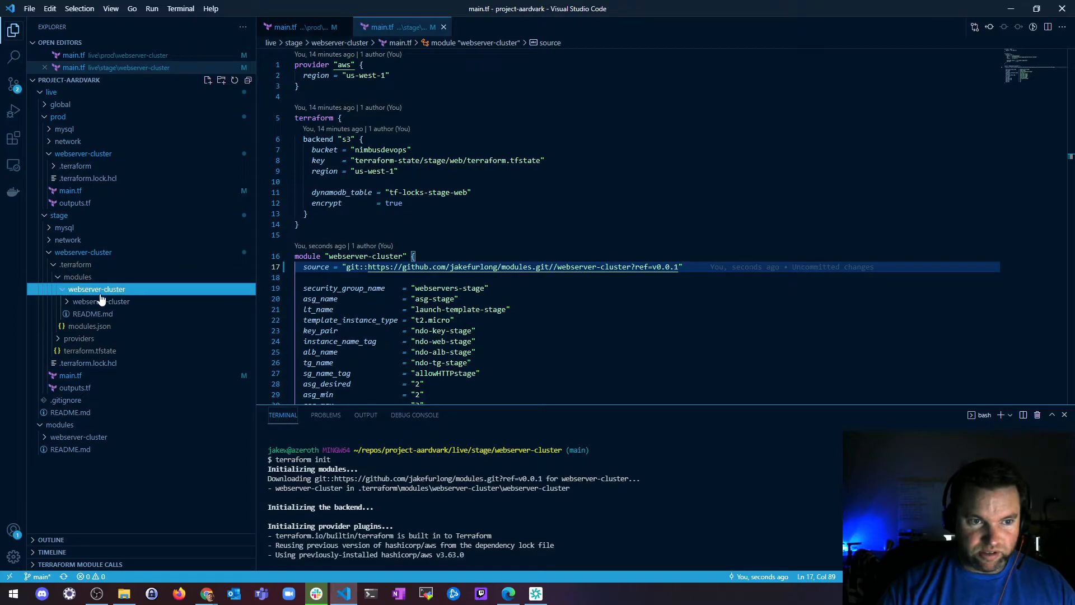
left_click(102, 301)
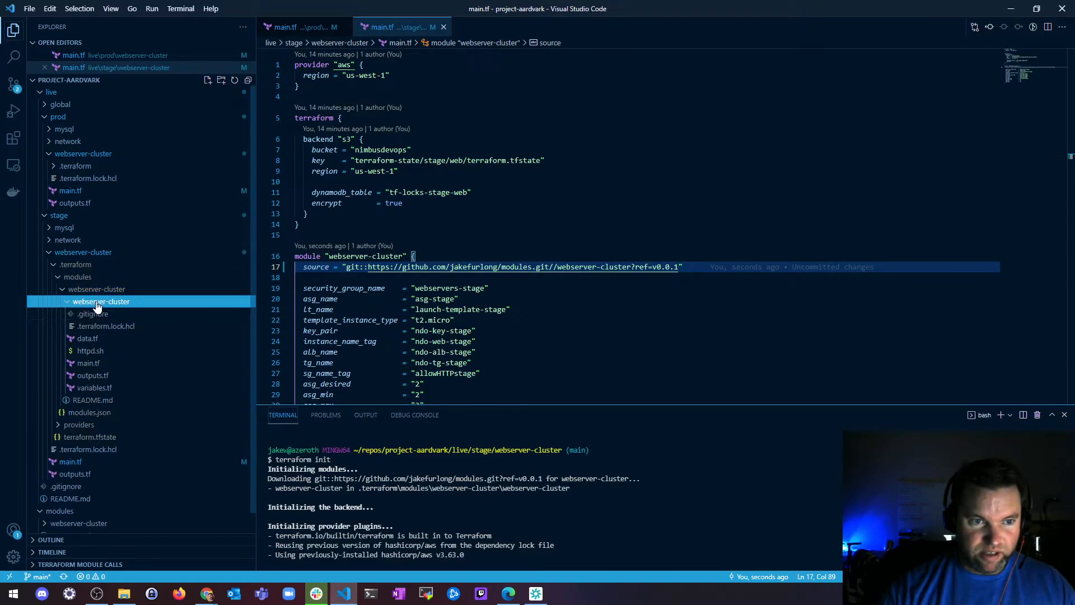
mouse_move(97, 355)
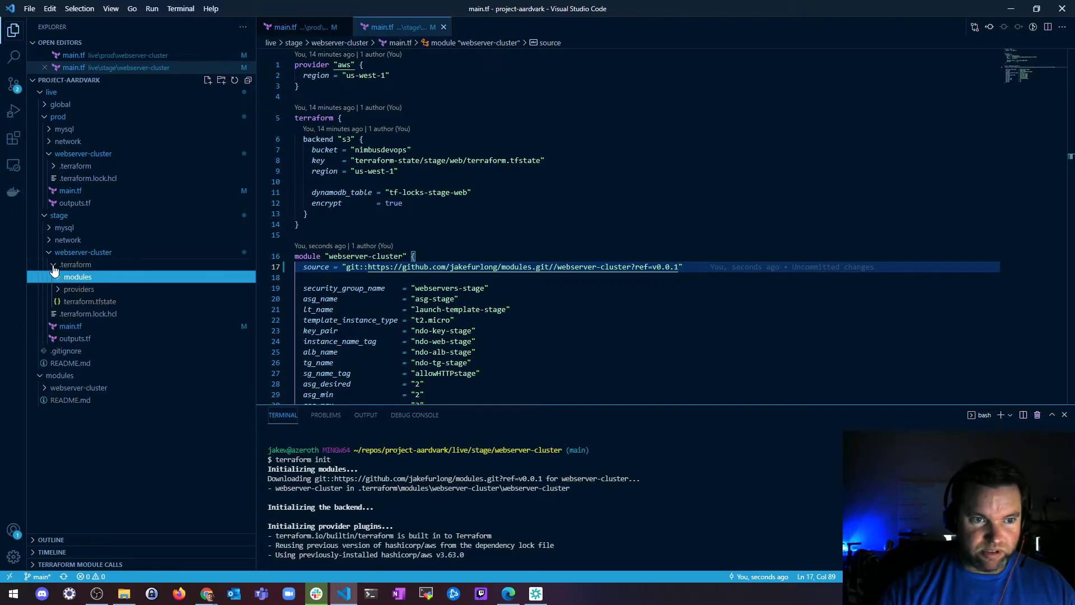
left_click(74, 265)
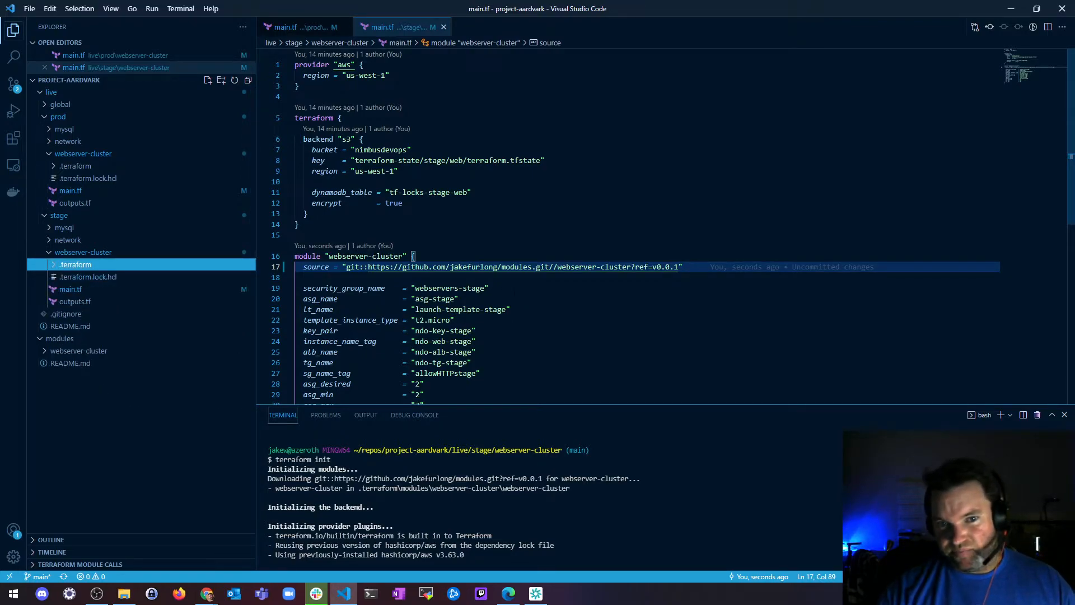
Switch to prod main.tf with source git::…modules.git//webserver-cluster?ref=v0.0.1 and cd into prod/webserver-cluster.
left_click(73, 264)
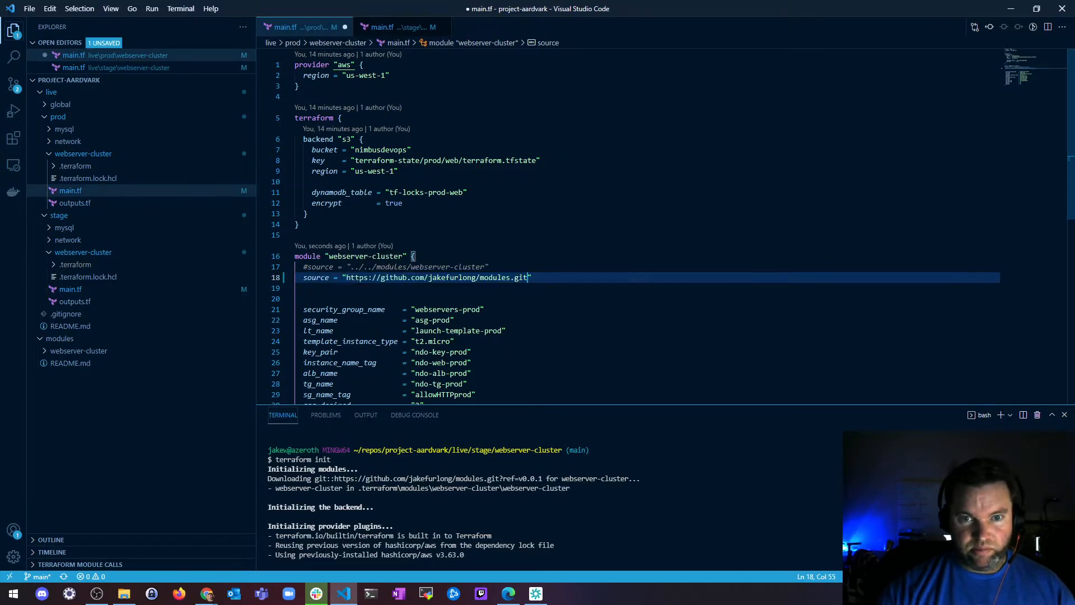
mouse_move(437, 278)
type("cd ../../pr")
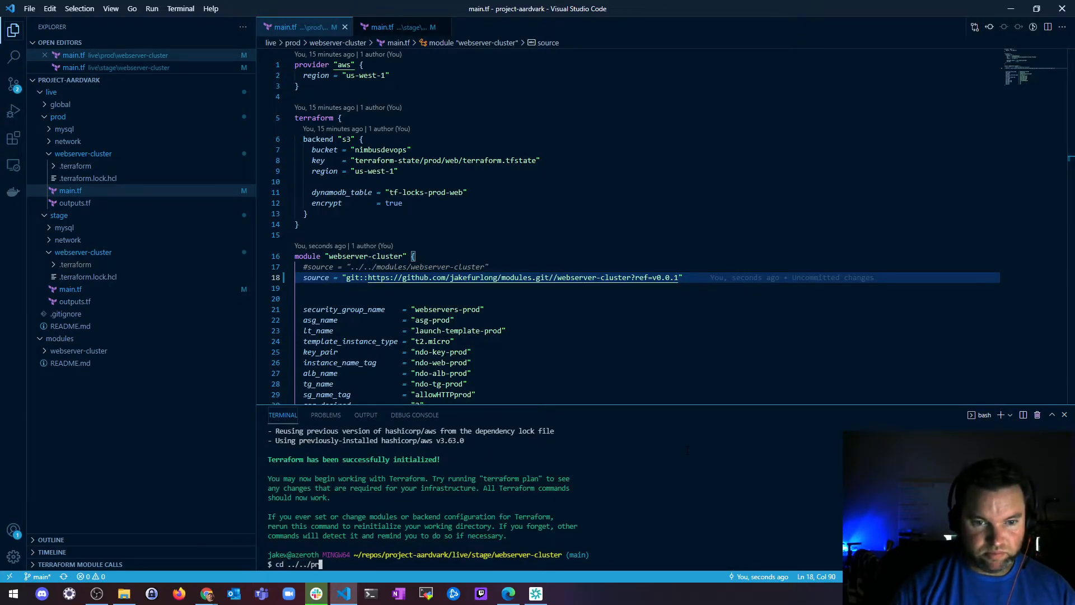
key("Return")
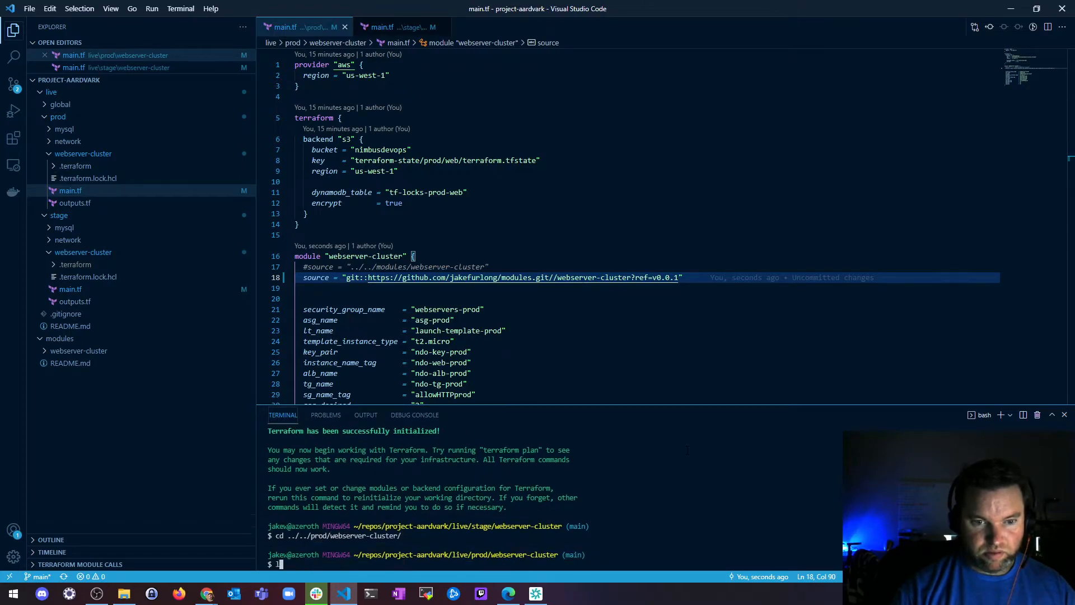
Run terraform init in prod/webserver-cluster and check the backend state key line.
key("Return")
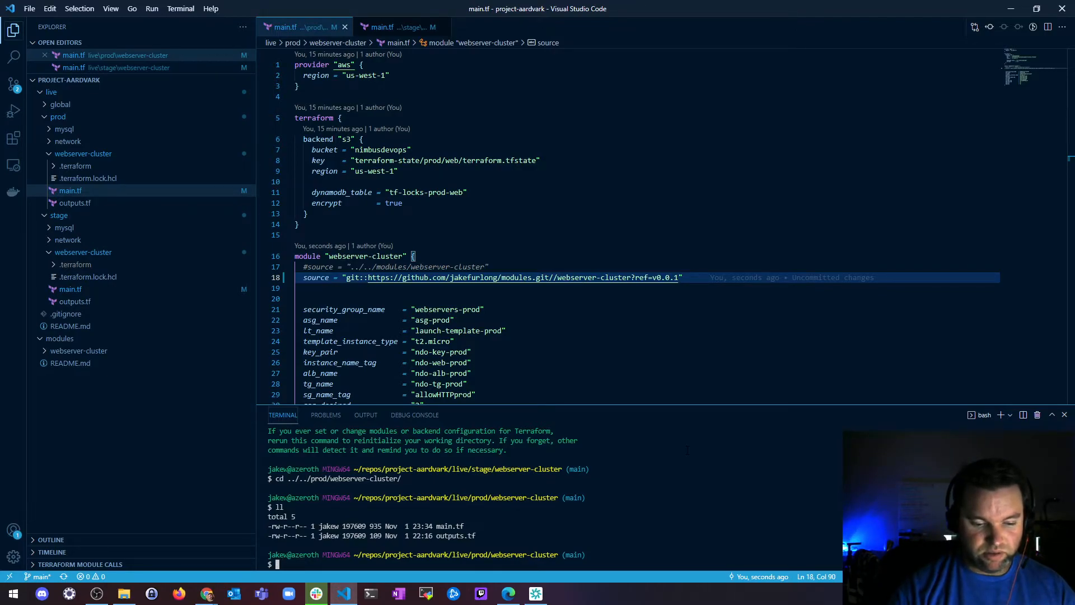
type("terraform init")
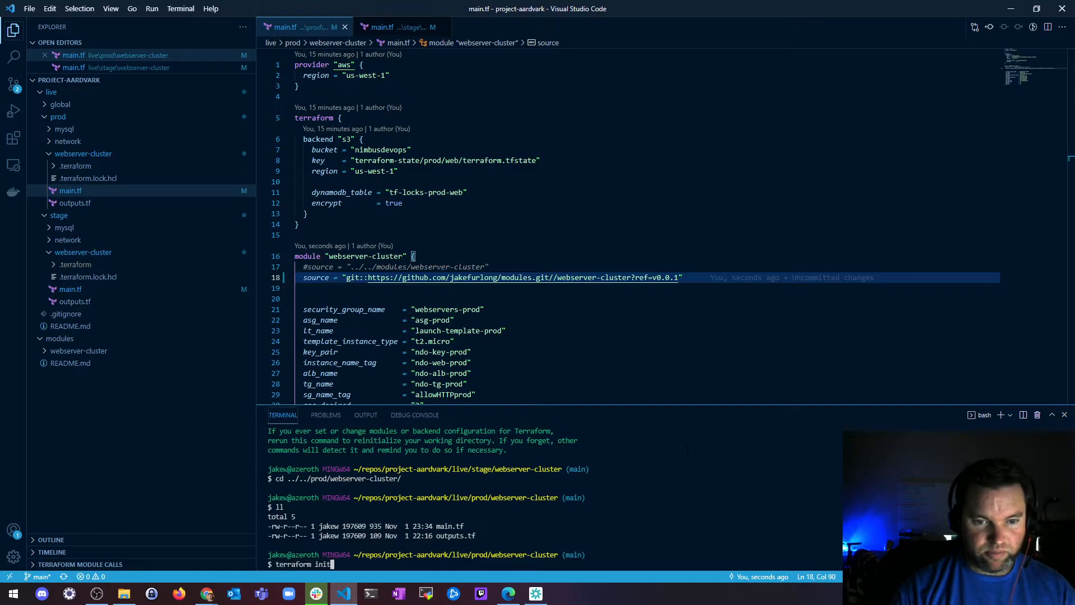
key("Return")
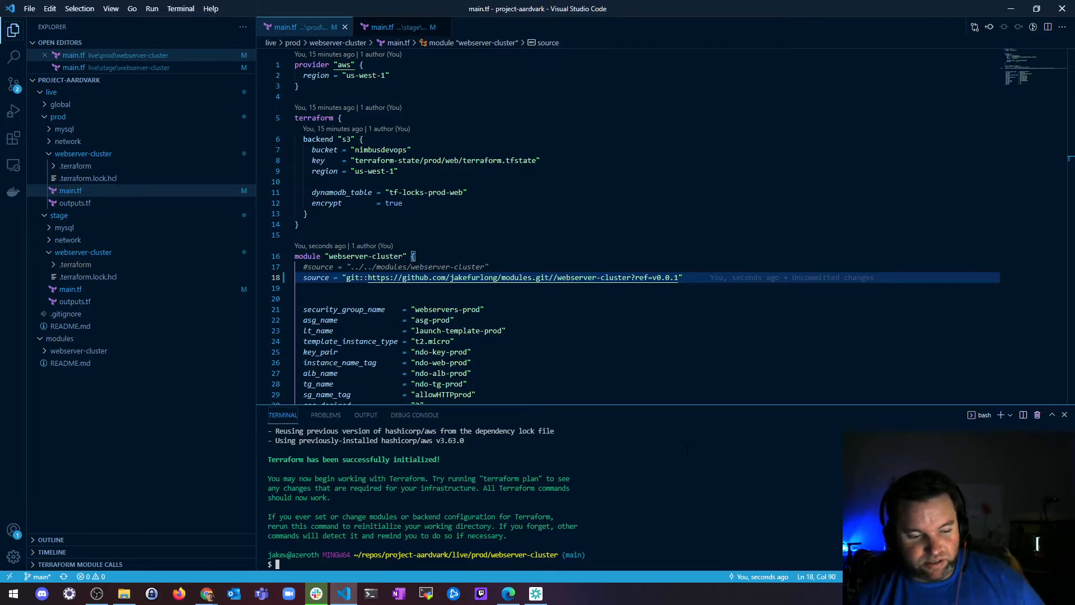
left_click(468, 191)
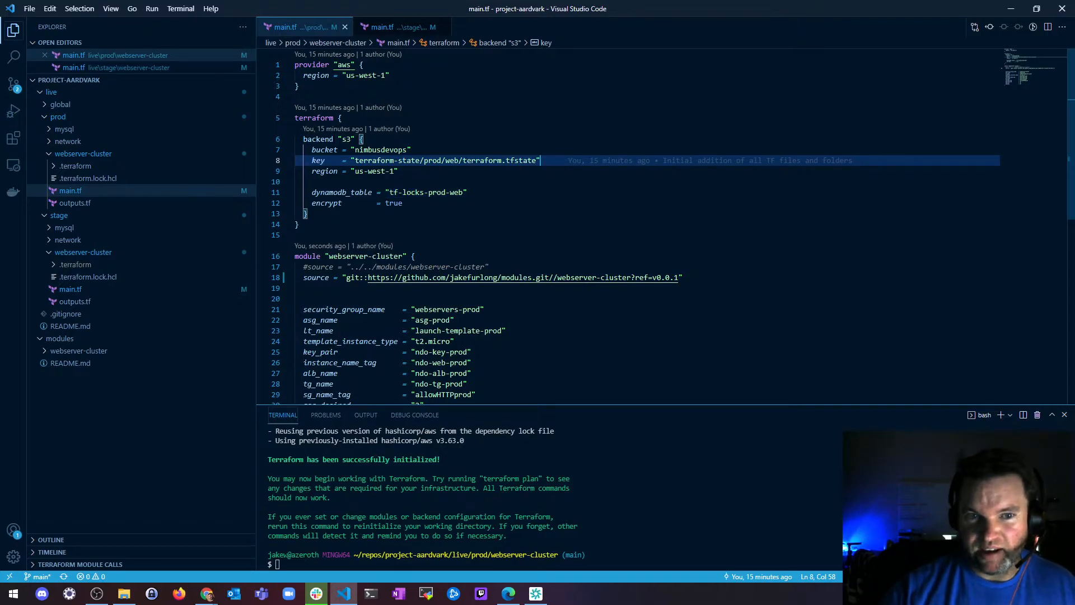
mouse_move(511, 276)
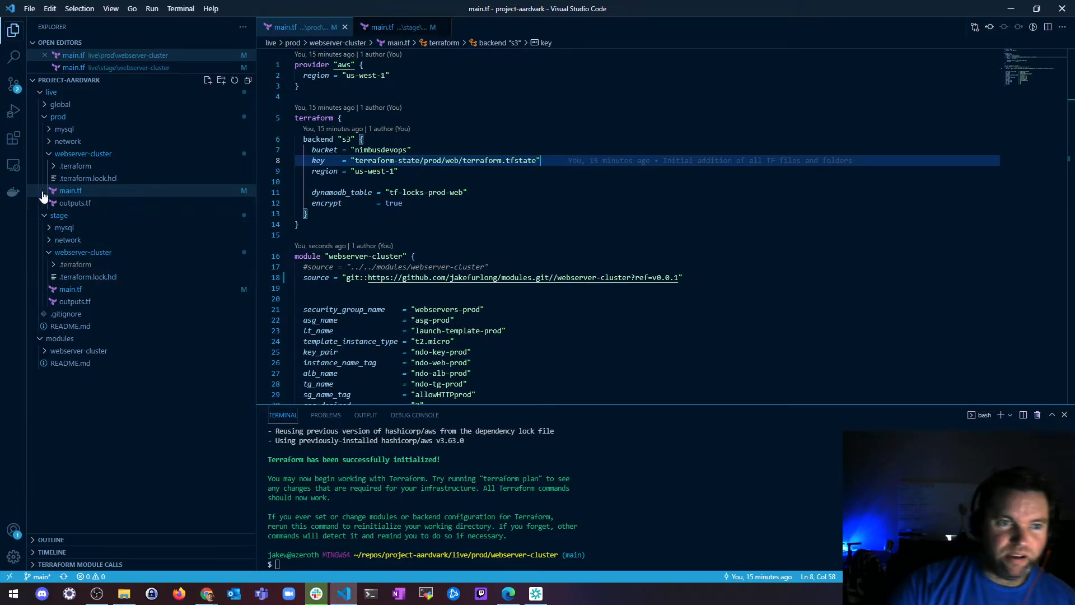
Collapse prod and stage and open modules/webserver-cluster/main.tf.
left_click(57, 116)
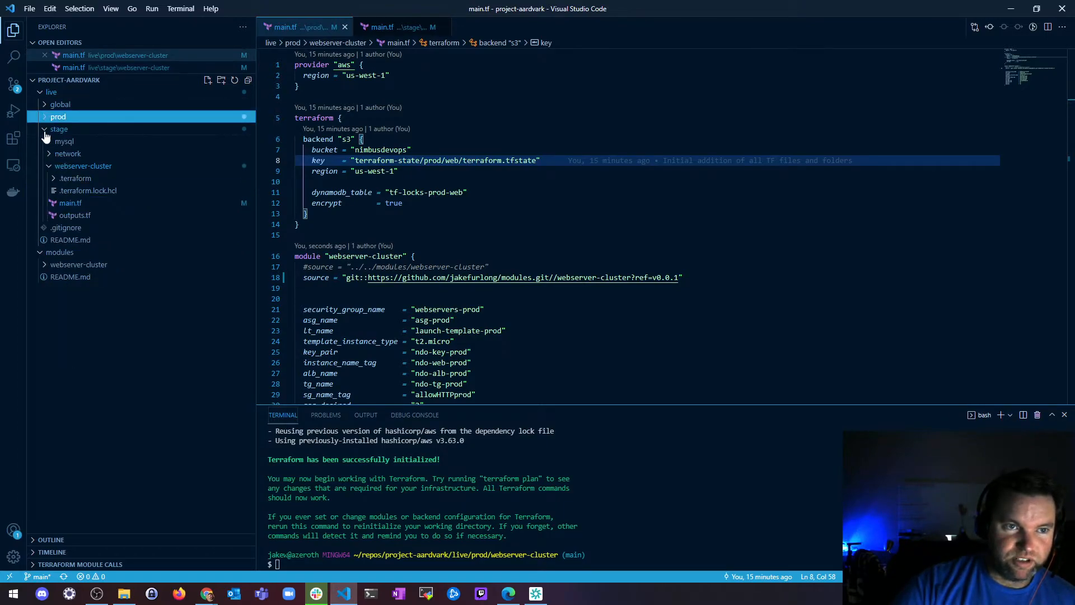
left_click(59, 129)
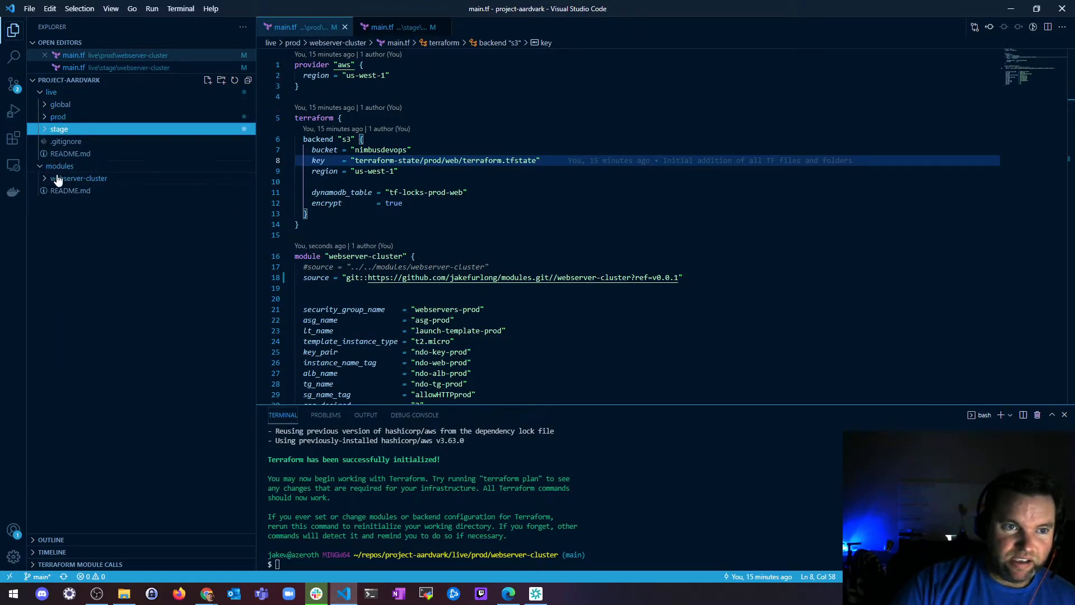
left_click(78, 178)
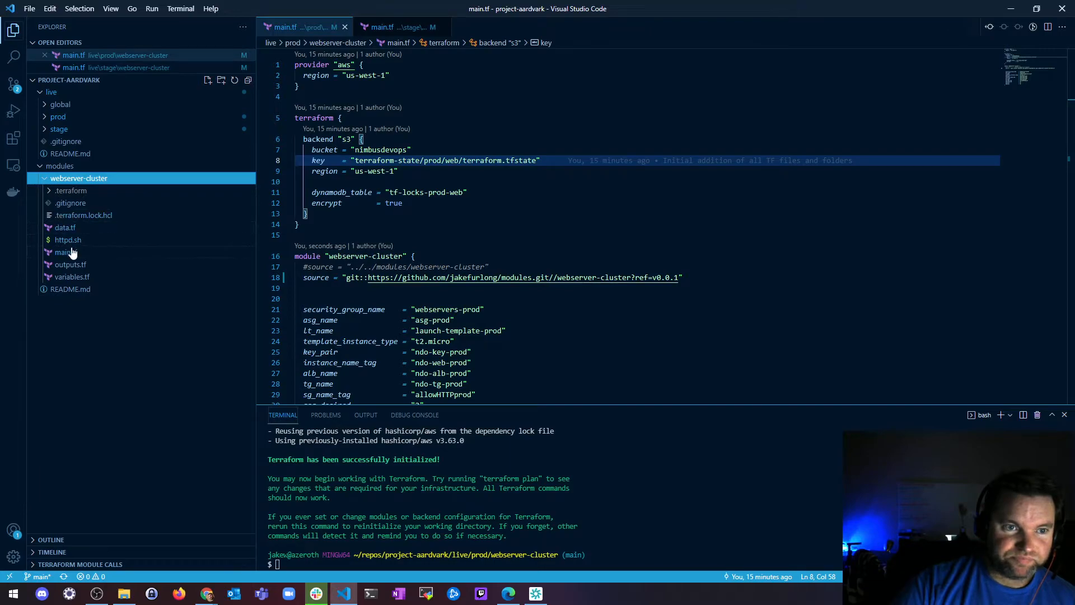
left_click(66, 264)
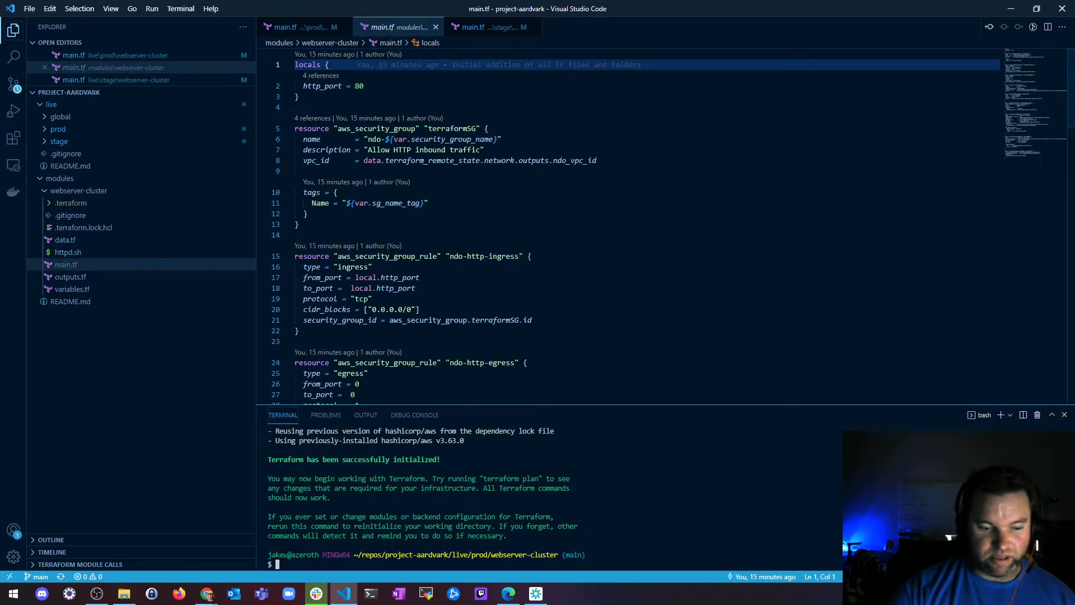
Move the terminal toward modules/webserver-cluster and close the prod main.tf tab.
type("cd ../../..")
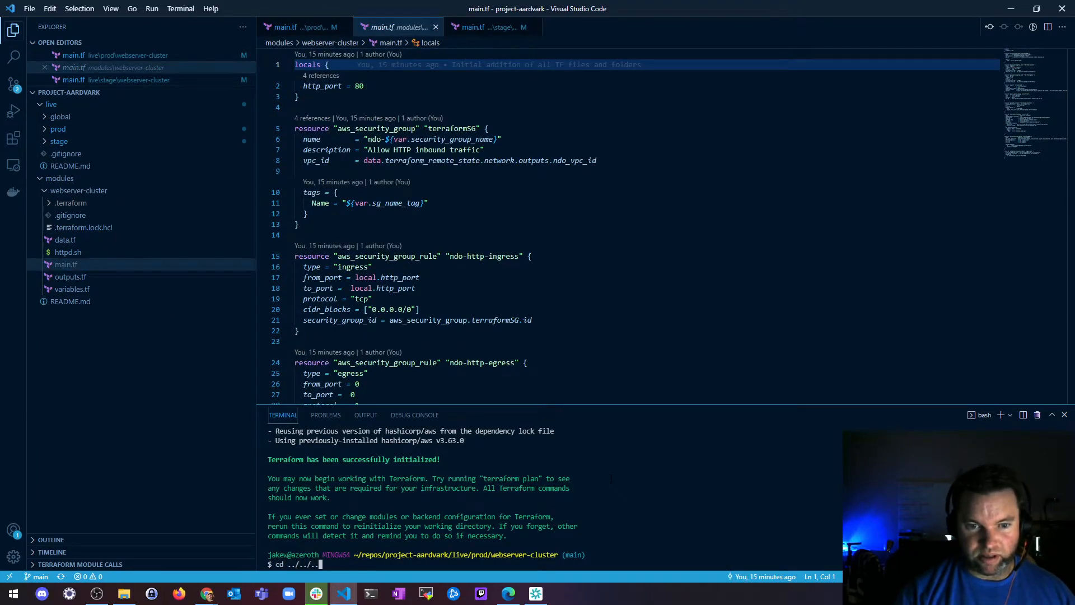
key("Return")
type("ll")
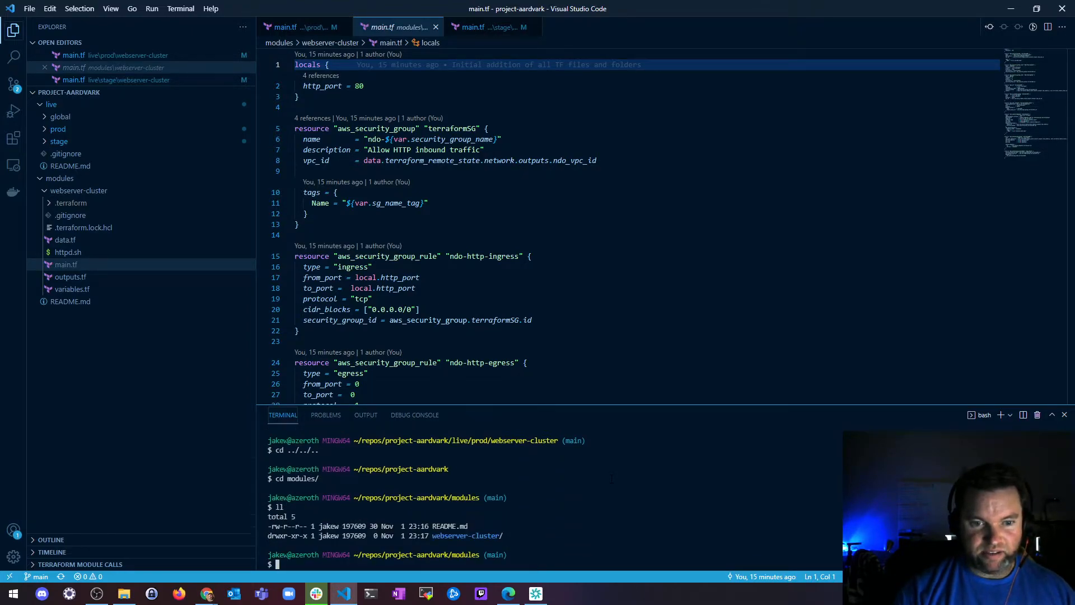
type("cd webserver-cluster/")
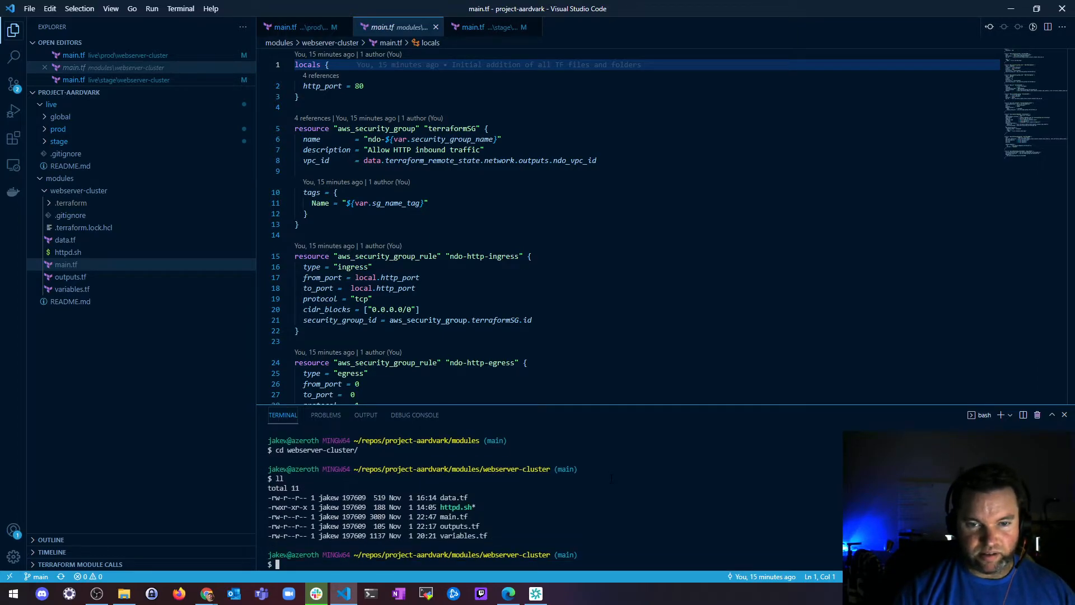
left_click(66, 264)
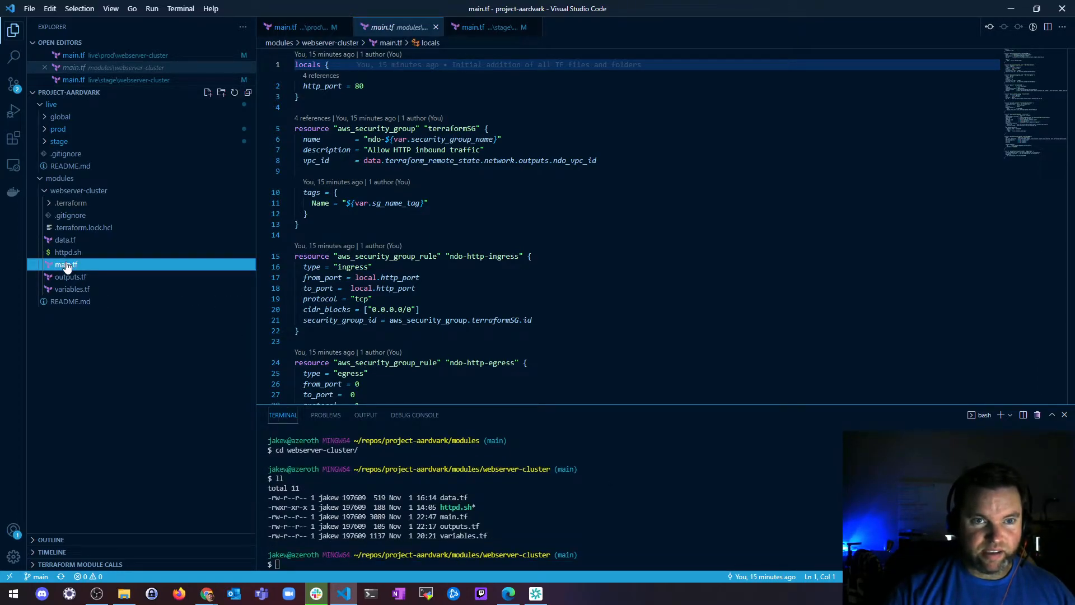
left_click(329, 27)
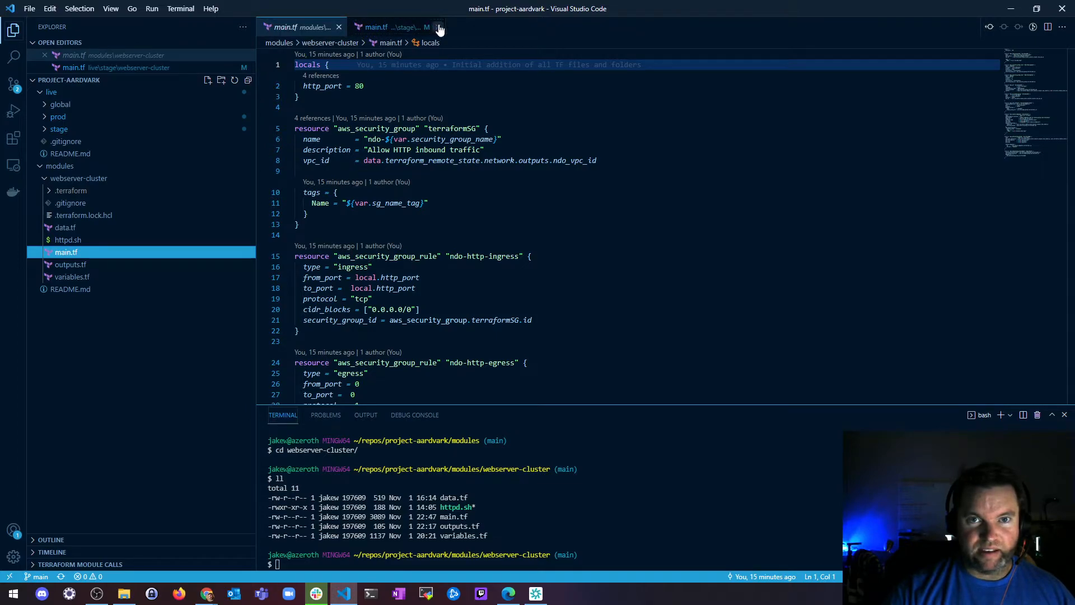
Close stage main.tf and save '#Hey!!! This is version v0.0.2' as line 1 of the module main.tf.
left_click(437, 28)
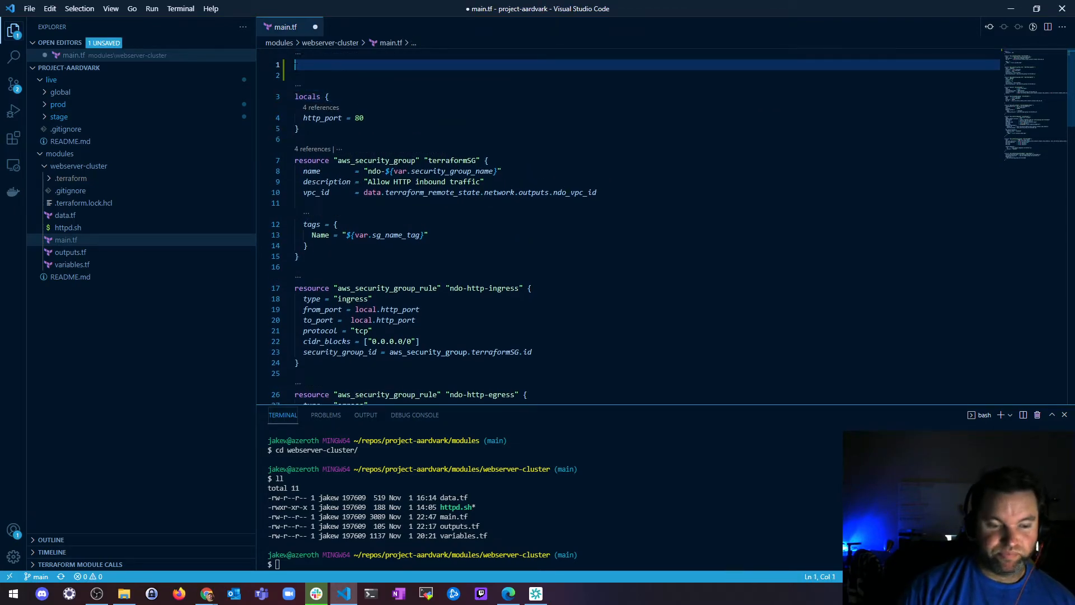
type("#Hey")
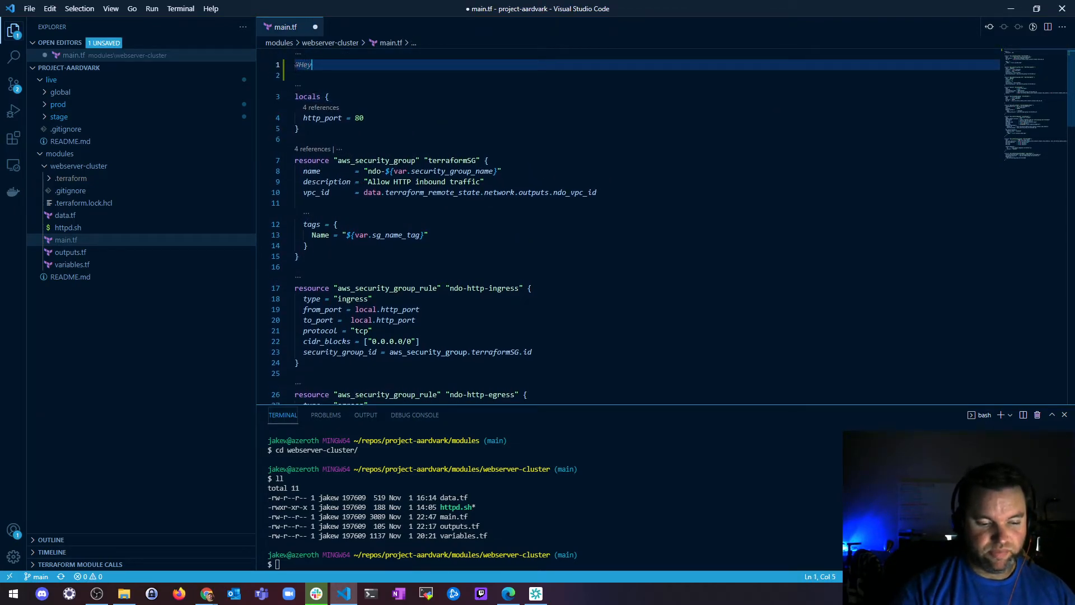
type("!!! This is")
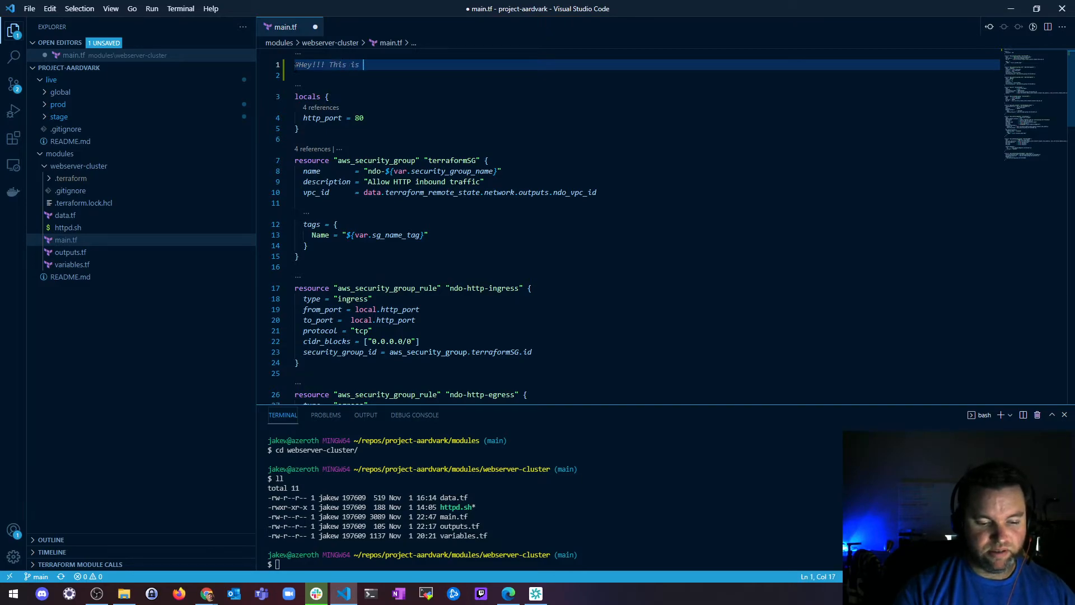
type("version v0.0.2")
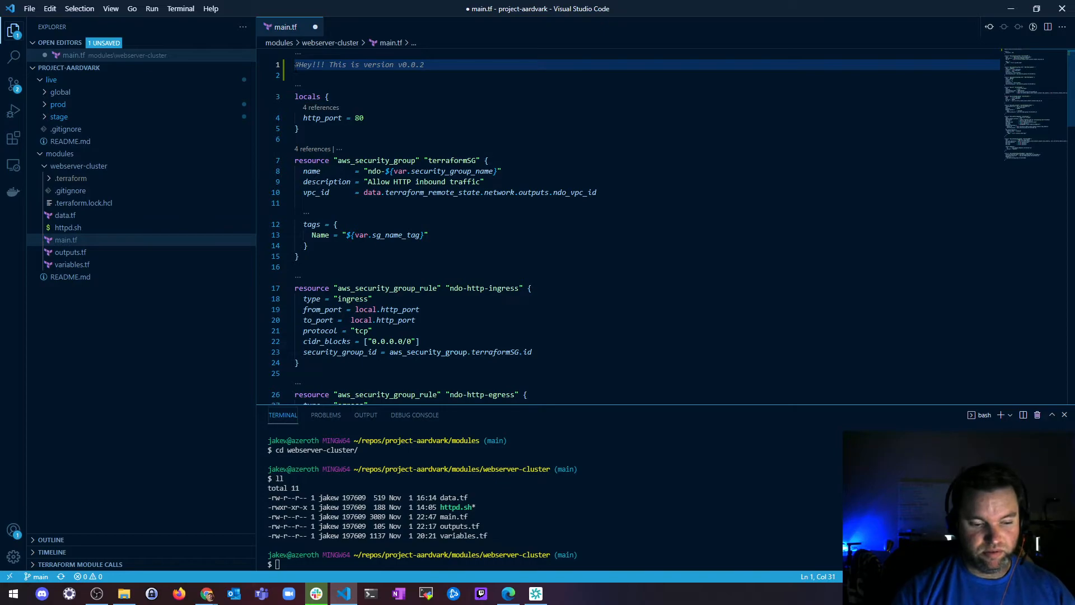
key("ctrl+s")
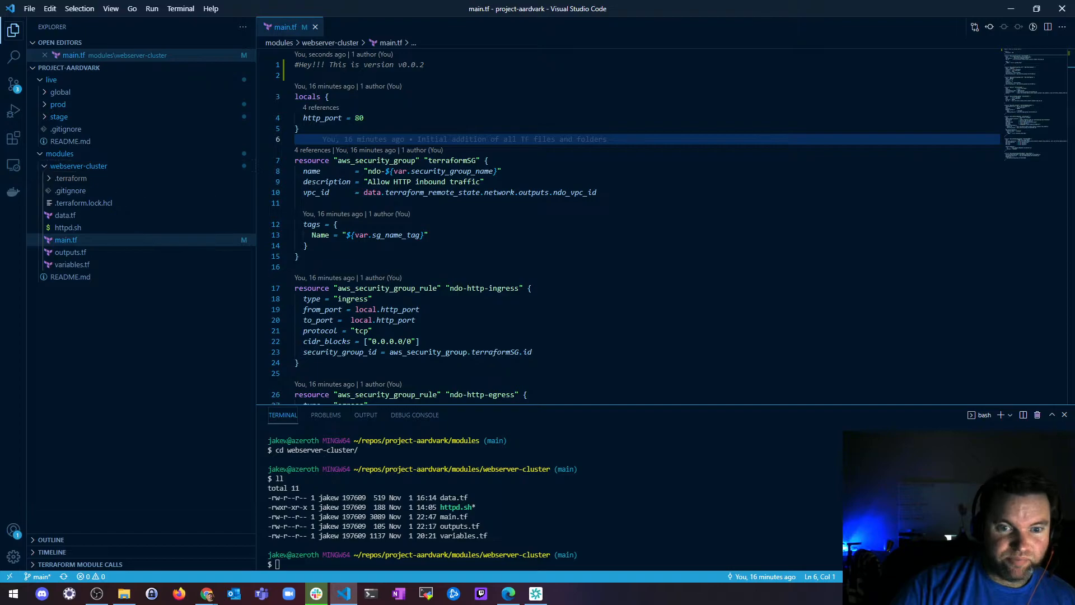
Commit the module change with message "New version is out yo! v0.0.2".
type("cd ..")
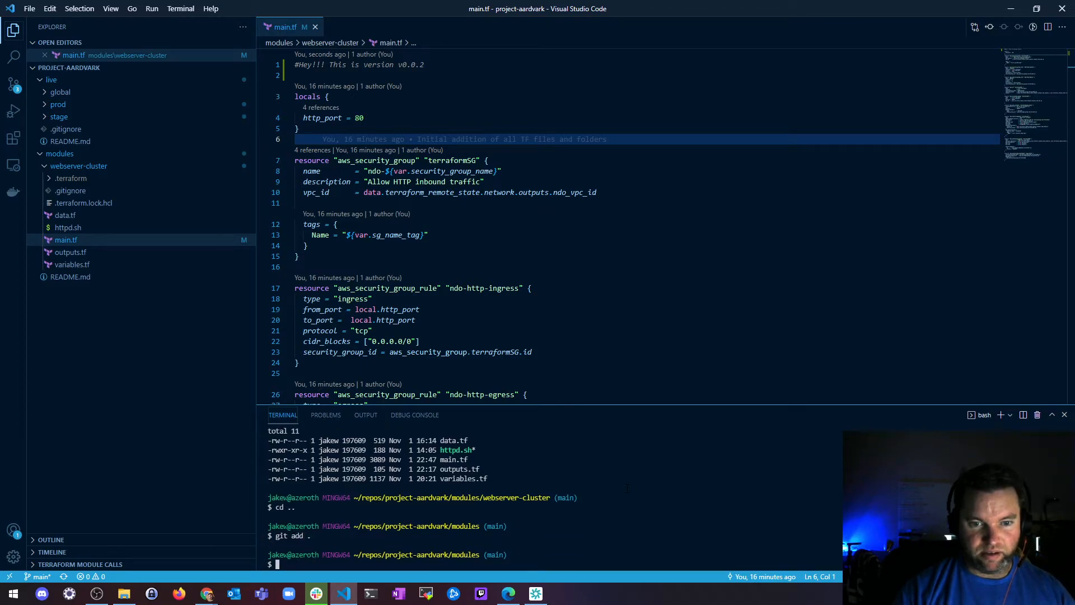
type("git")
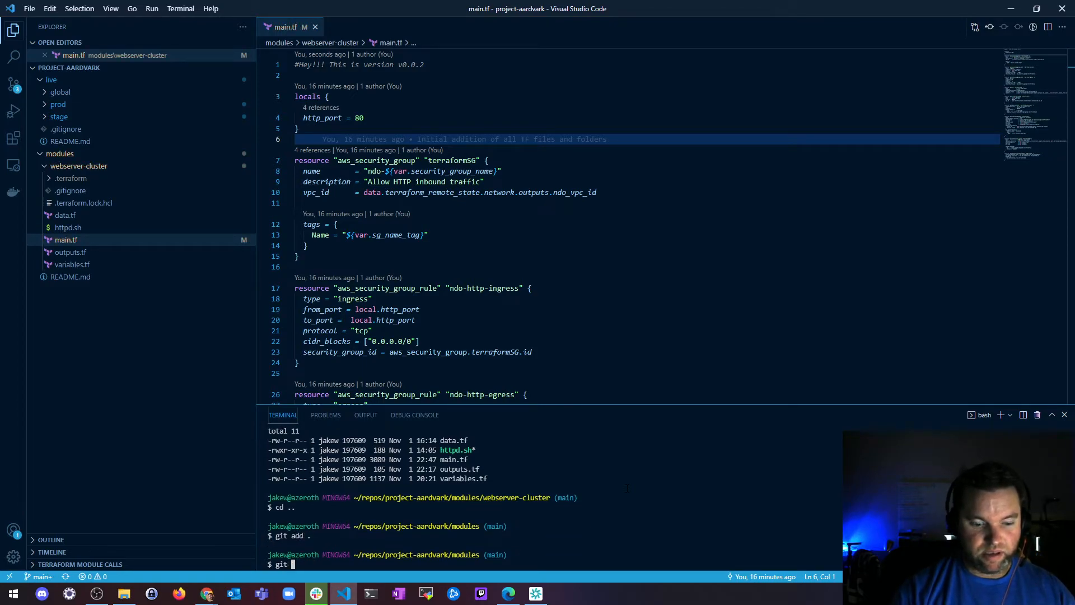
type("ommit -m \"New ver")
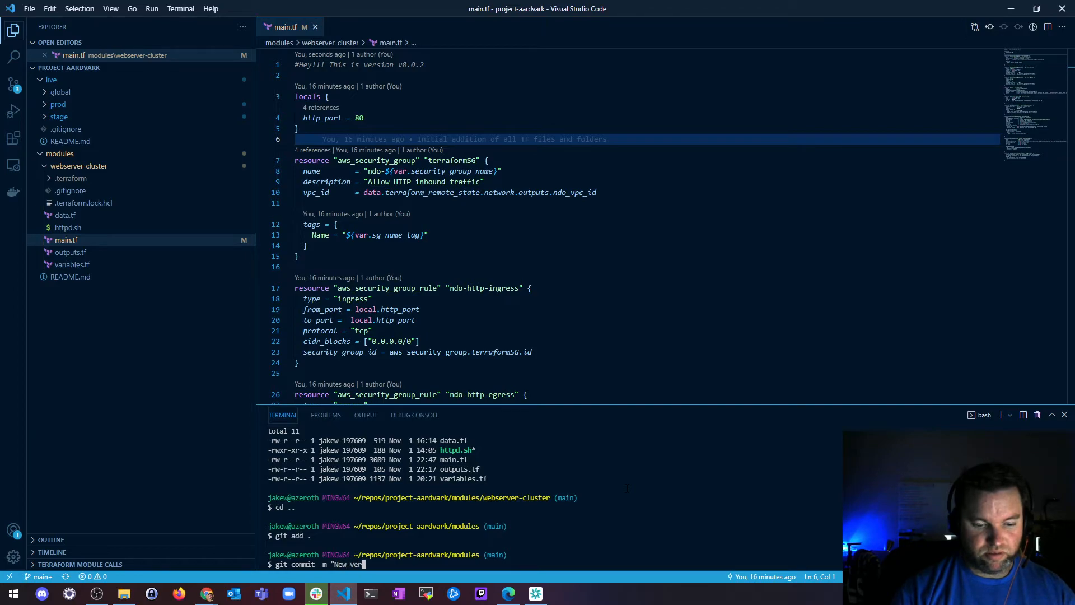
type("sion is out y")
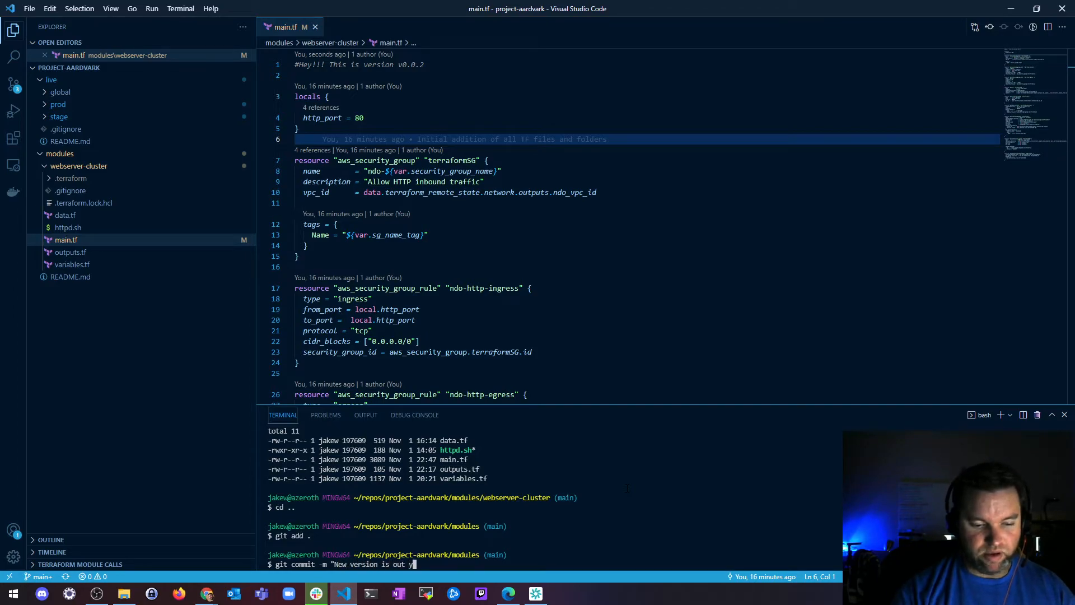
type("!")
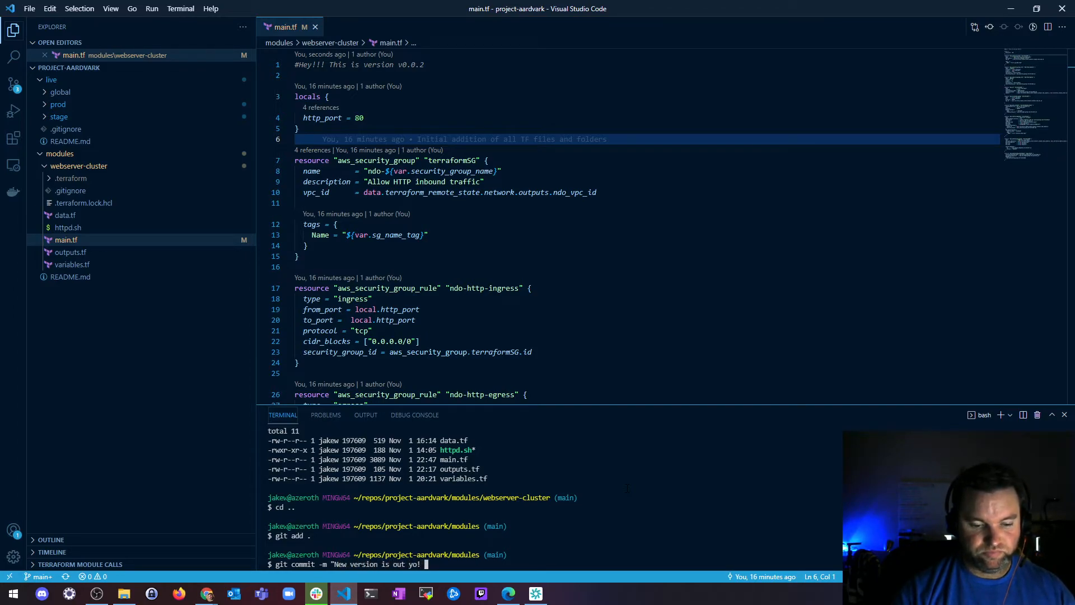
type("v0.0.2")
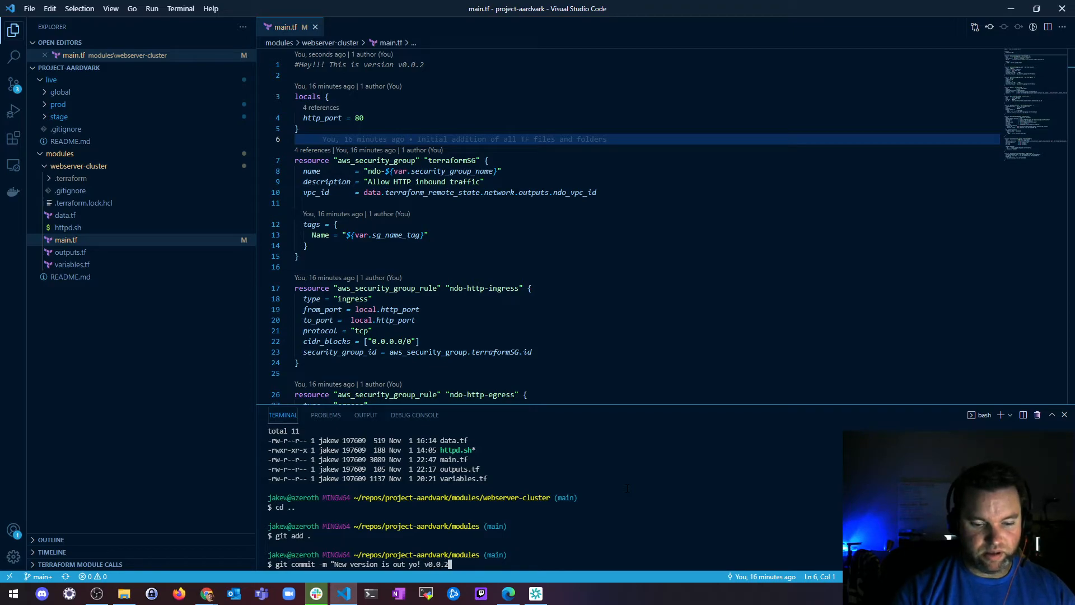
key("Return")
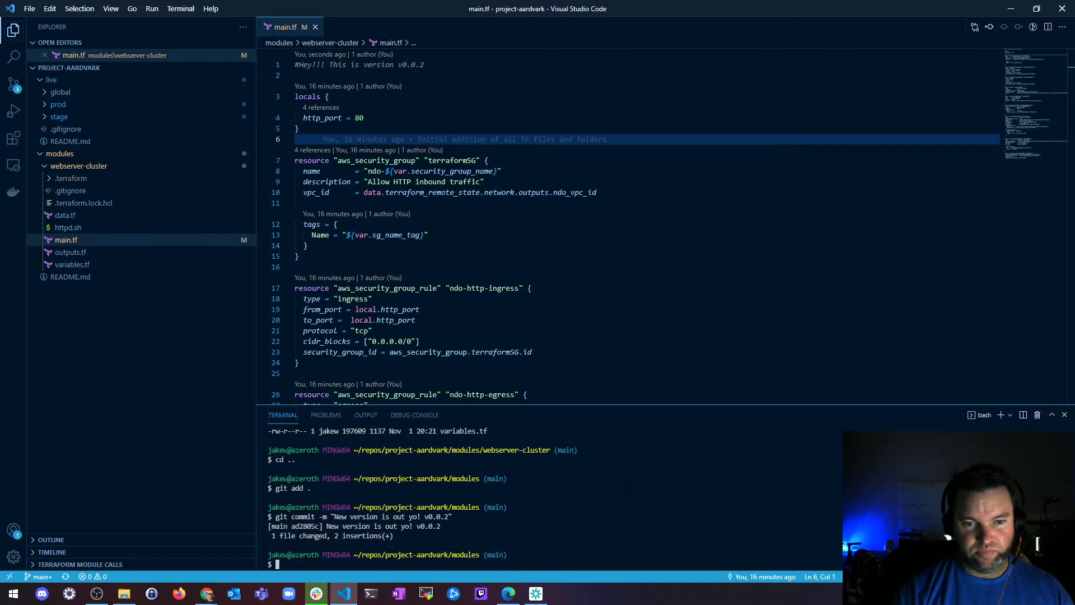
Push the v0.0.2 commit to the remote main branch.
type("git push")
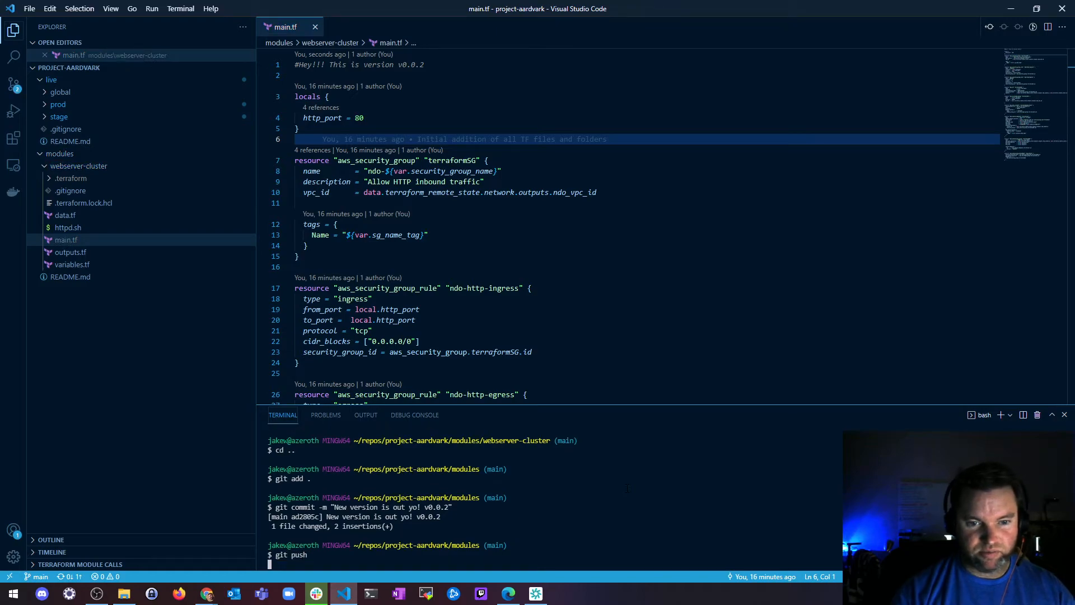
key("Return")
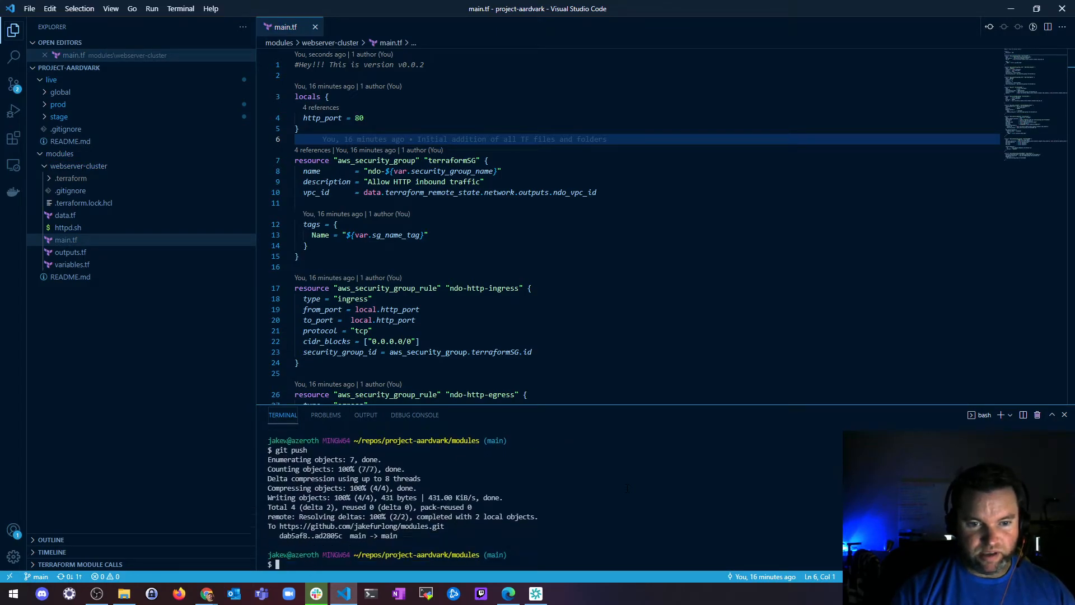
Create annotated tag v0.0.2 with message "Second release of webserver-cluster terraform module".
type("git tag")
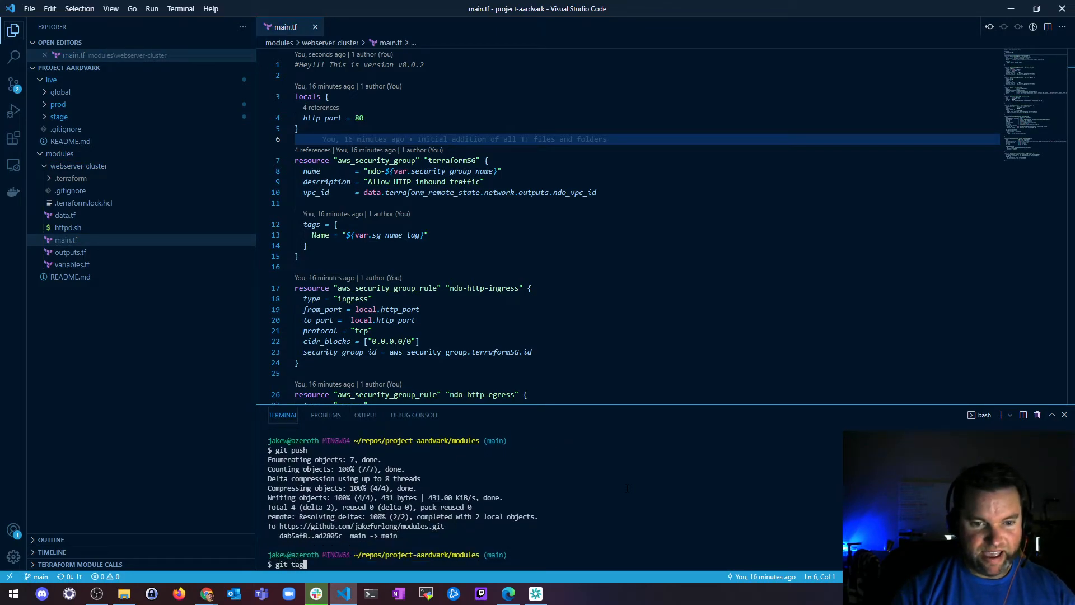
type("-a \"")
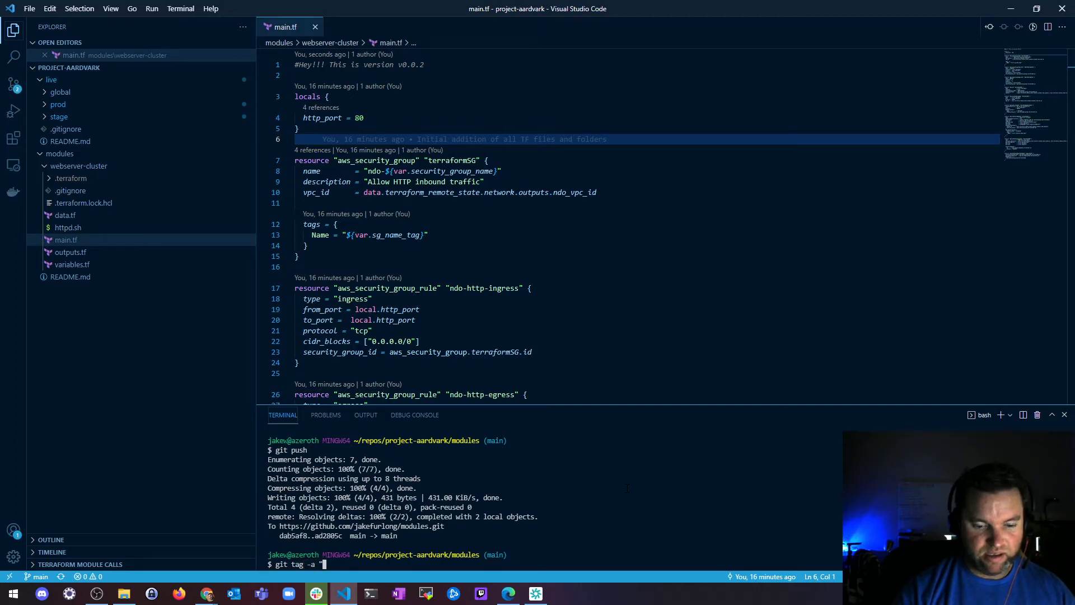
type("v0.")
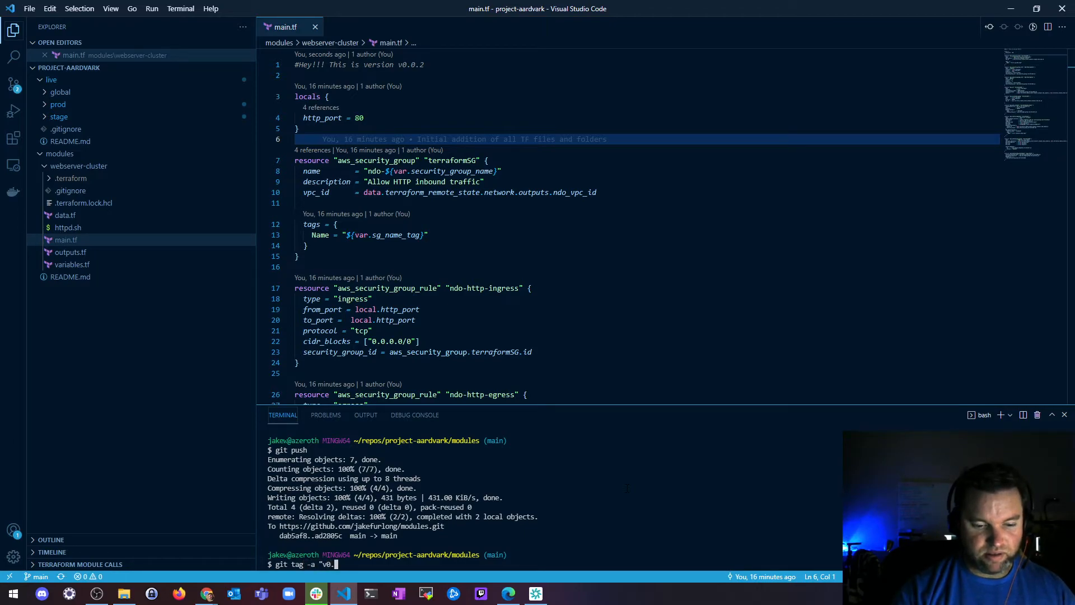
type("0.2\"")
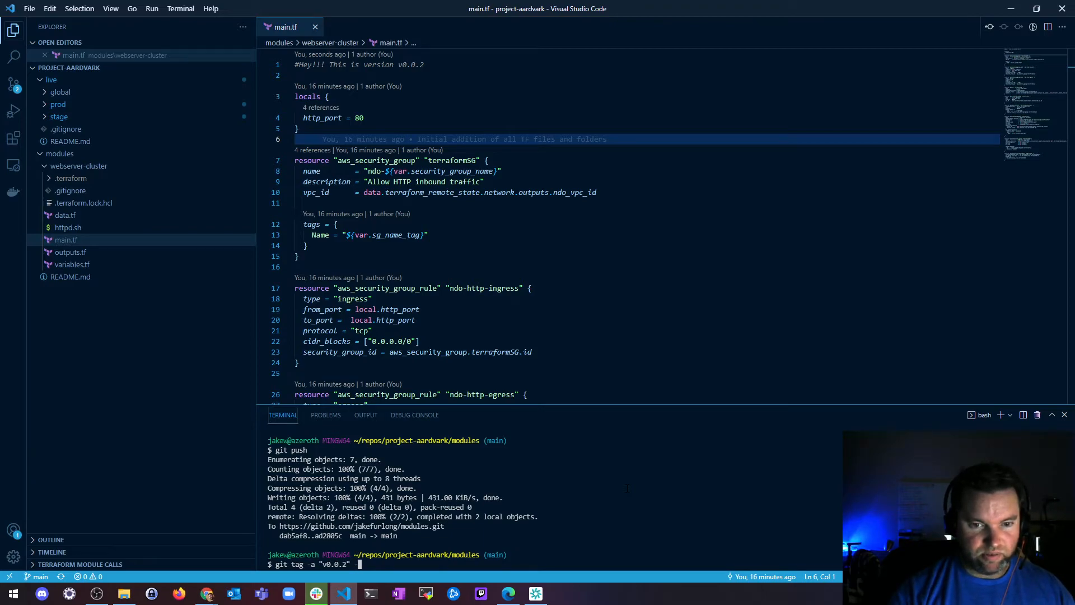
type("-m \"")
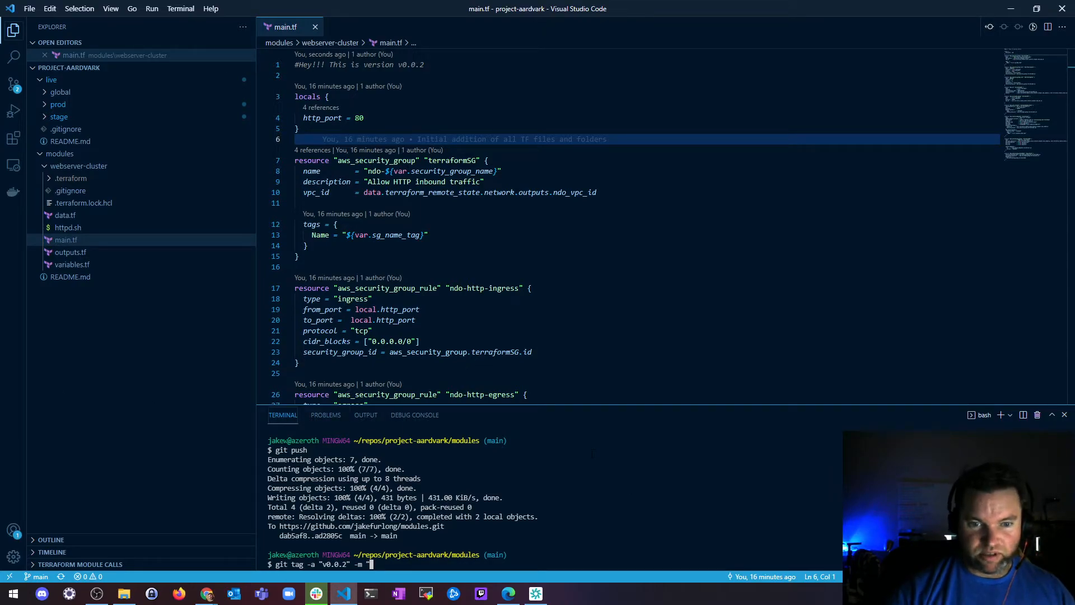
type("S")
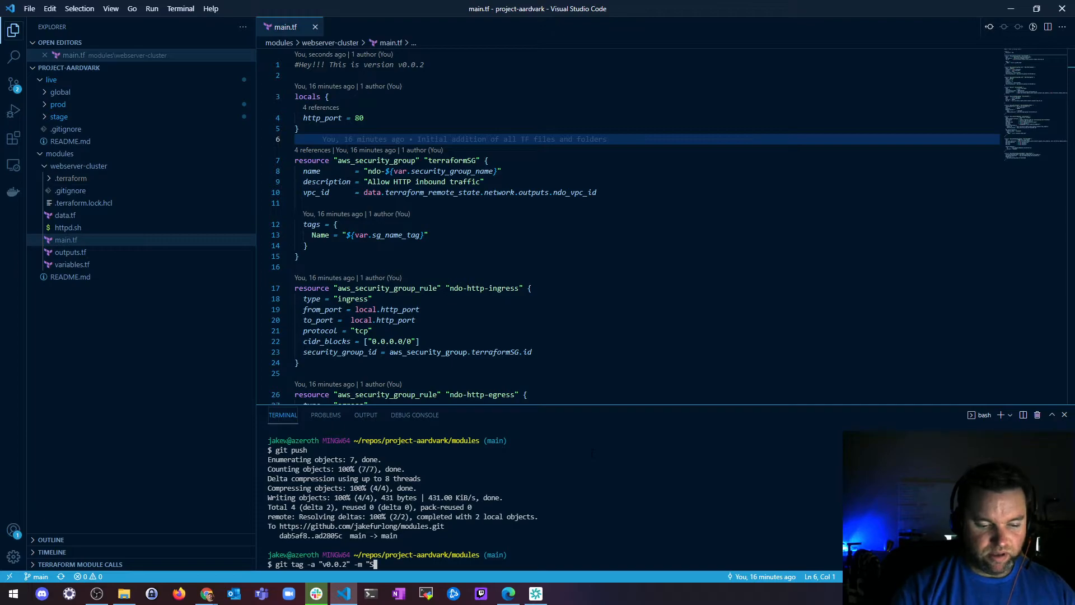
type("Second release of")
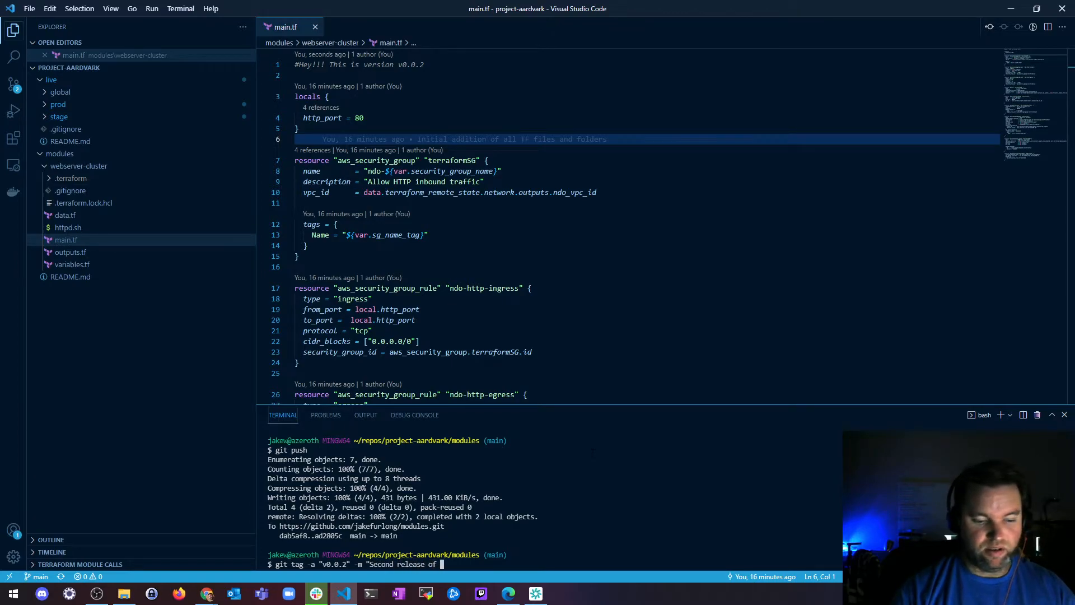
type("webserver-cluster")
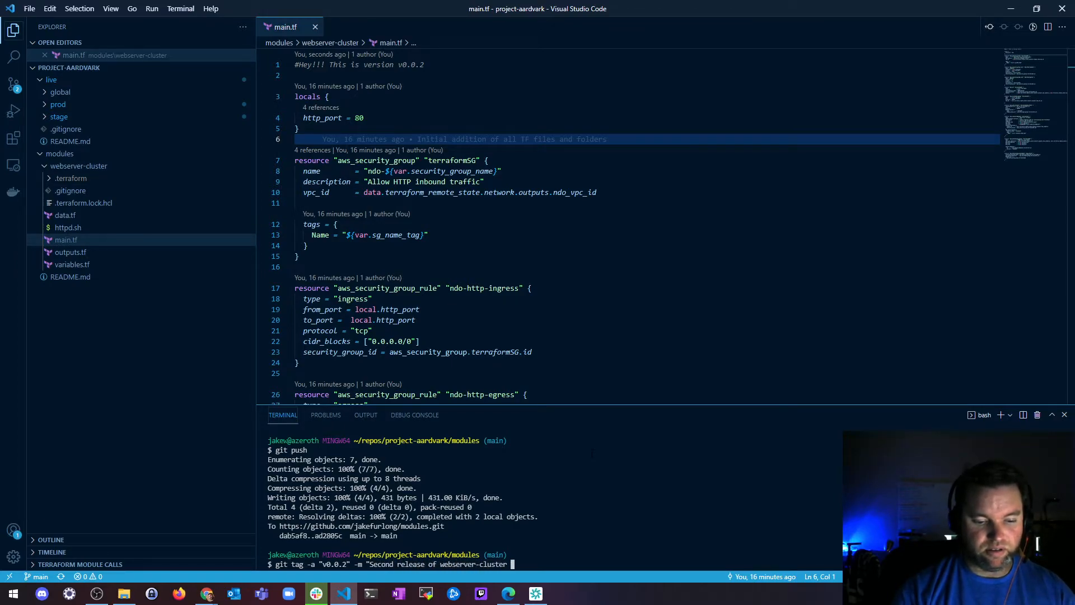
type("terraform module")
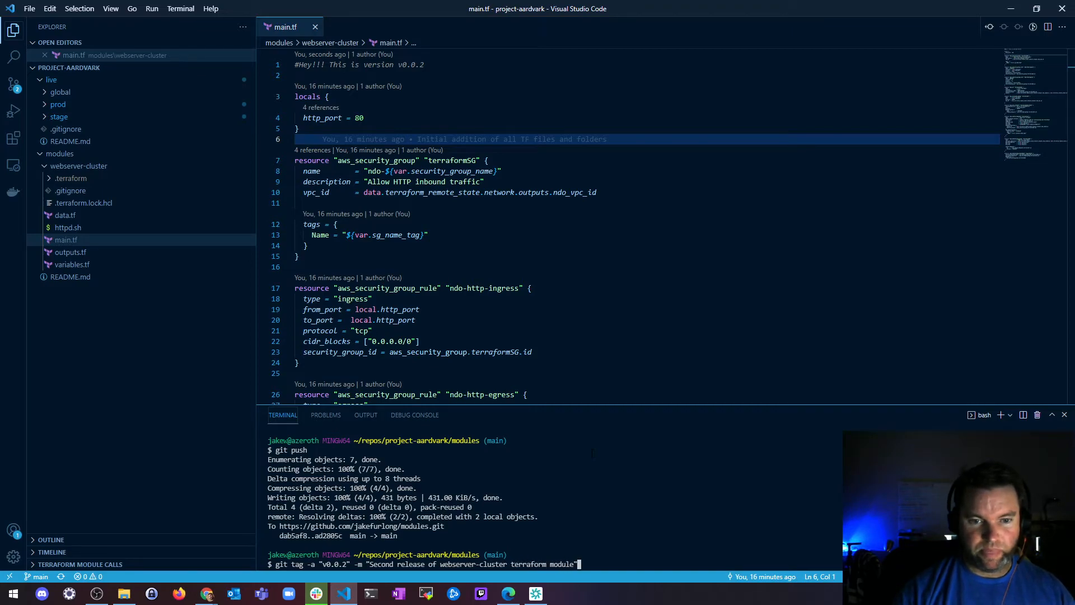
key("Return")
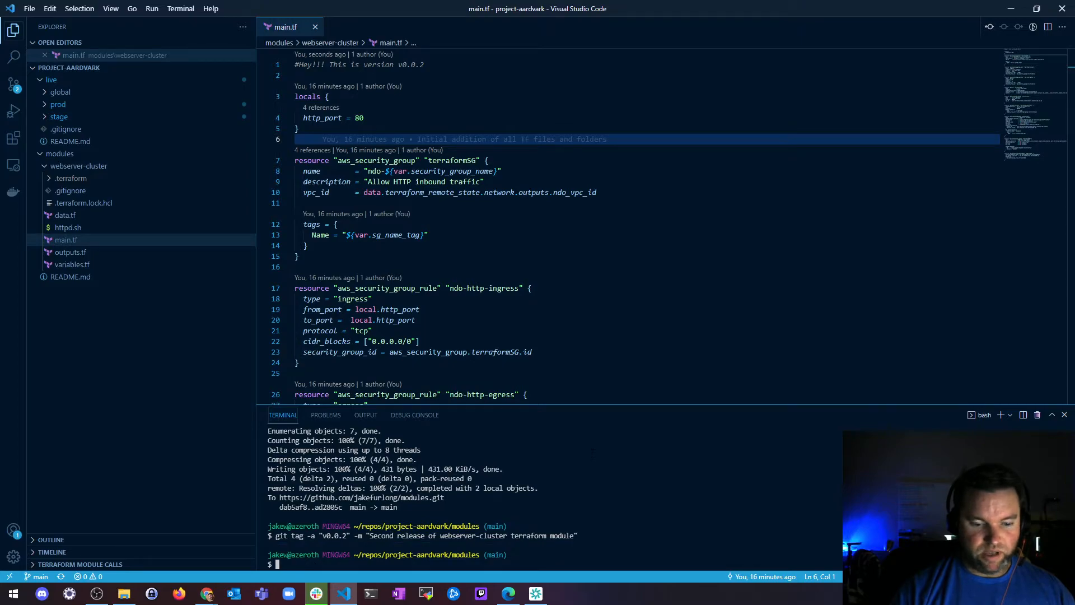
Publish the v0.0.2 tag to GitHub with git push --follow-tags.
type("git")
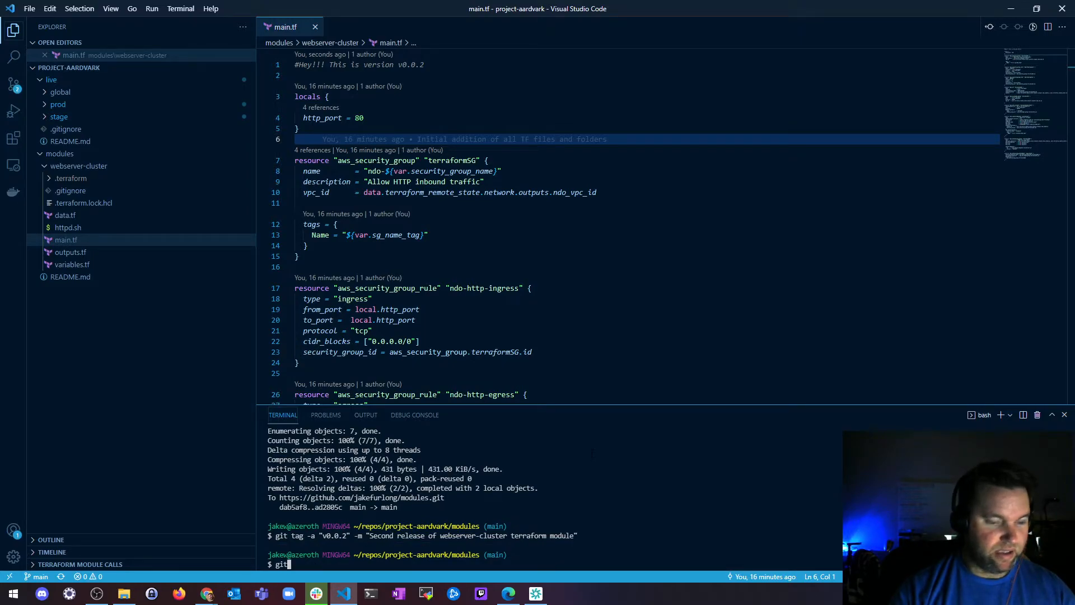
type("push")
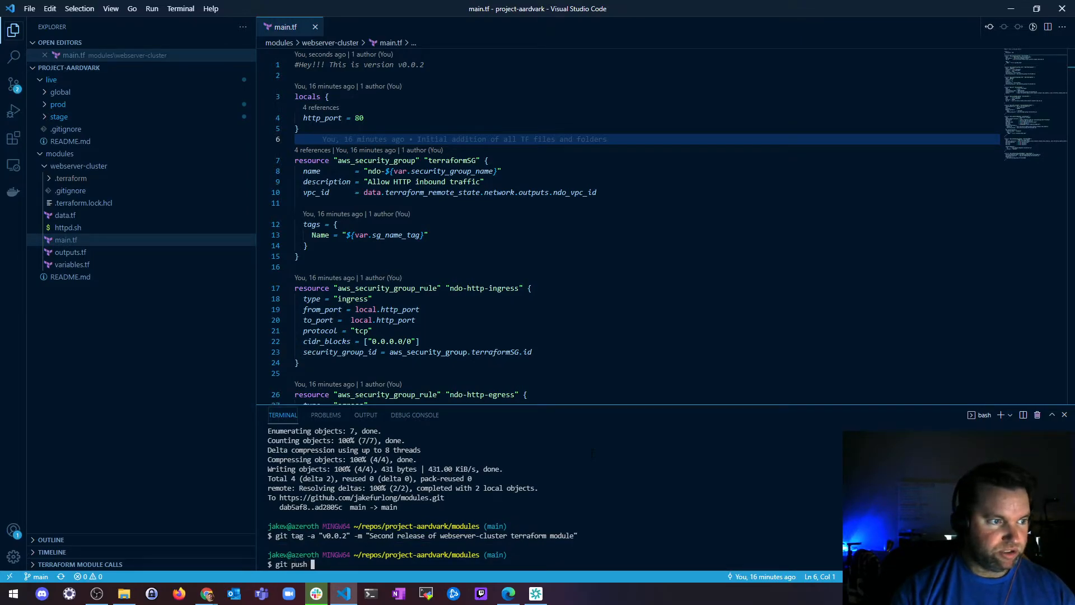
type("--follo")
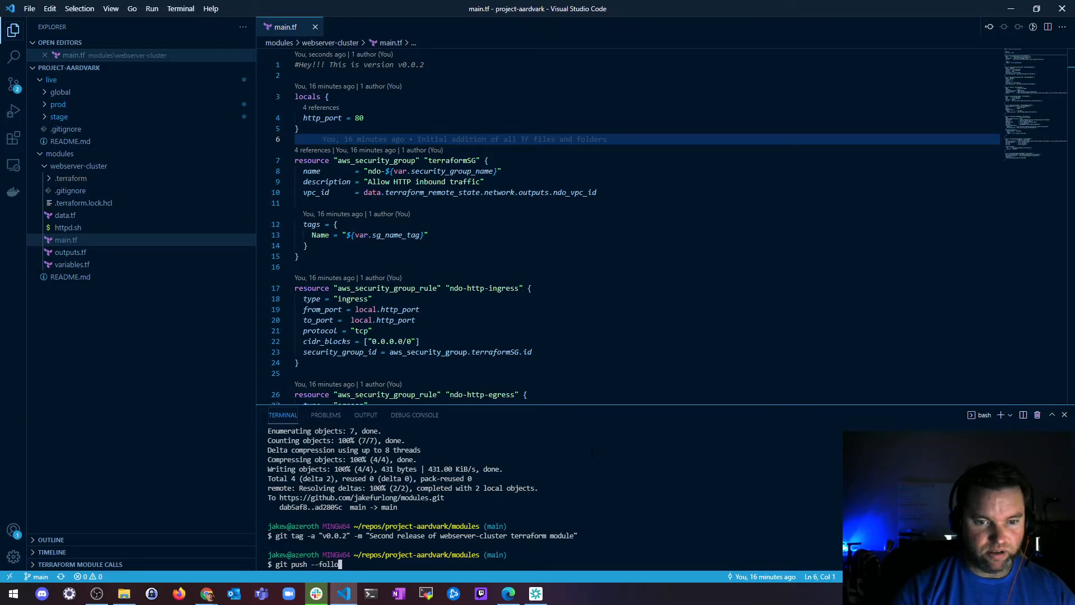
type("ow-tags")
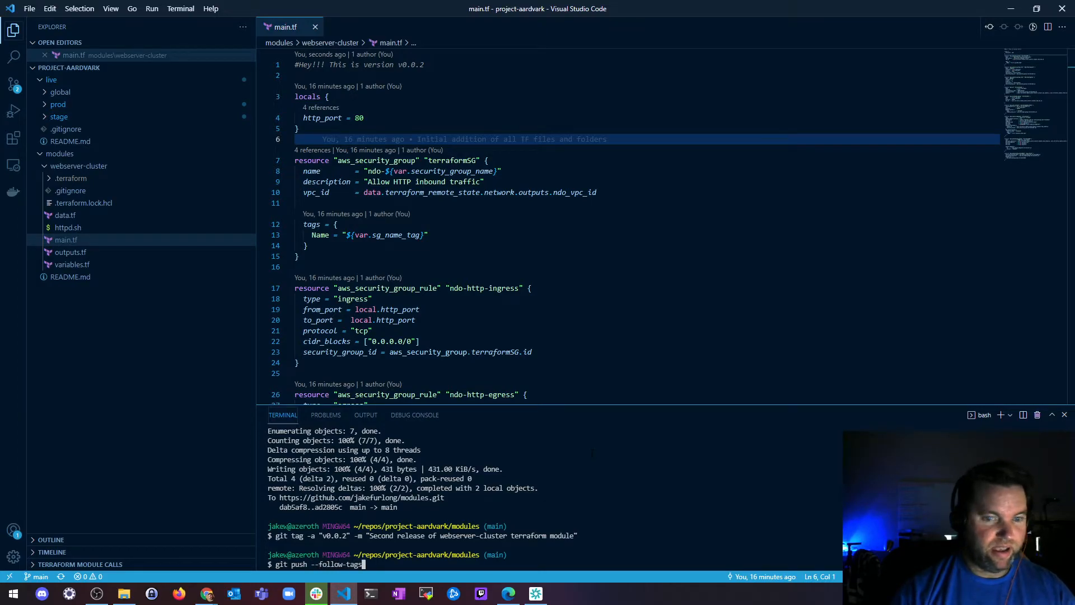
key("Return")
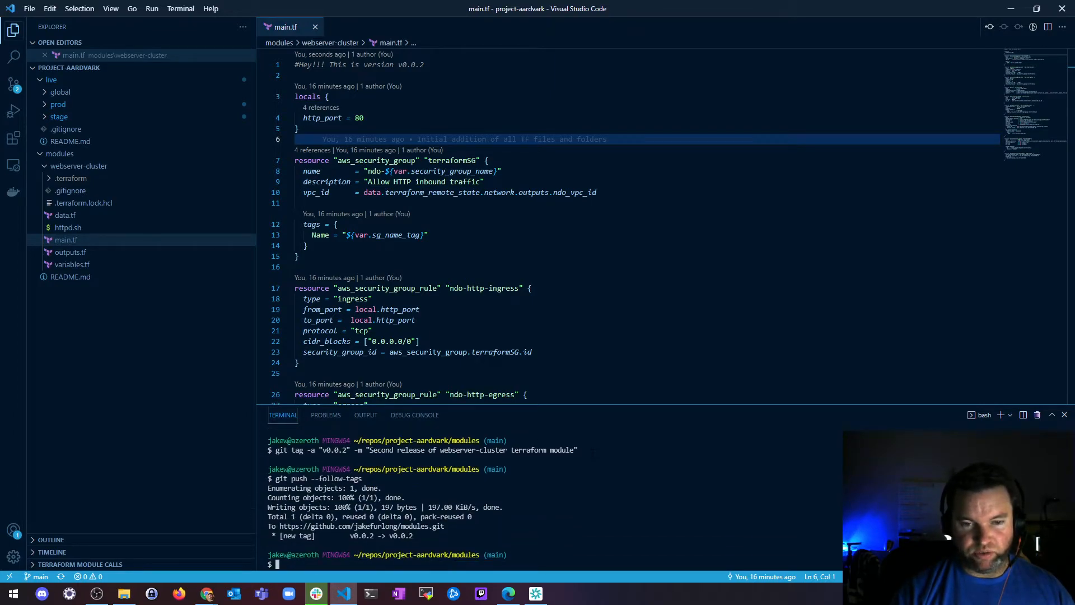
mouse_move(191, 588)
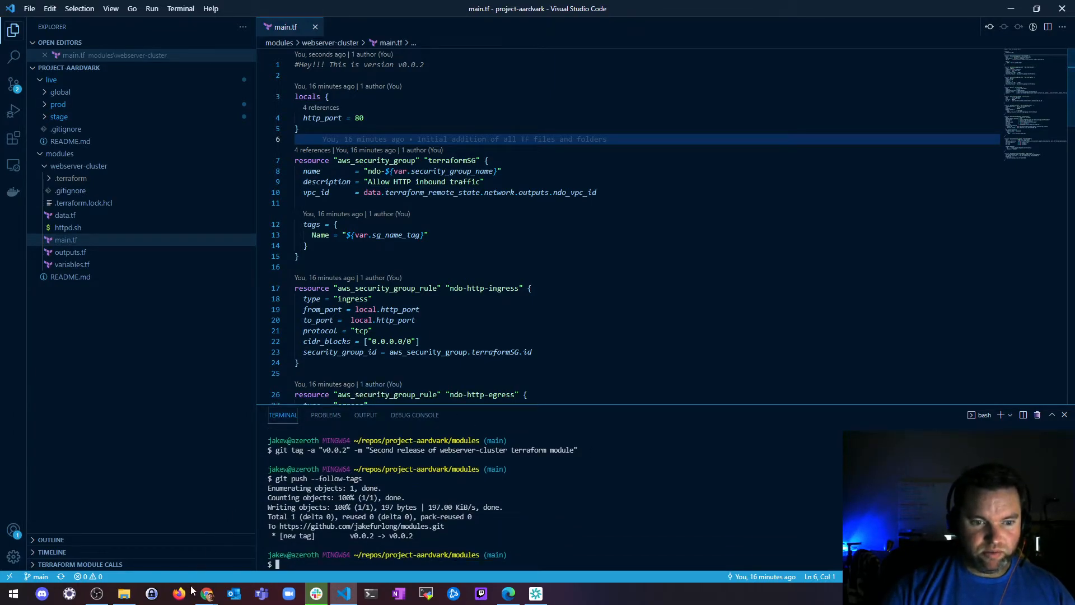
View the modules repository's Releases page on GitHub, listing only v0.0.1, then return to VS Code.
left_click(206, 594)
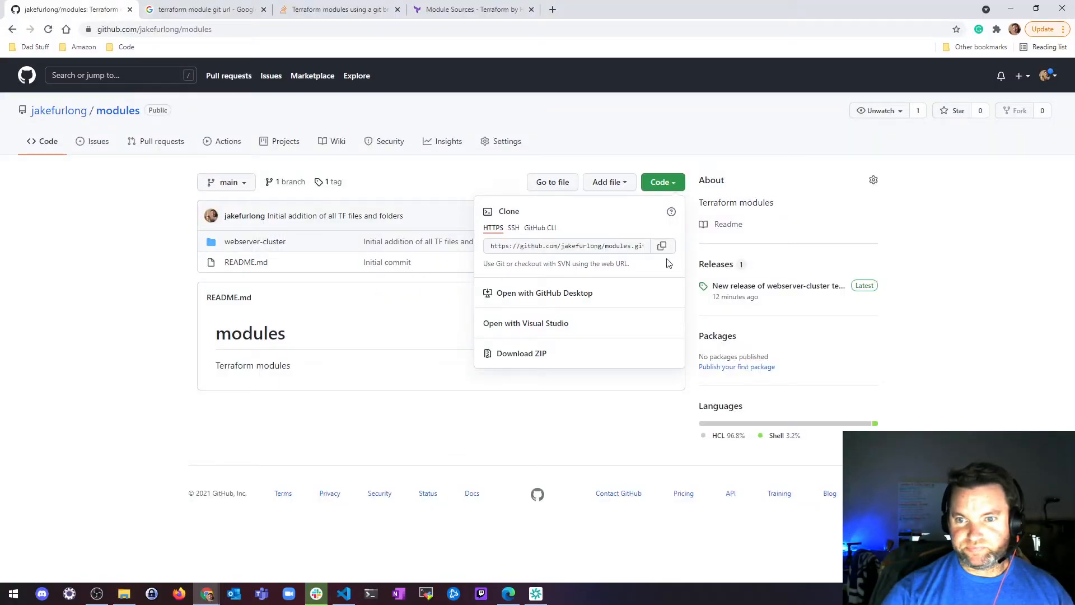
mouse_move(724, 269)
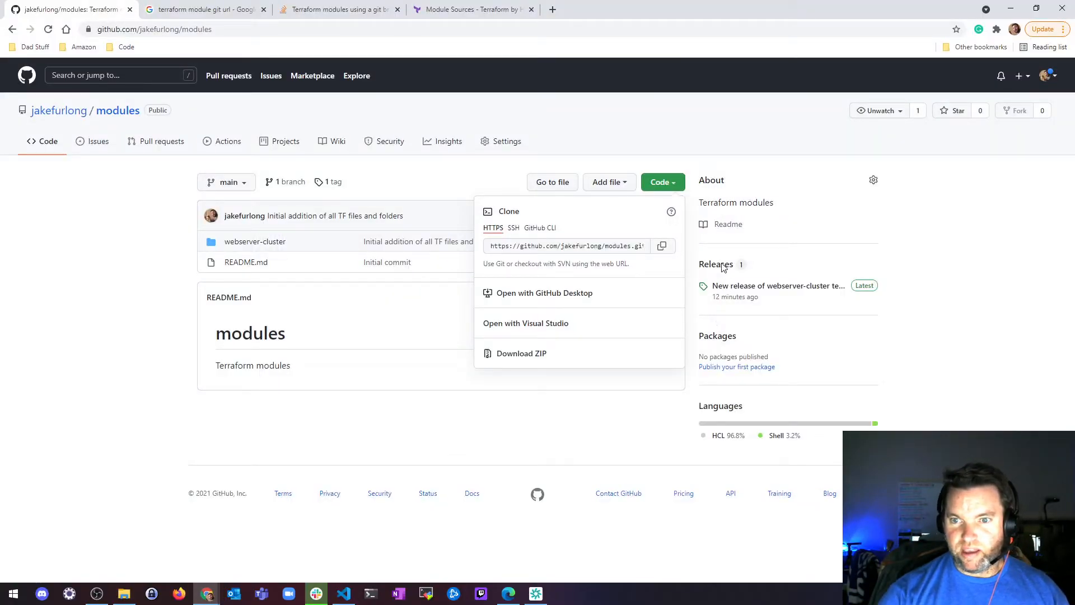
left_click(117, 110)
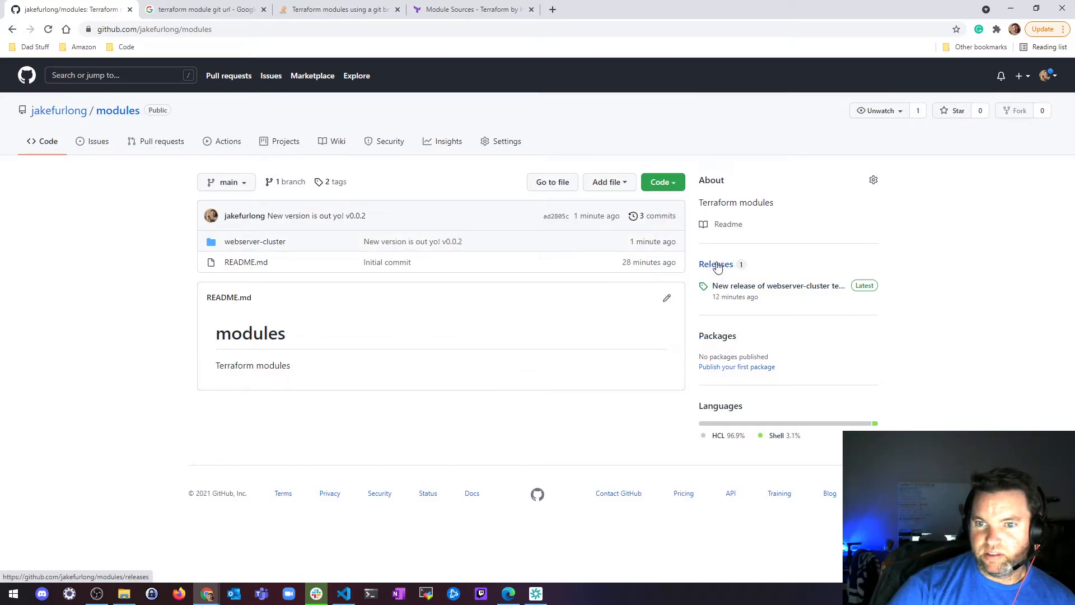
mouse_move(315, 166)
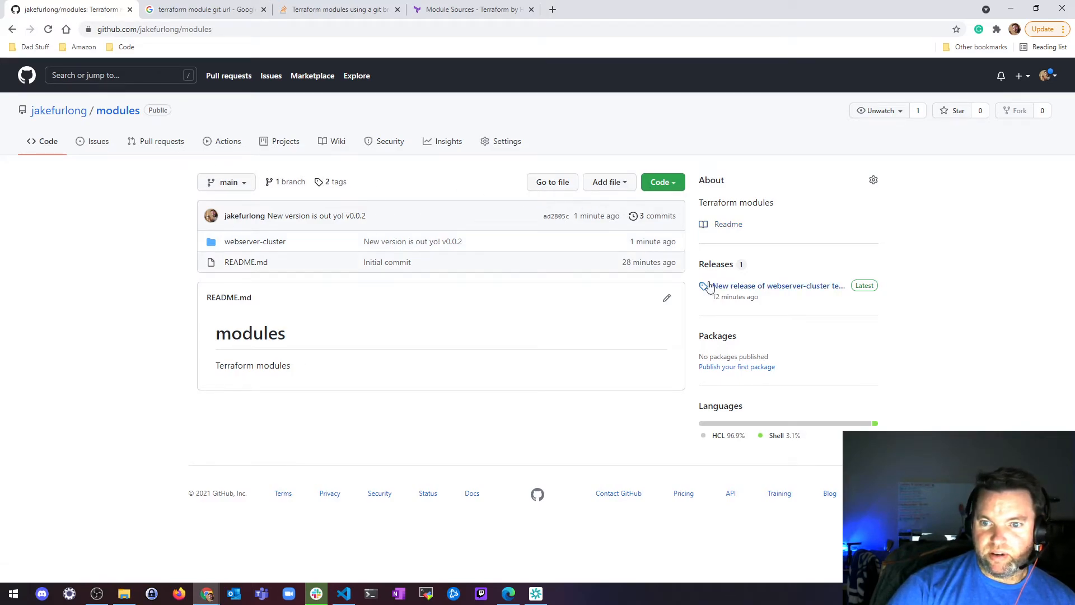
left_click(775, 285)
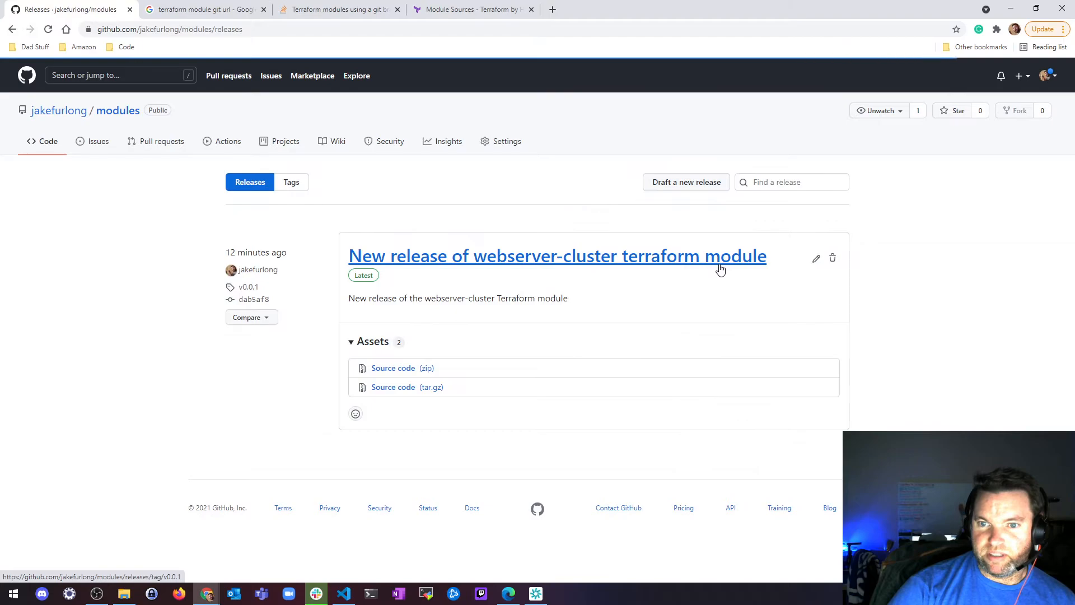
mouse_move(254, 299)
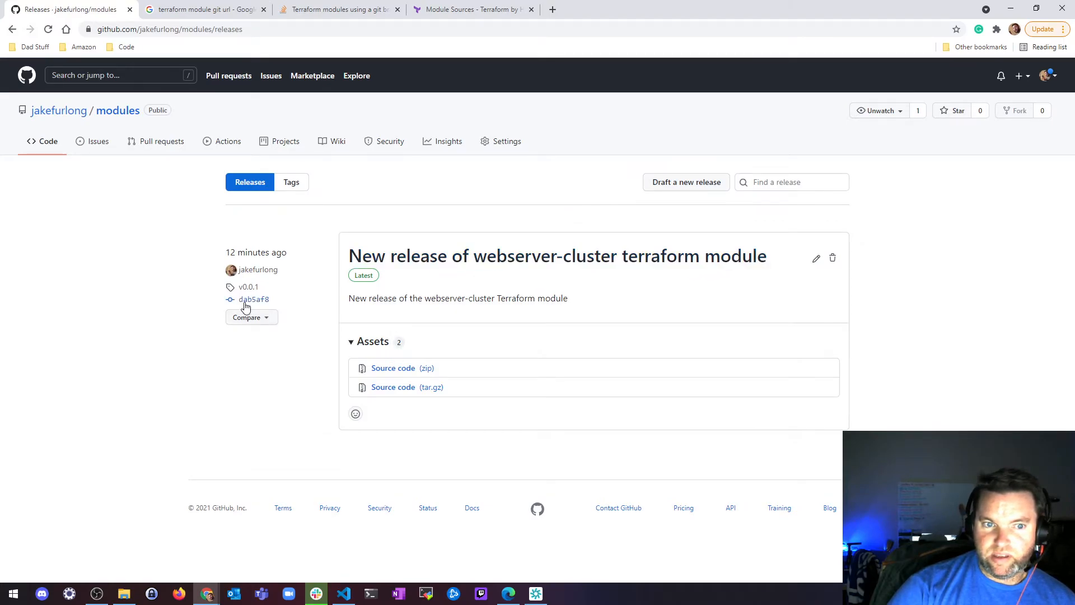
mouse_move(259, 270)
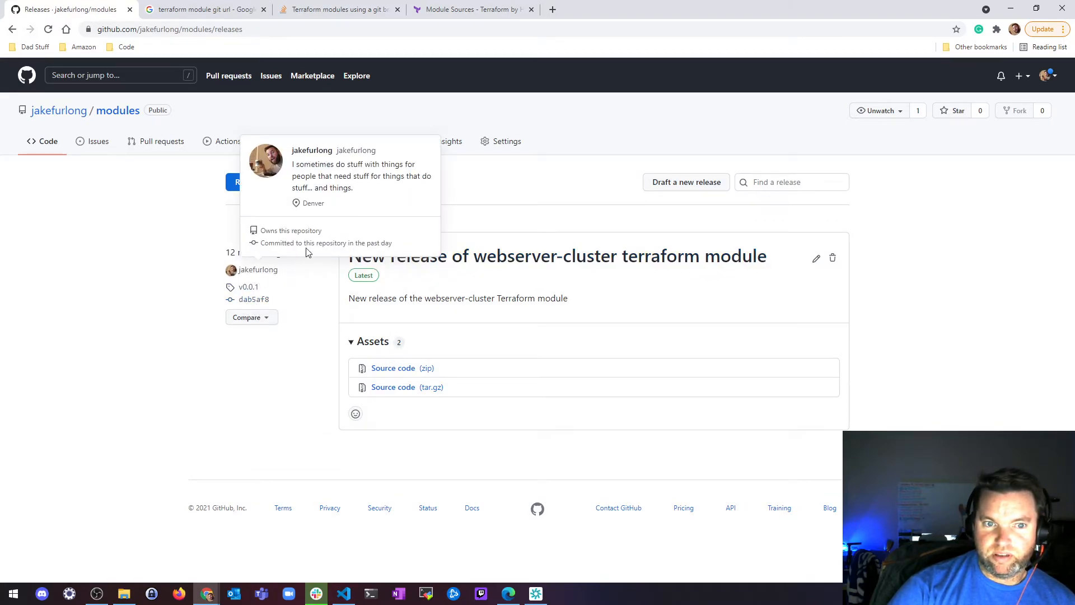
left_click(343, 594)
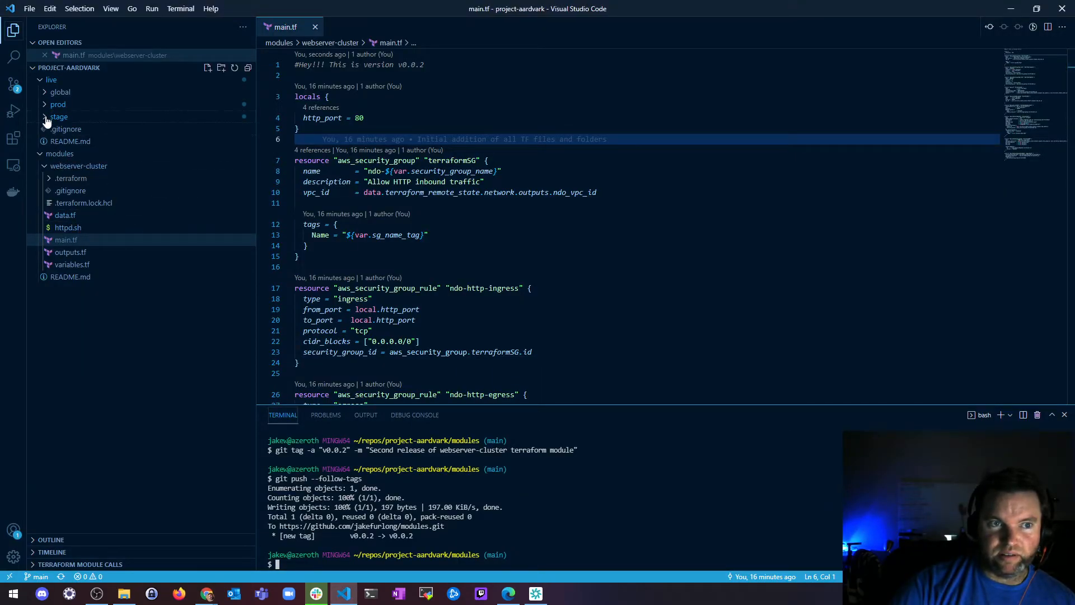
Show live/stage/webserver-cluster/main.tf with its module source at ref=v0.0.2.
left_click(57, 104)
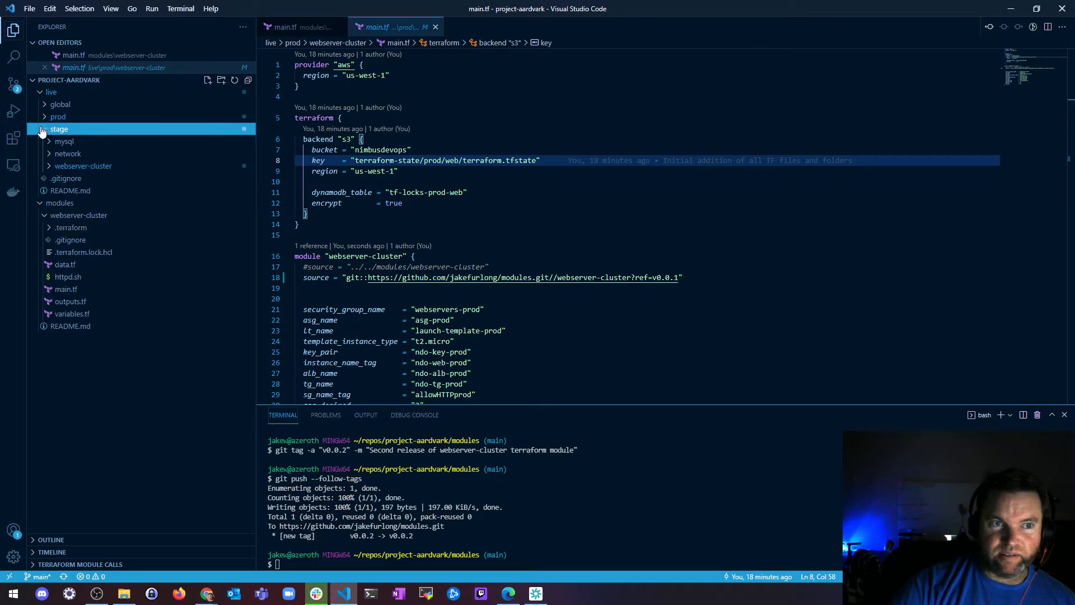
left_click(66, 204)
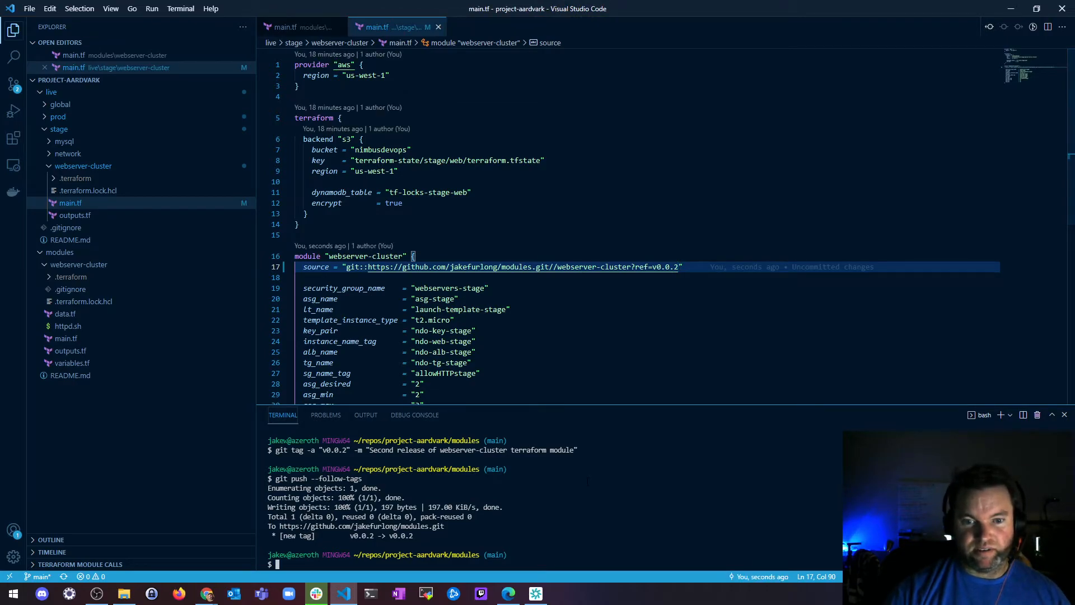
In the terminal, cd ../live/stage/webserver-cluster/ and run terraform init successfully.
type("cd ../")
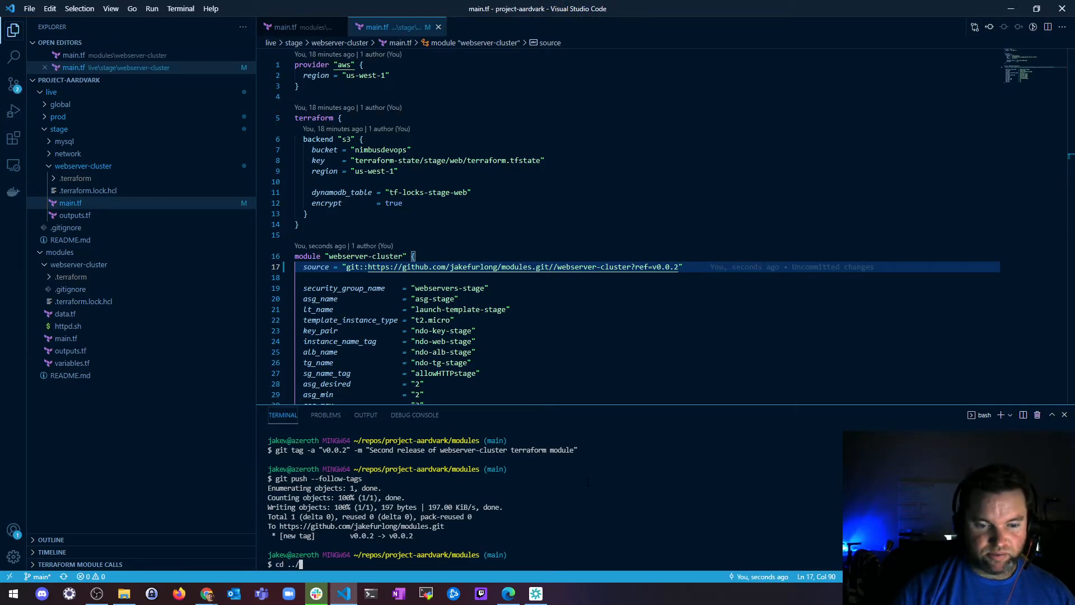
type("live/s")
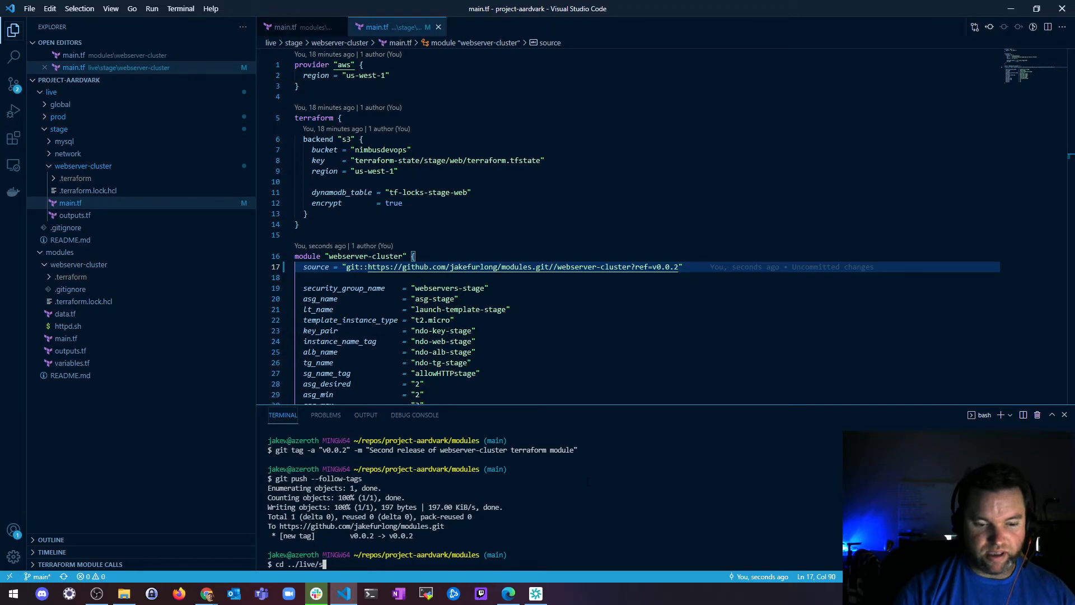
type("tage/webserver-cluster/")
type("terraform")
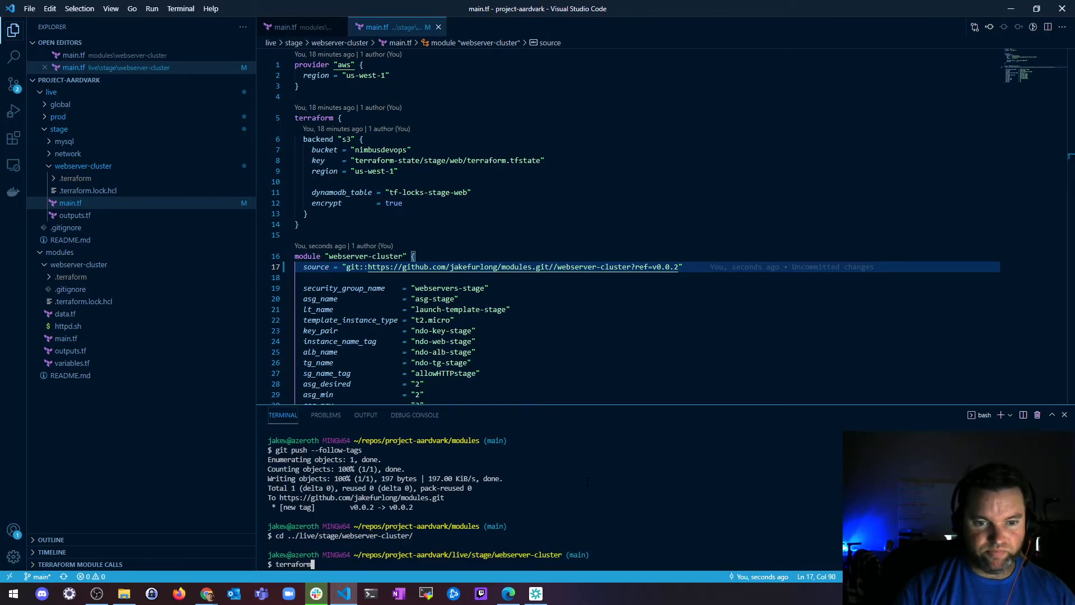
key("Return")
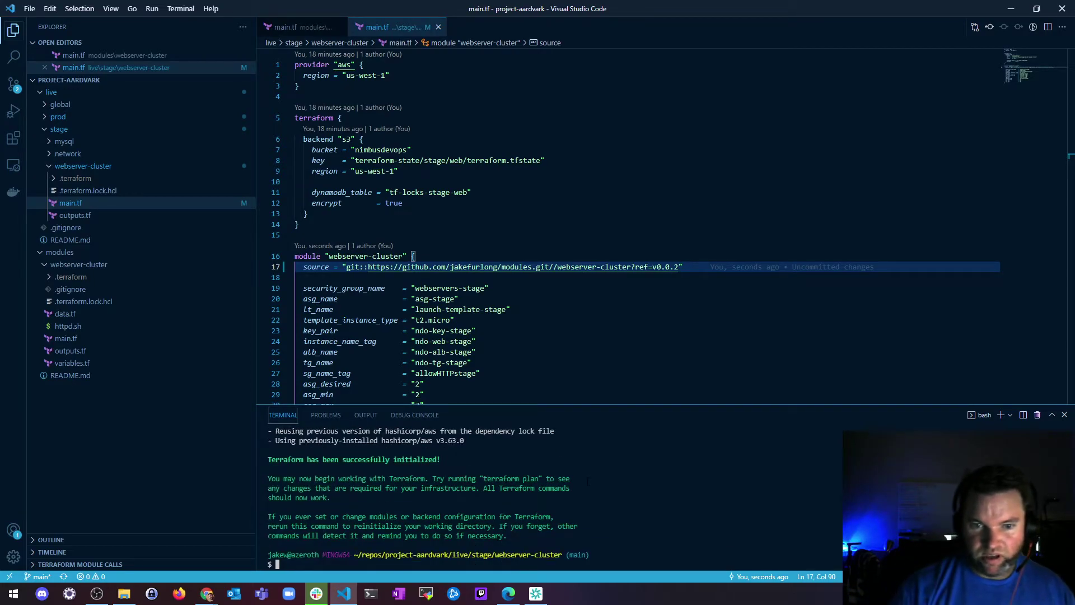
mouse_move(476, 409)
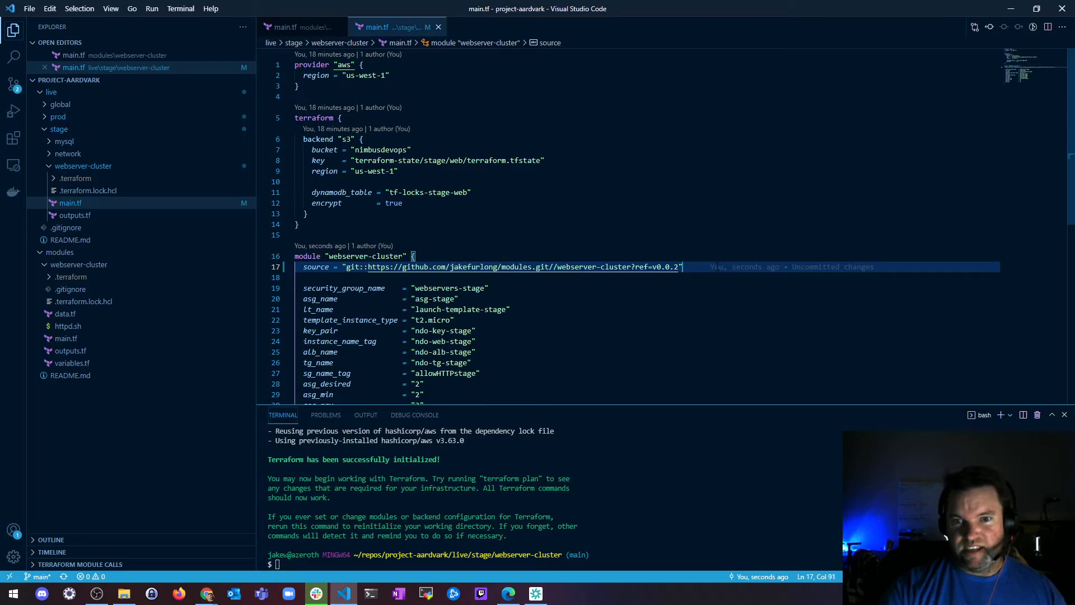
mouse_move(511, 267)
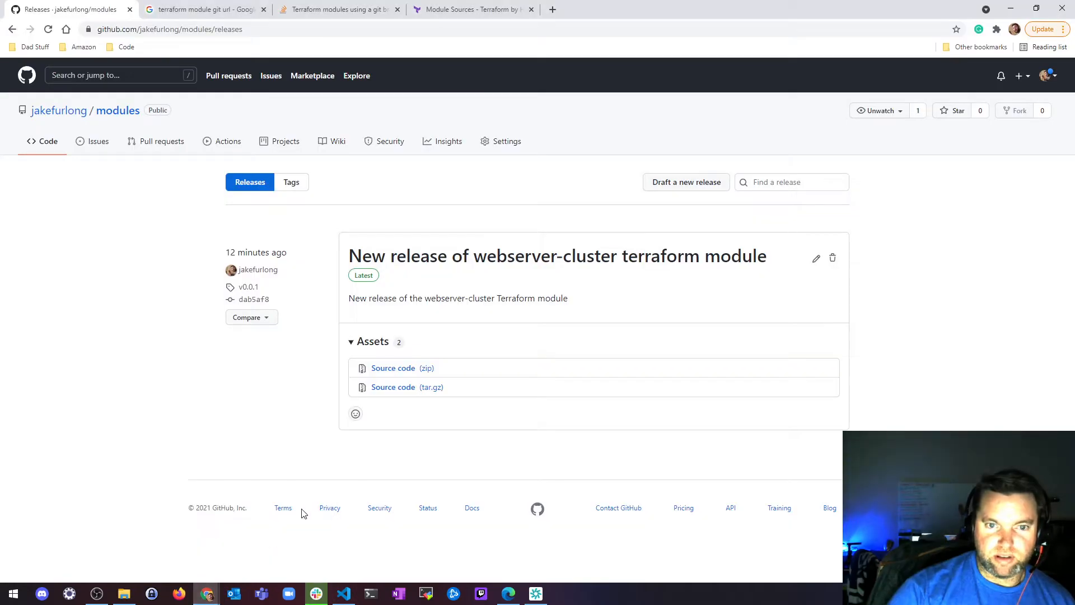
Review the Stack Overflow answer where ref= takes a branch 'develop' or tag 'v1.2.0', then return to VS Code.
left_click(336, 9)
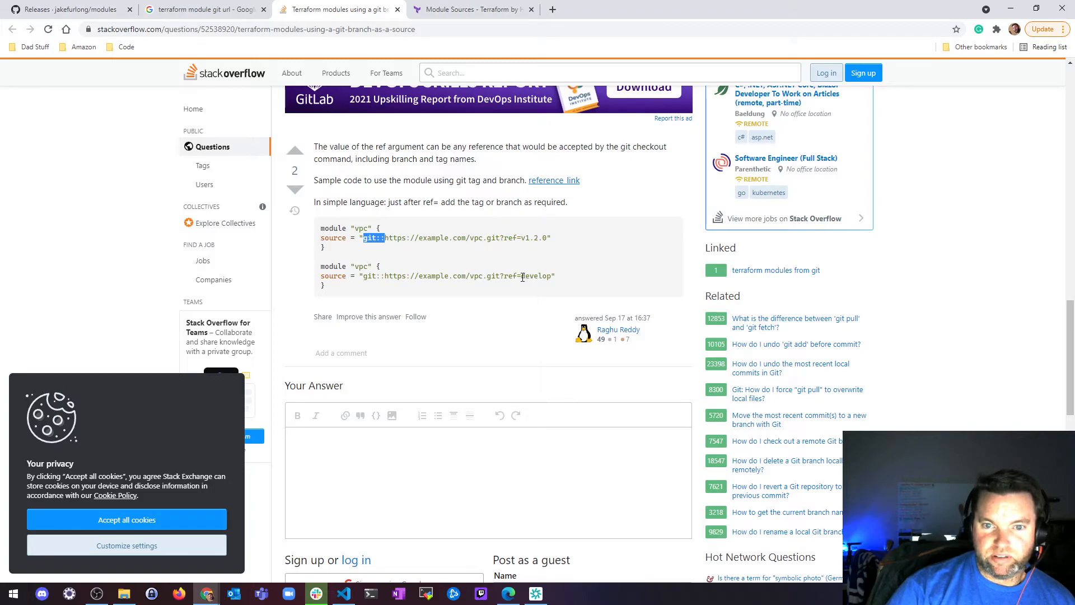
double_click(537, 276)
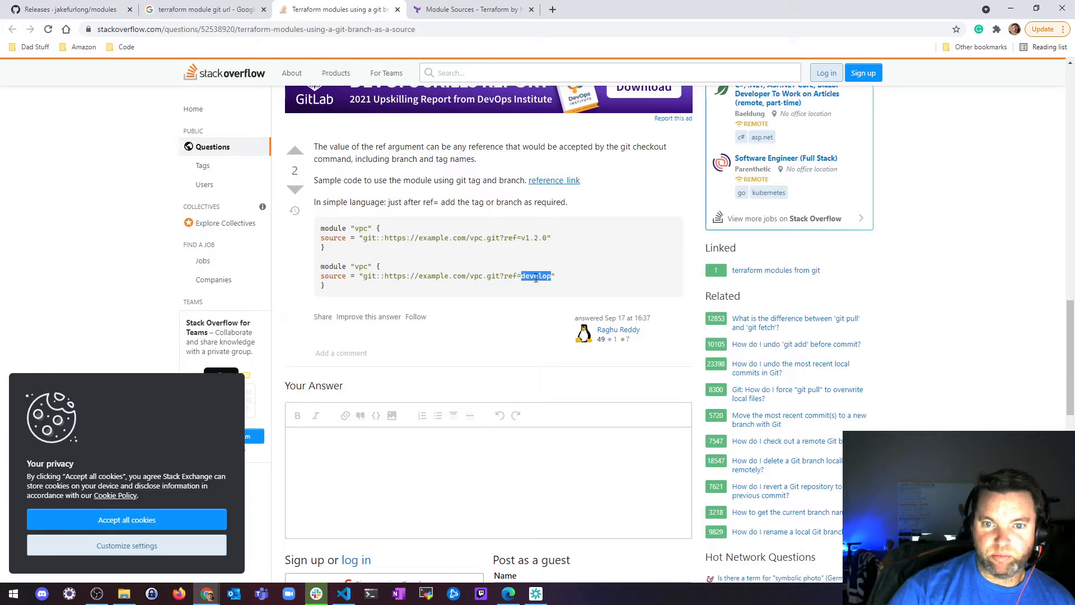
double_click(536, 237)
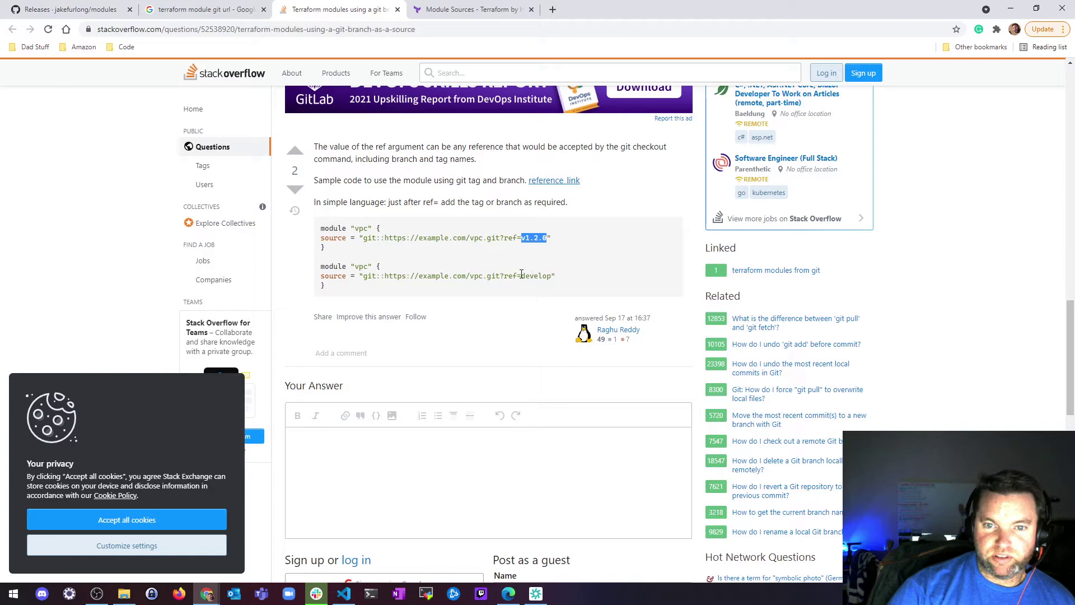
left_click(316, 593)
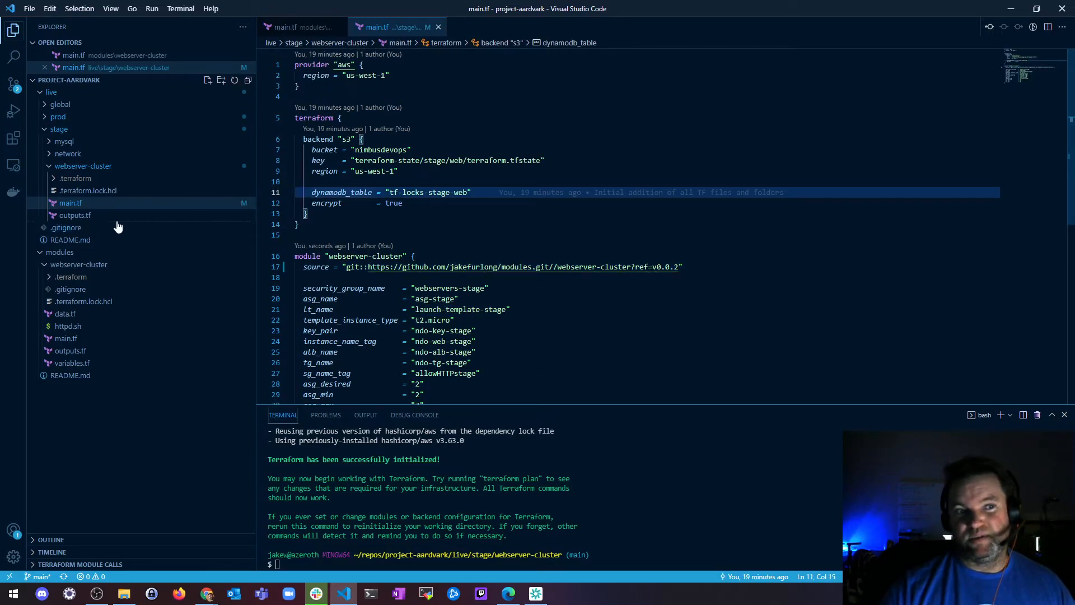
mouse_move(118, 317)
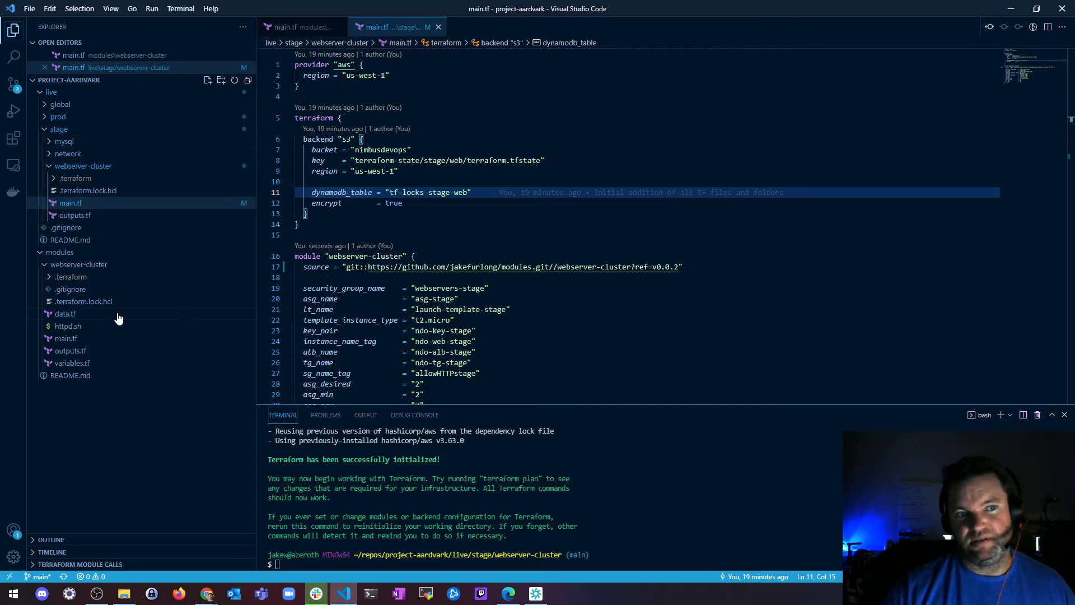
mouse_move(124, 313)
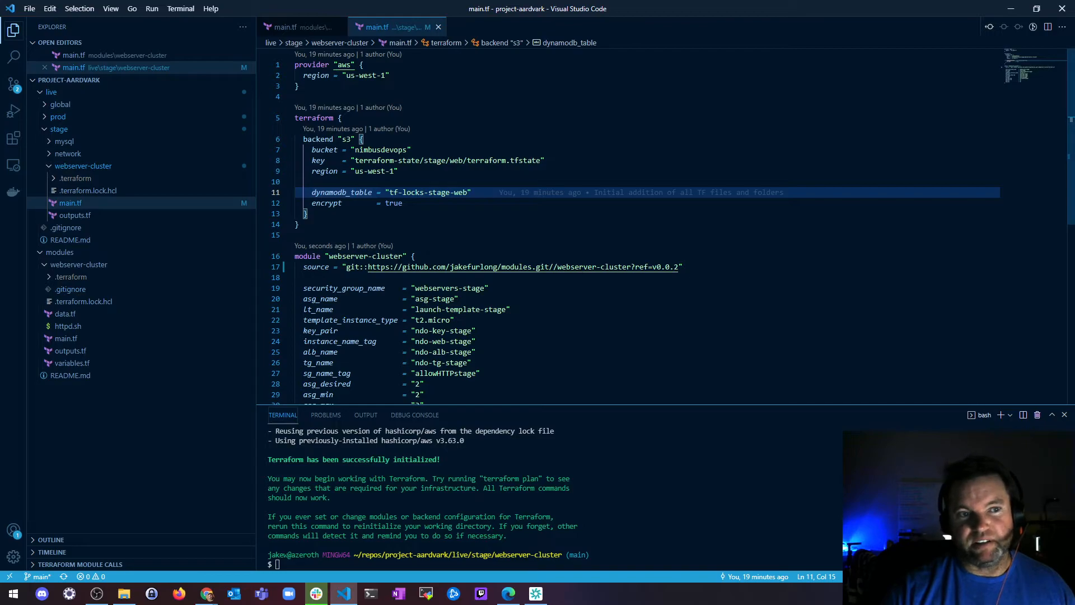
mouse_move(62, 161)
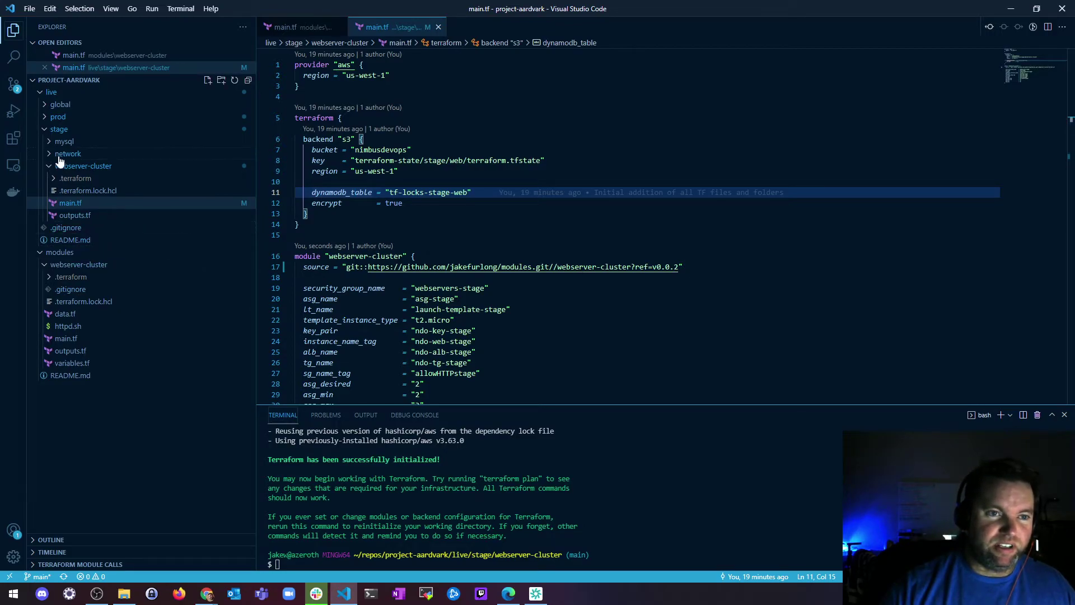
left_click(67, 154)
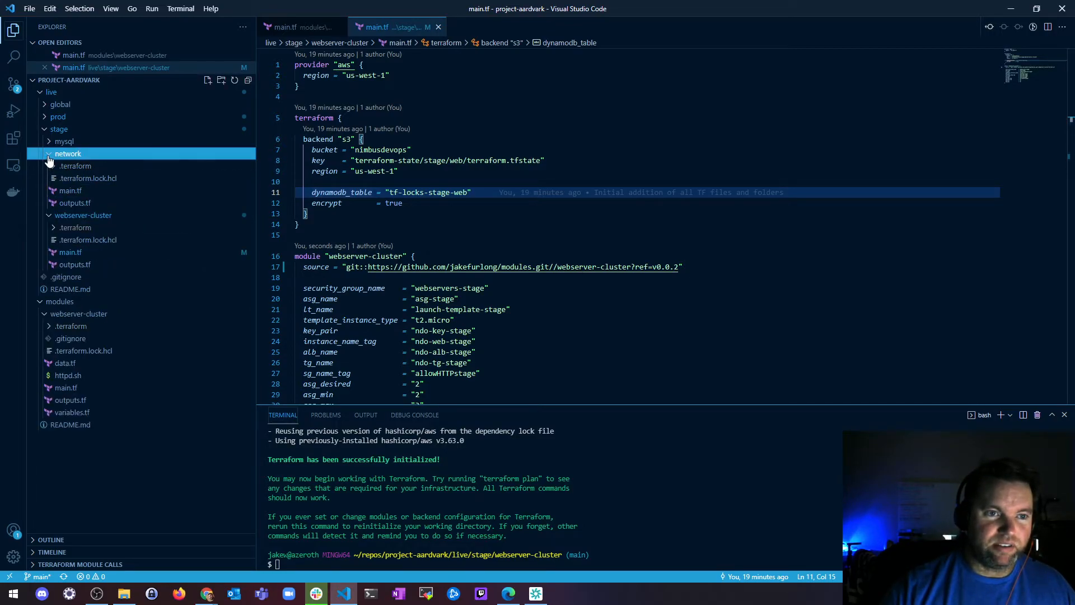
left_click(59, 129)
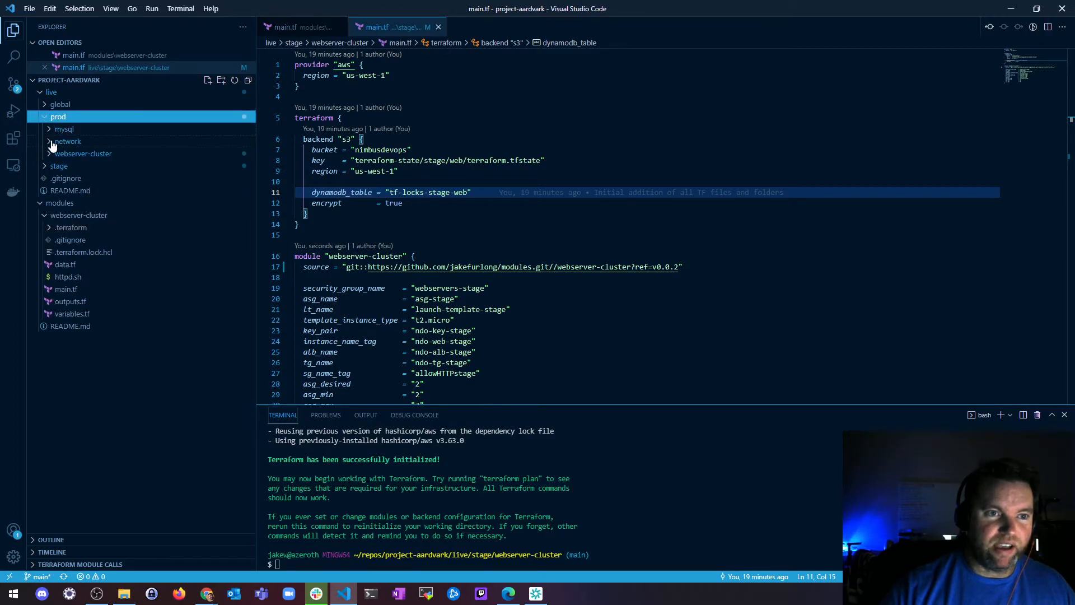
left_click(64, 129)
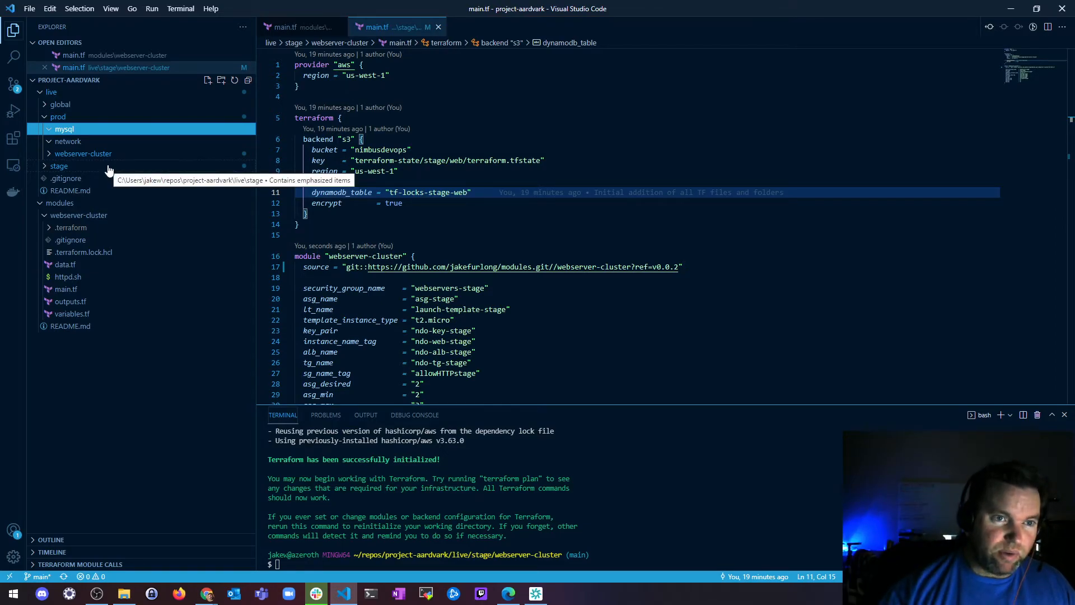
left_click(67, 141)
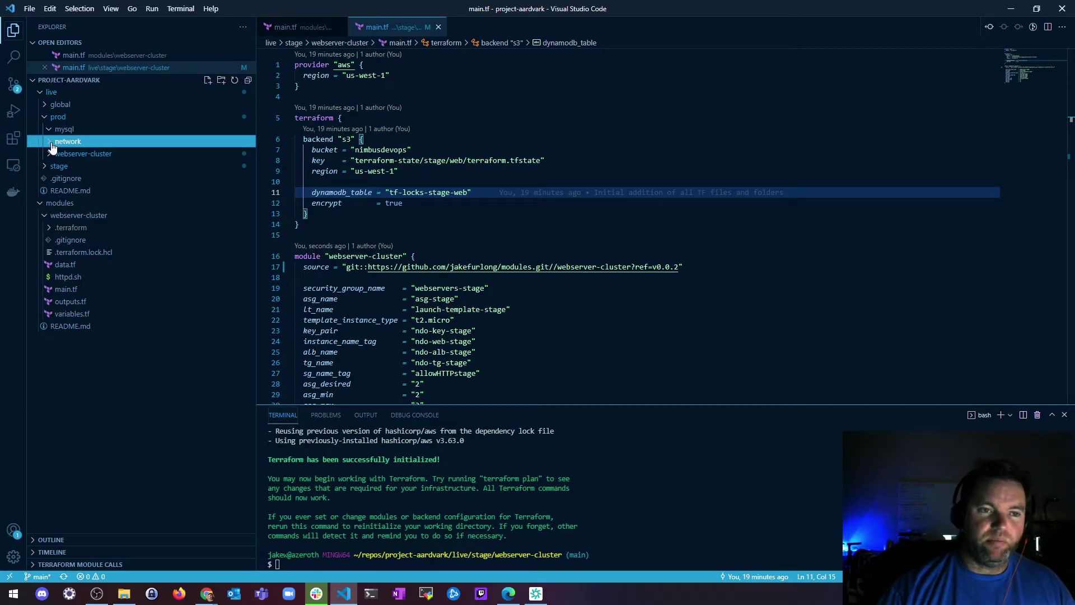
left_click(64, 129)
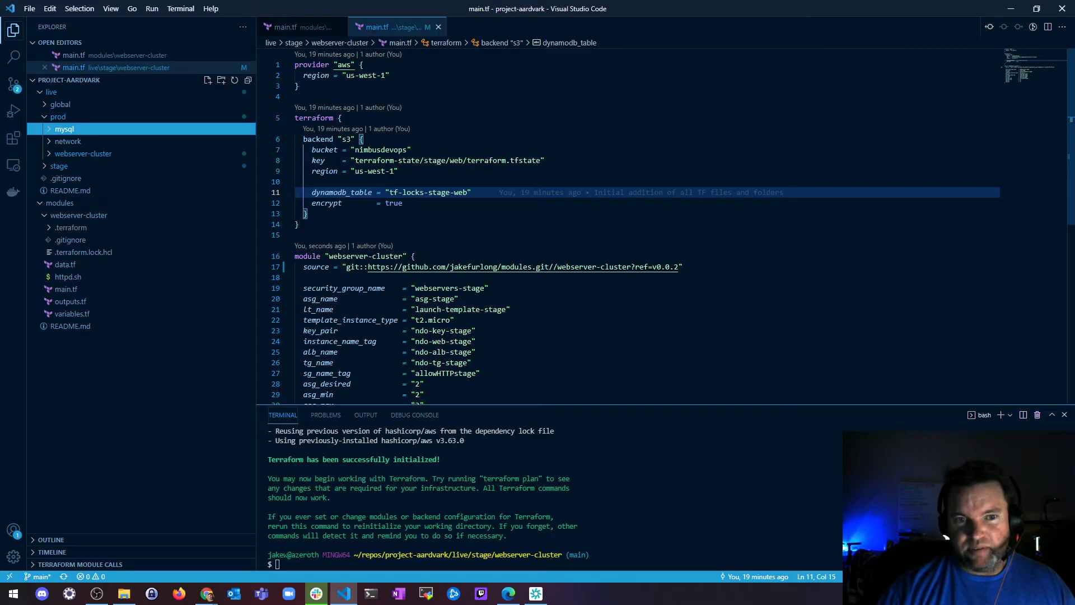
scroll("down", 3)
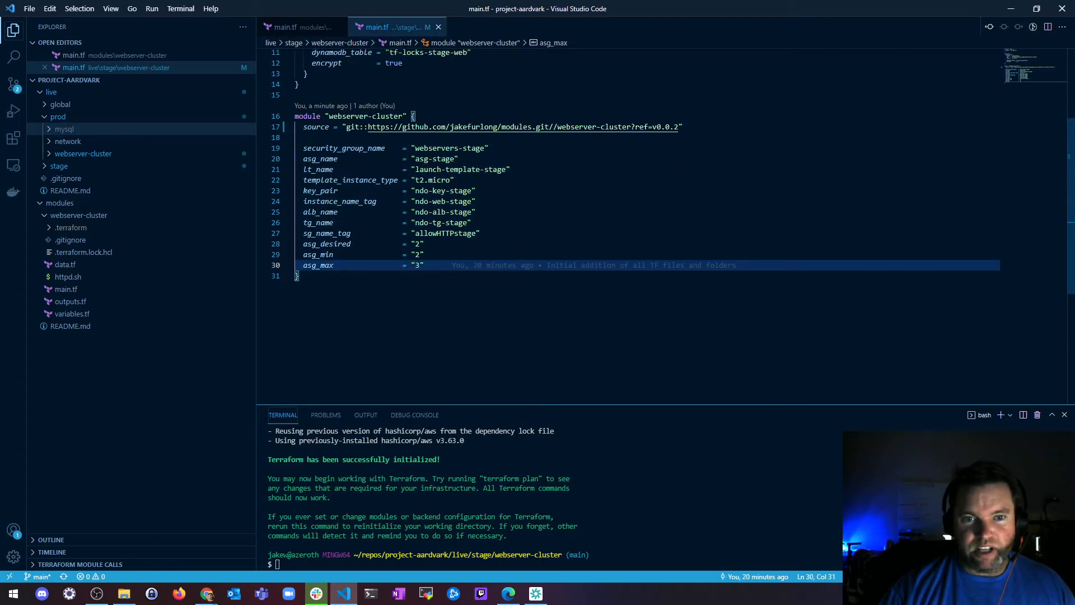
scroll("up", 3)
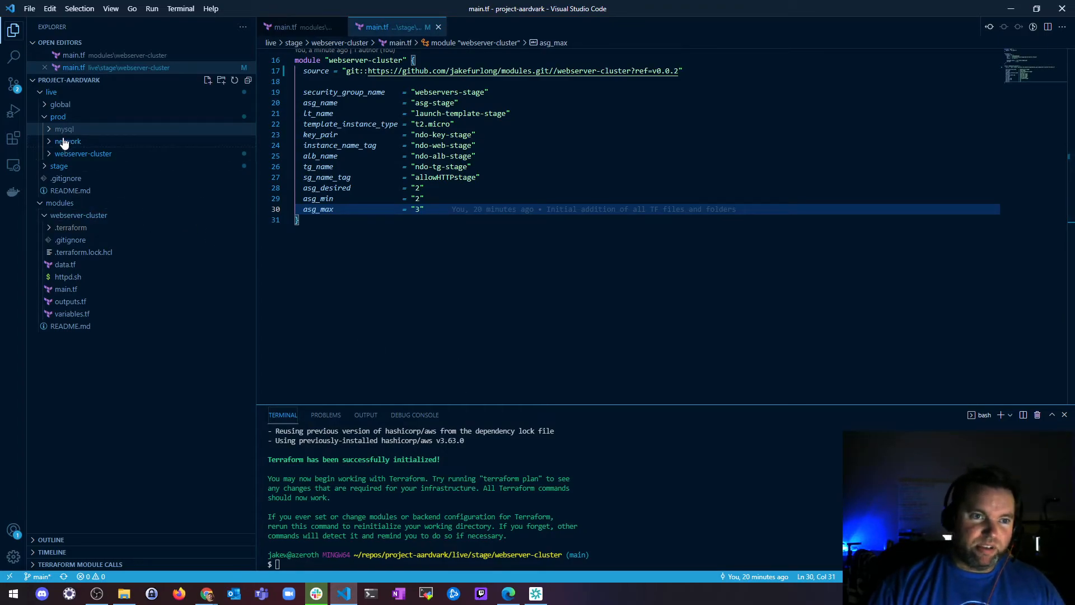
left_click(58, 117)
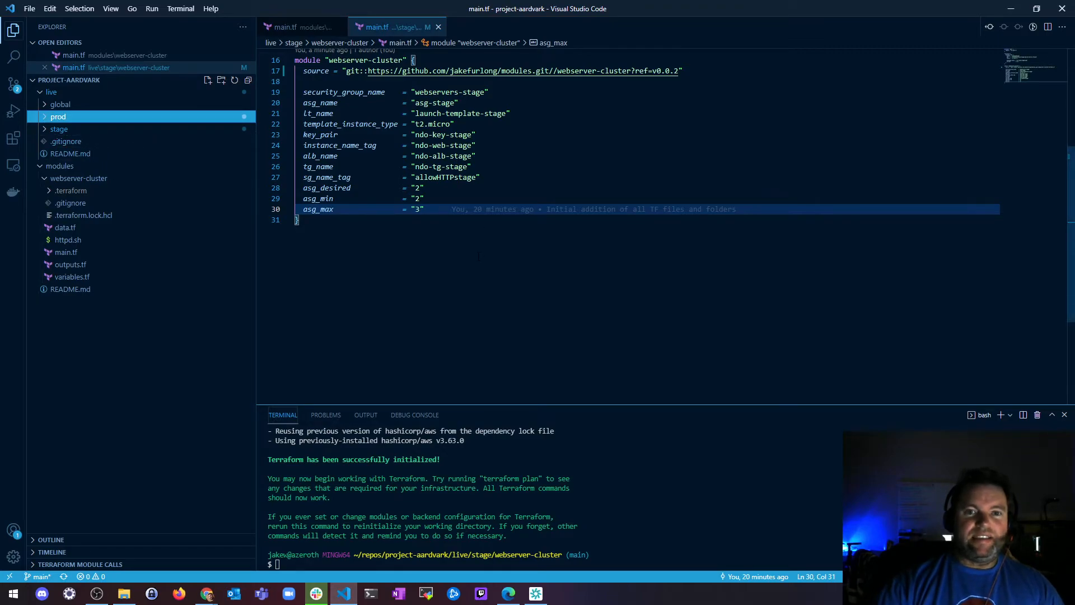
Scroll up in stage main.tf toward the module source pinned at ref=v0.0.2.
scroll("up", 3)
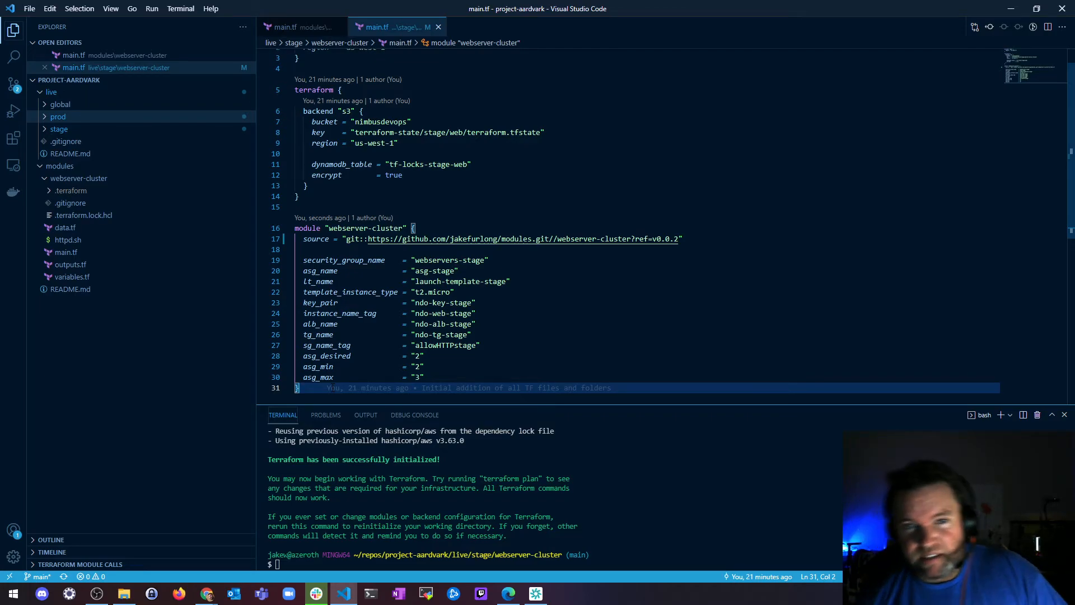
mouse_move(353, 388)
type("1")
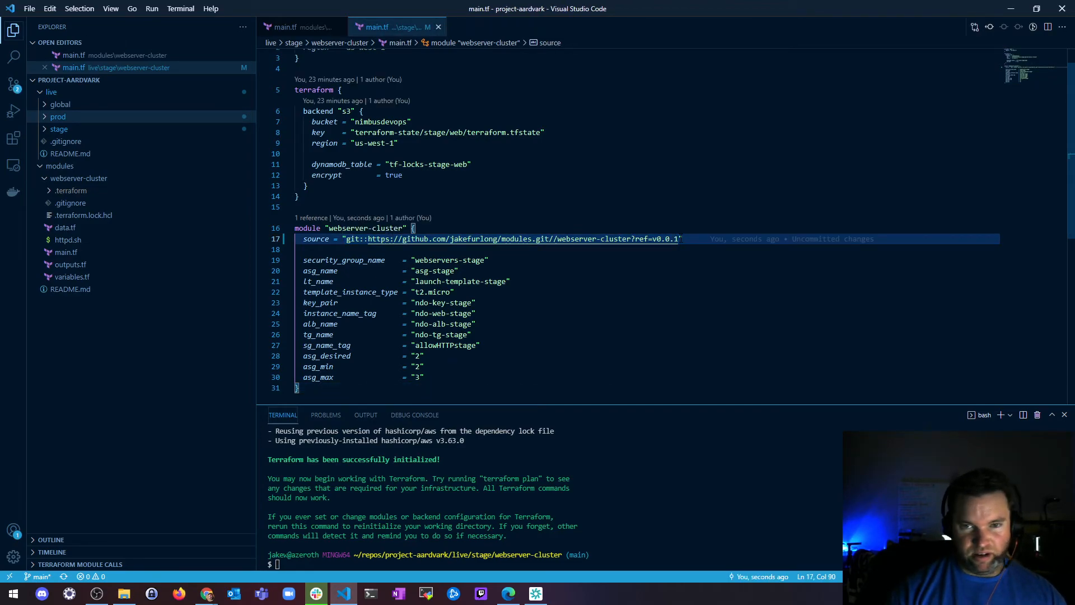
Restore the stage module source ref to v0.0.2 on line 17 and return to the top of main.tf.
type("2")
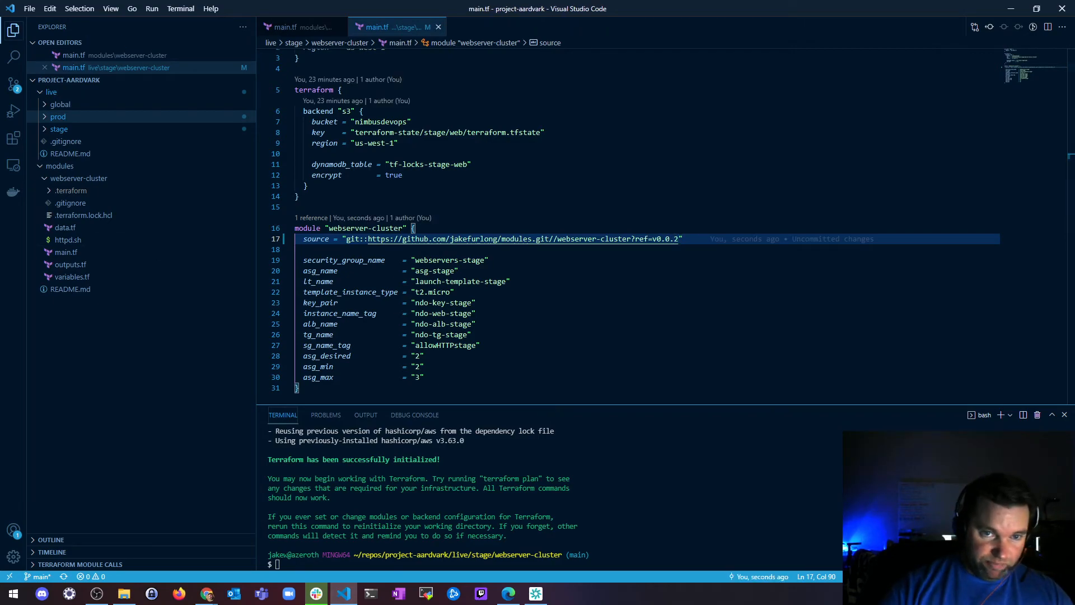
scroll("up", 3)
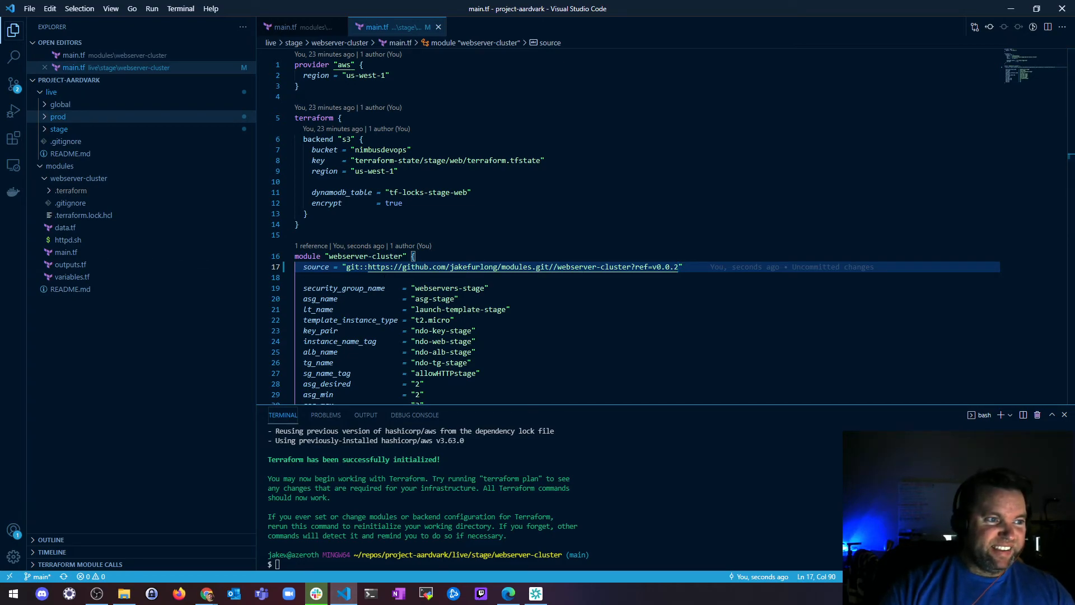
left_click(402, 203)
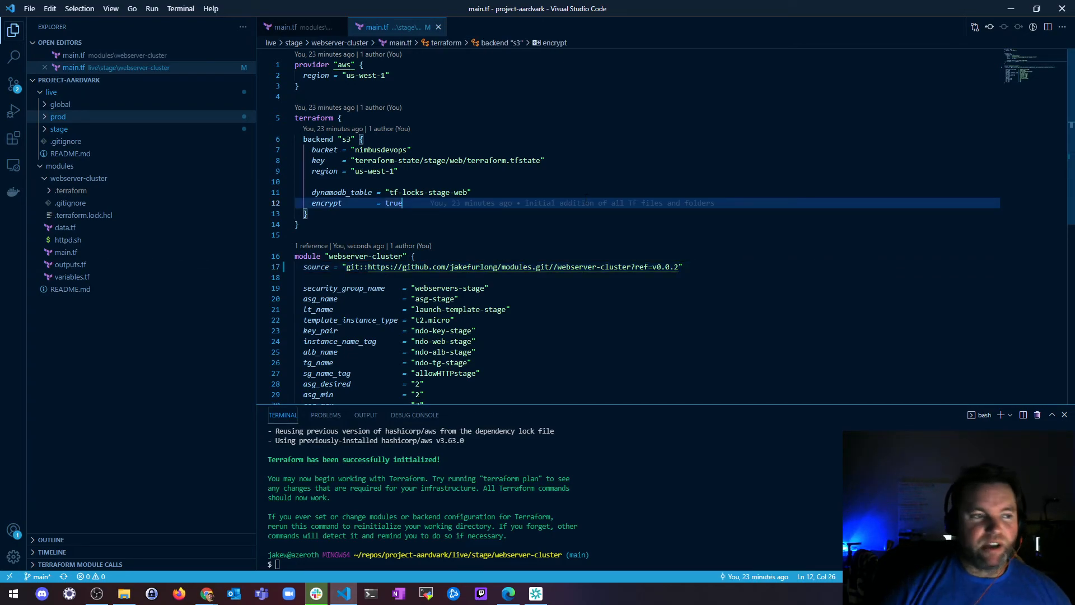